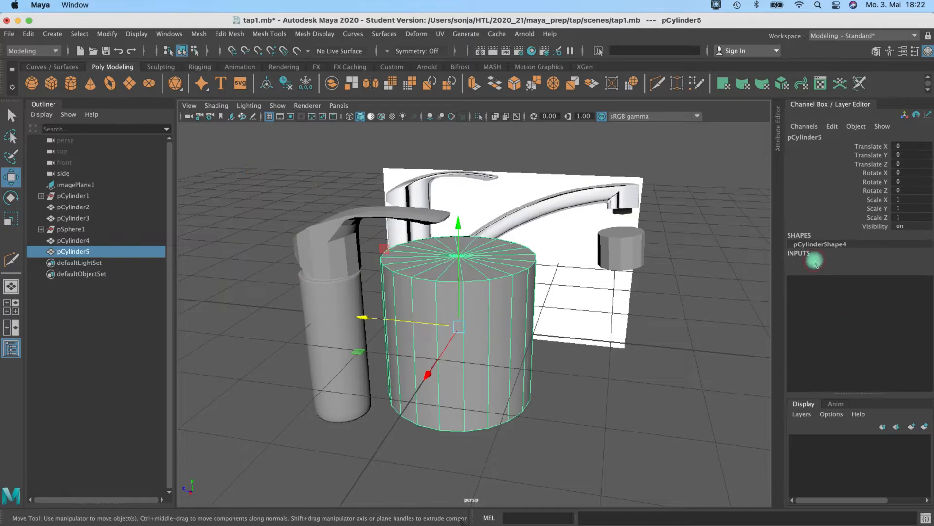
- Create an eight-sided polygon cylinder and place it, scaled and tilted, at the spout root in the four-view layout
click(816, 261)
text(8)
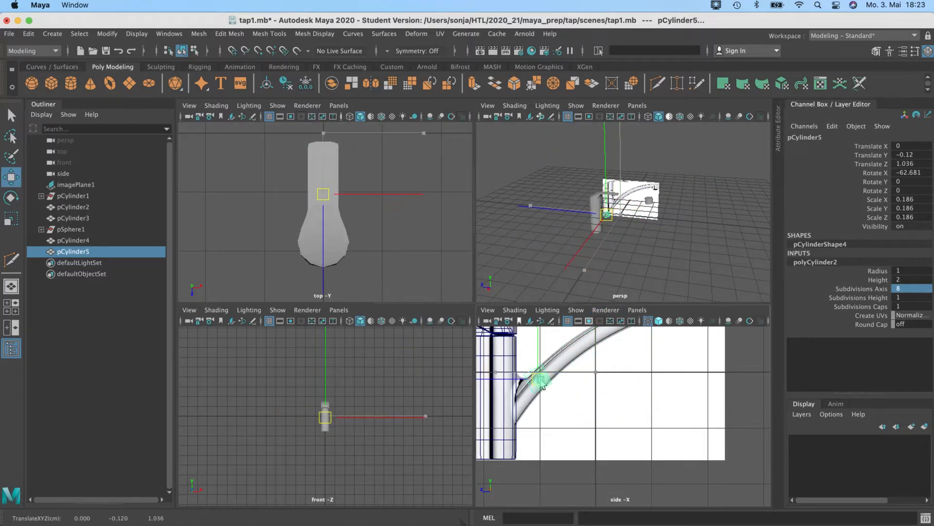
click(11, 197)
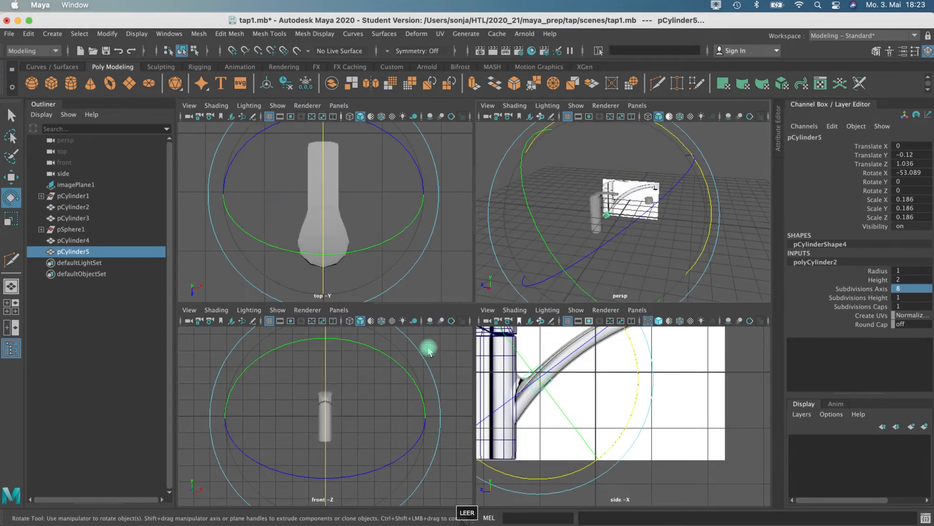
mouse_move(319, 221)
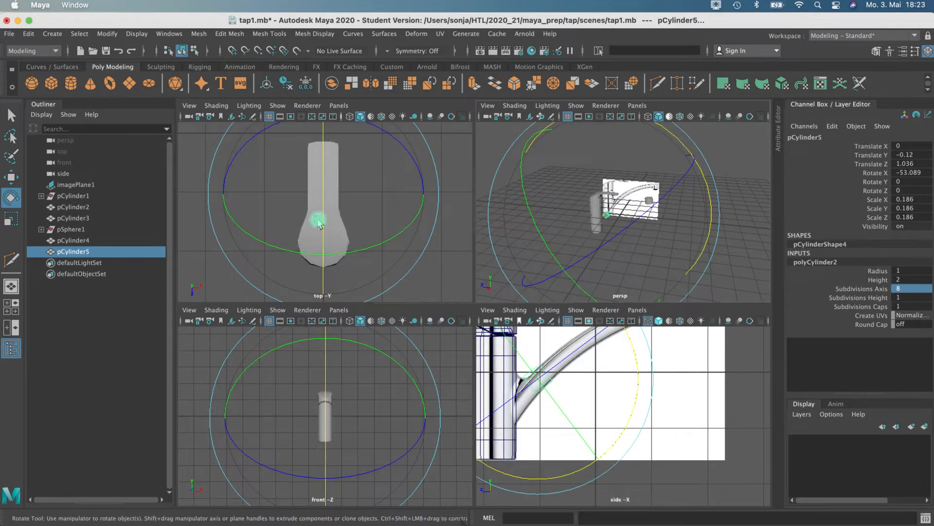
key(4)
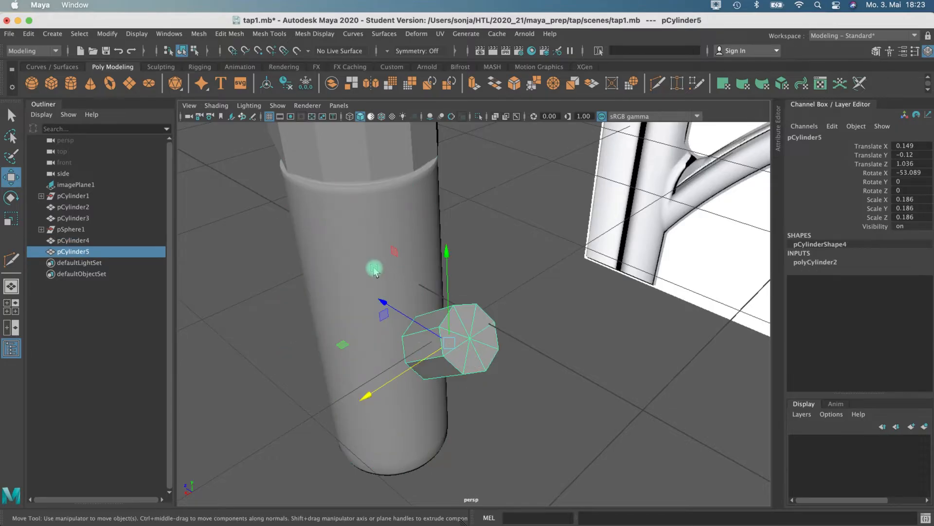
- Enable X-Ray shading in the viewport so the cylinder shows through the base column
click(216, 105)
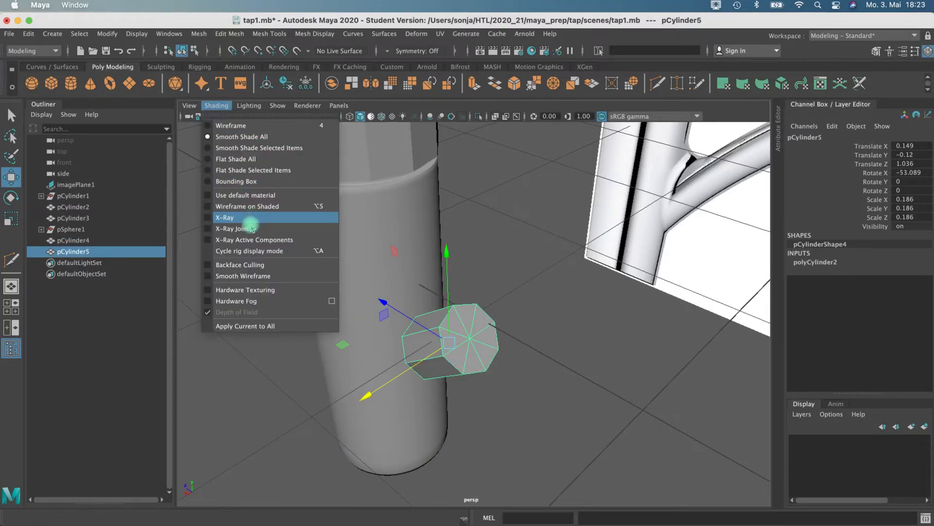
click(225, 217)
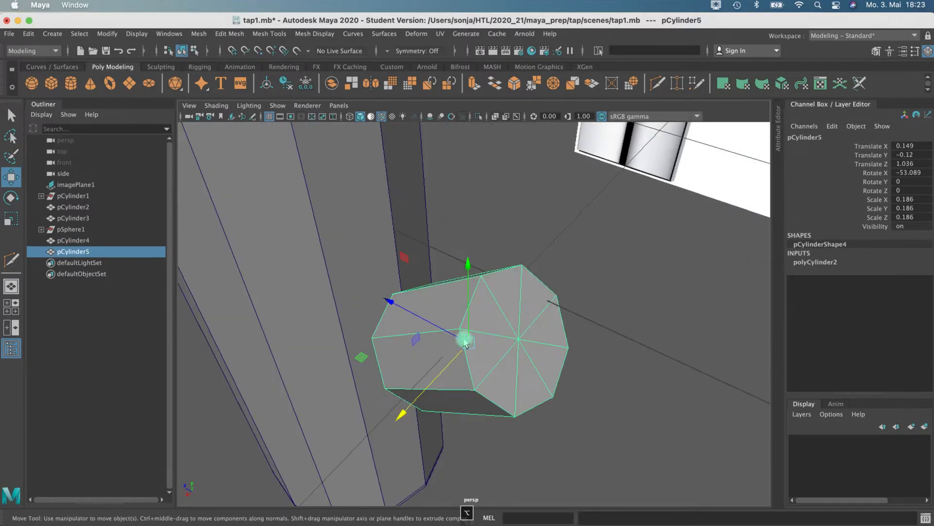
mouse_move(418, 292)
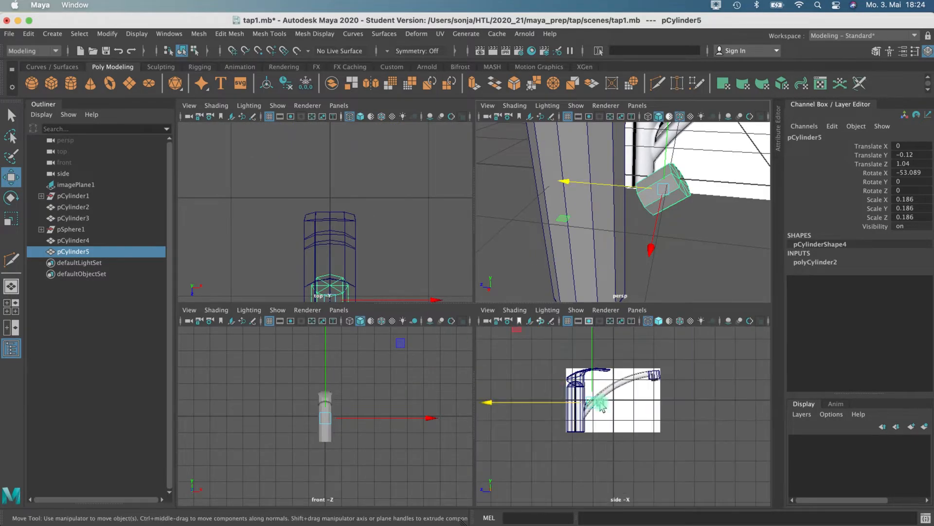
- Rotate, move and scale the cylinder to match the spout arc and clean its end cap into one face
scroll(down, 3)
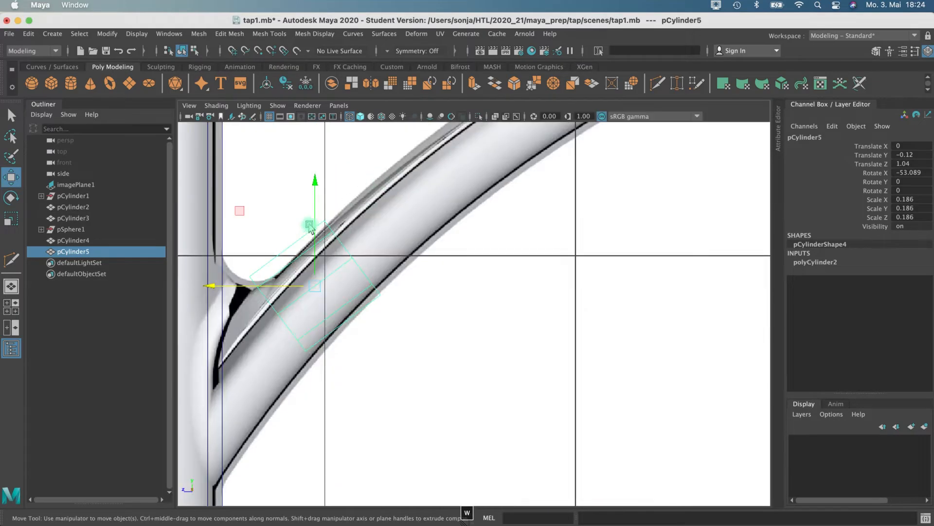
key(e)
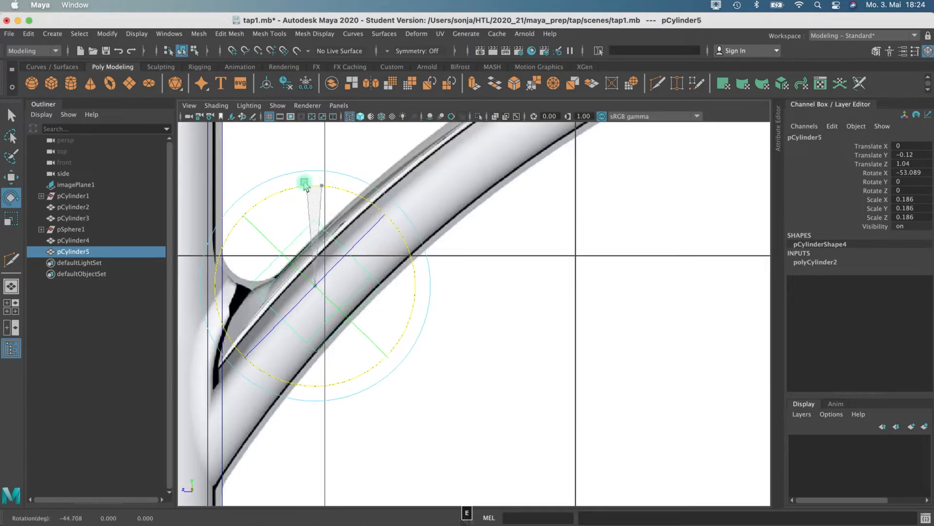
key(w)
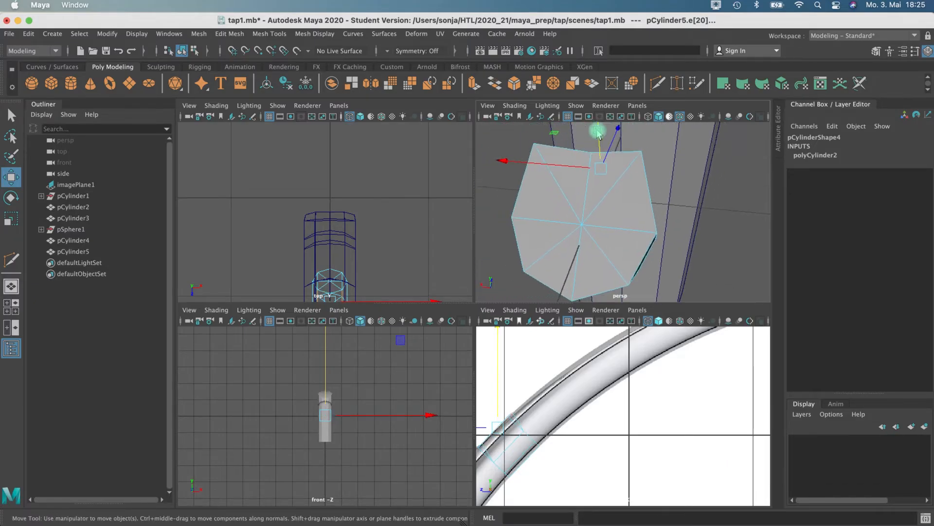
key(r)
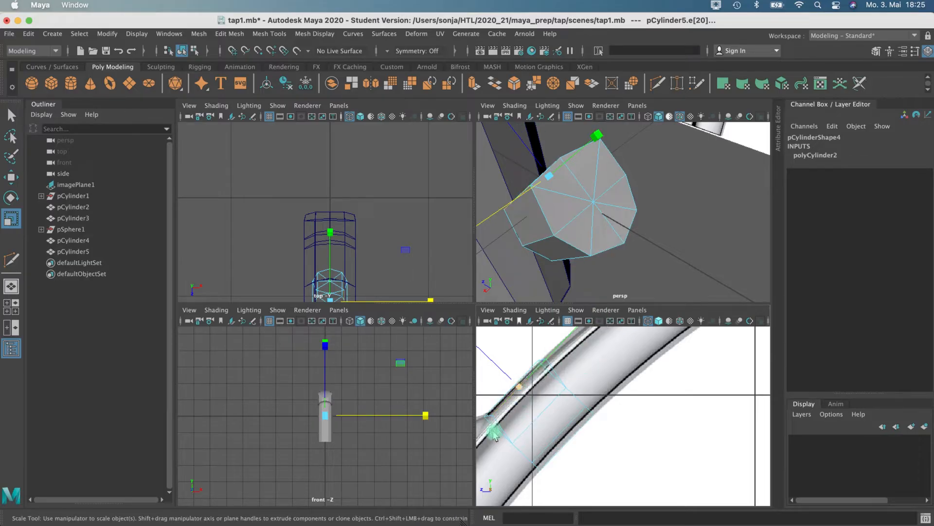
key(w)
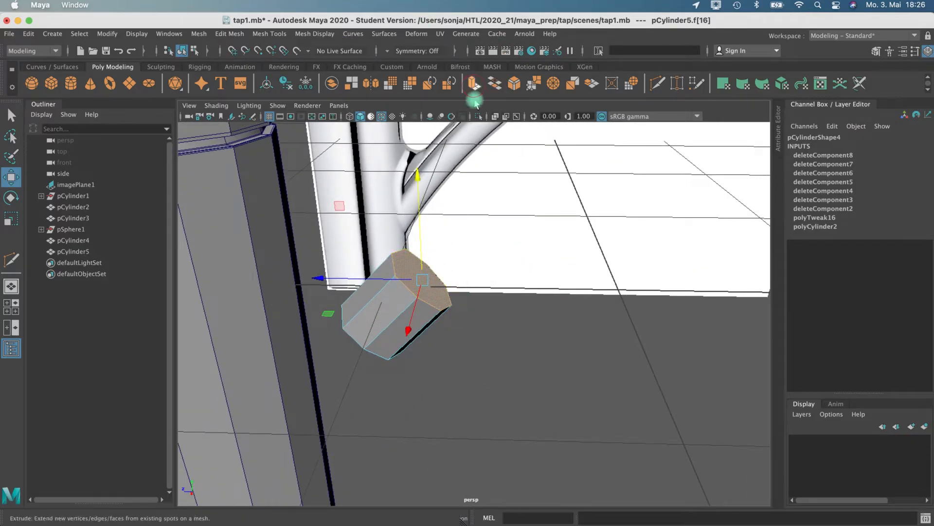
- Extrude the end face twice, rotating and pulling each section to follow the reference arc
click(473, 83)
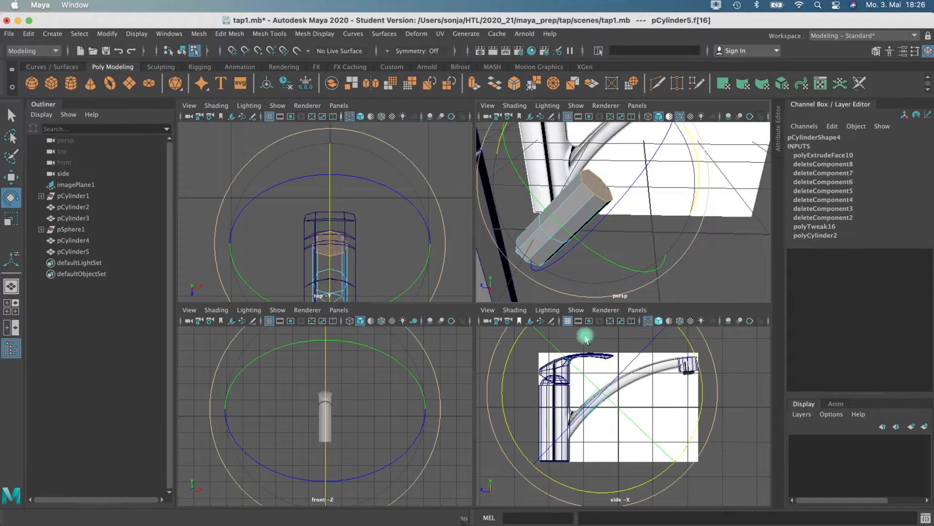
key(space)
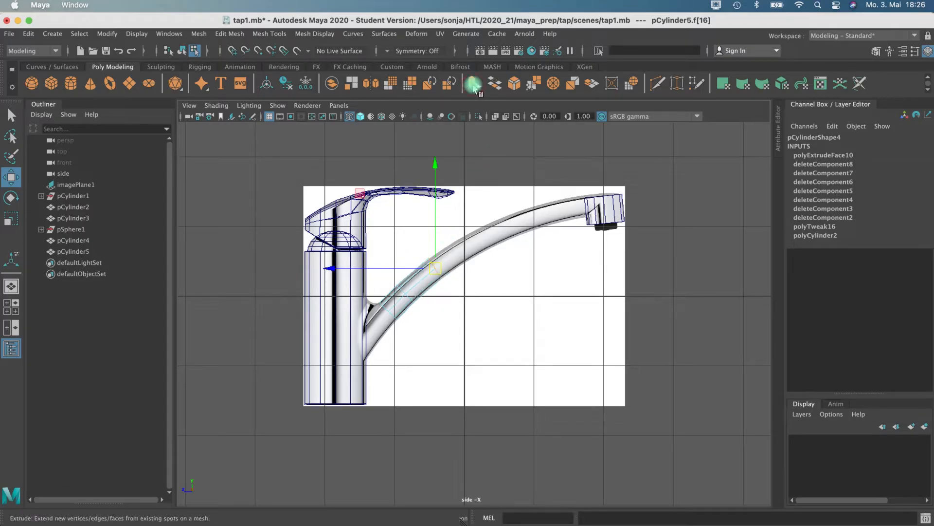
click(473, 84)
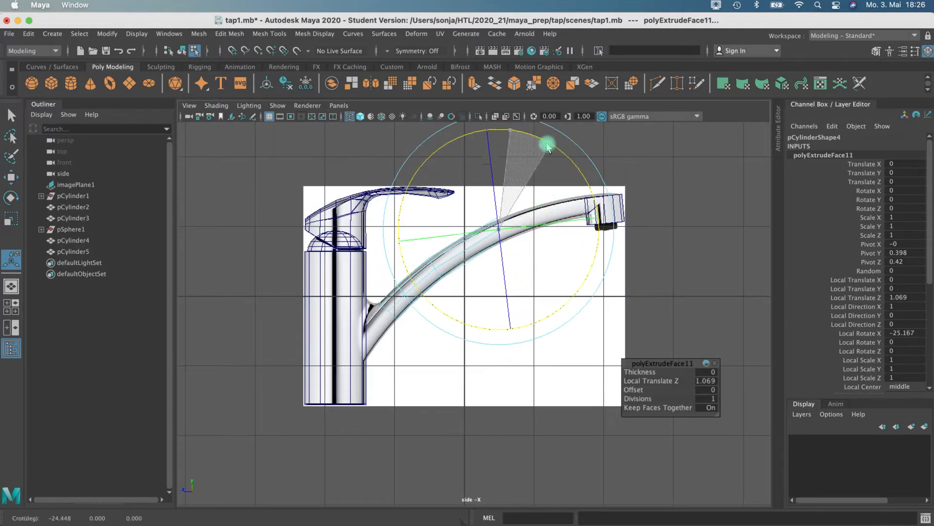
key(w)
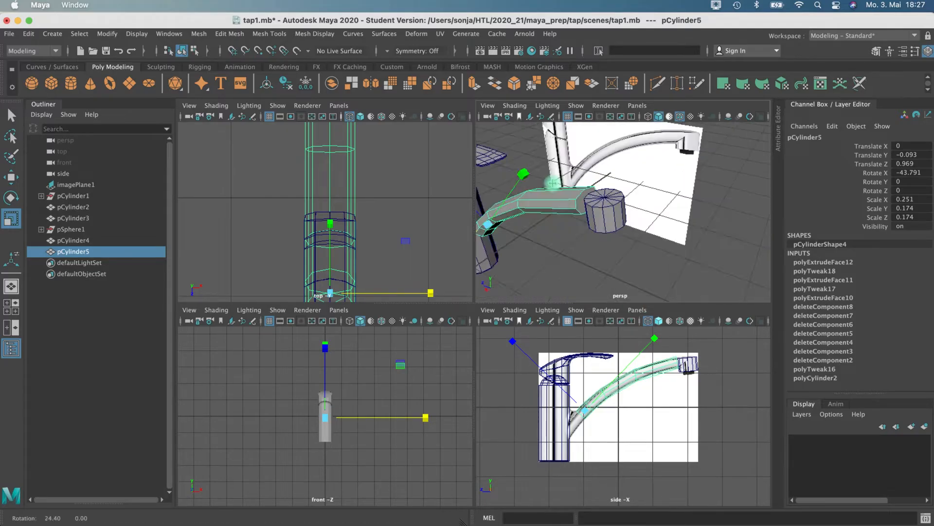
- Extrude the spout tip again and scale, rotate and move it into a wider head block over the spray cylinder
right_click(578, 197)
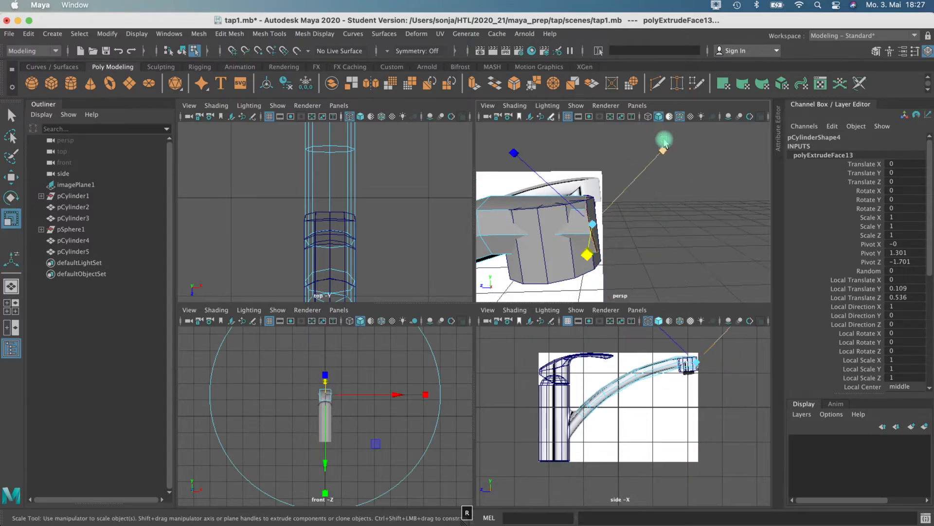
key(e)
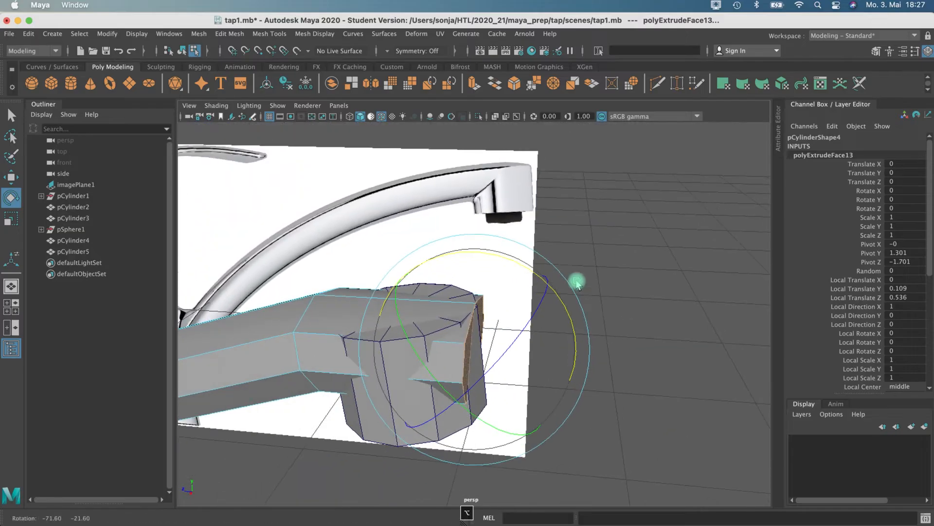
key(w)
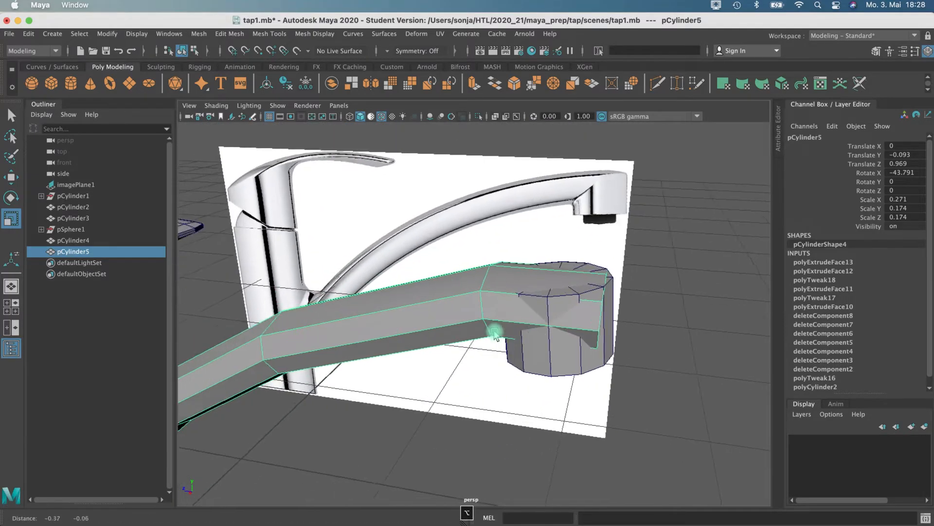
- Select and delete extra edges on the spout's lower rim, leaving a clean octagonal end
drag(472, 298, 387, 286)
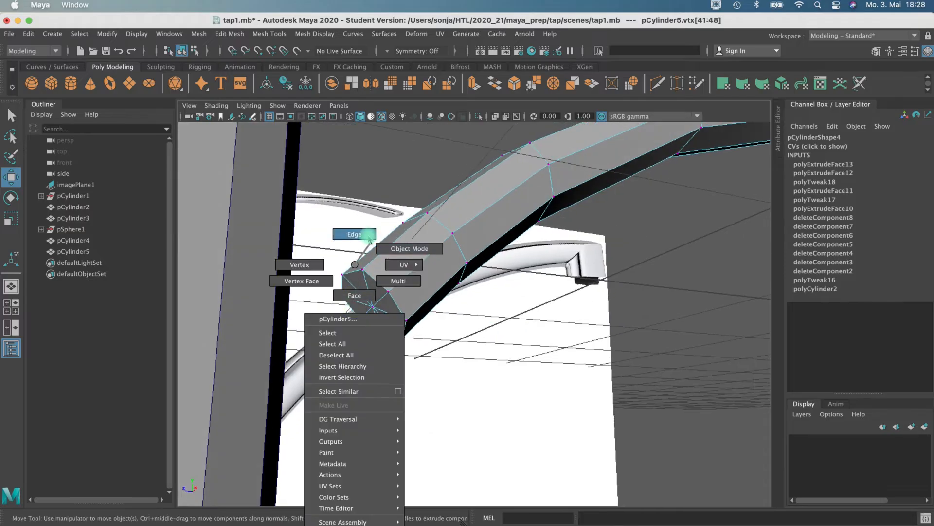
click(410, 248)
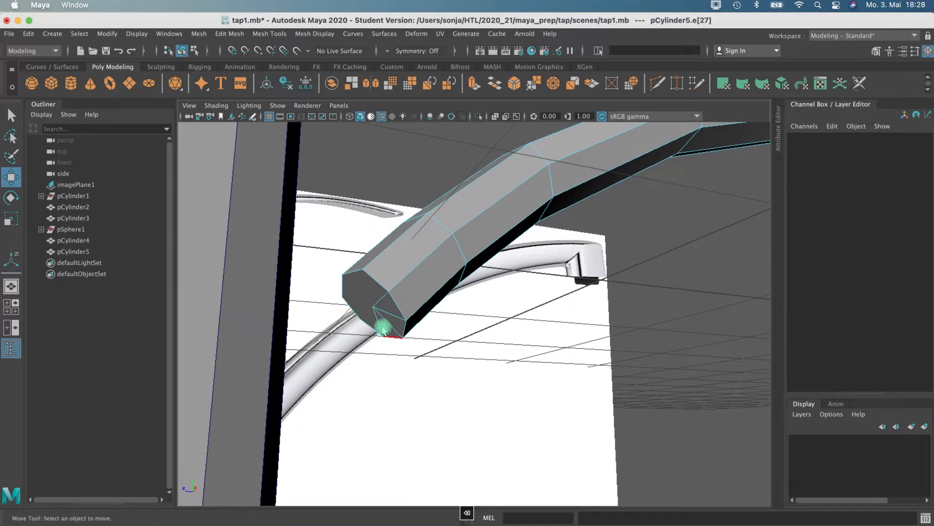
click(383, 327)
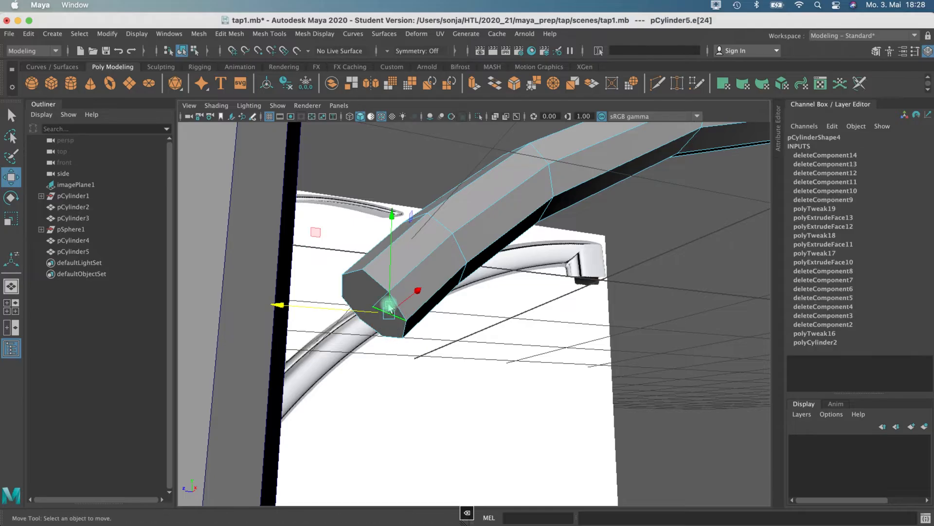
- Extrude the spout's lower end face and resize the new ring
click(376, 301)
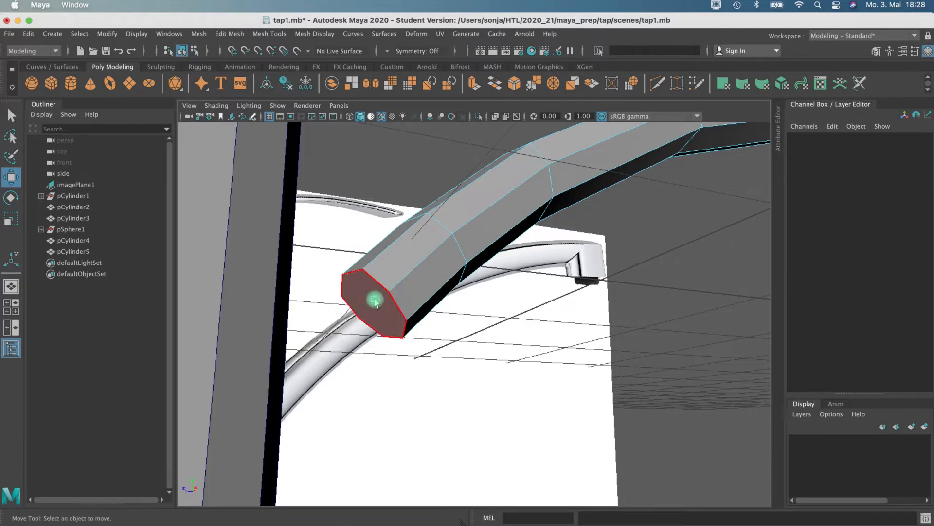
click(473, 83)
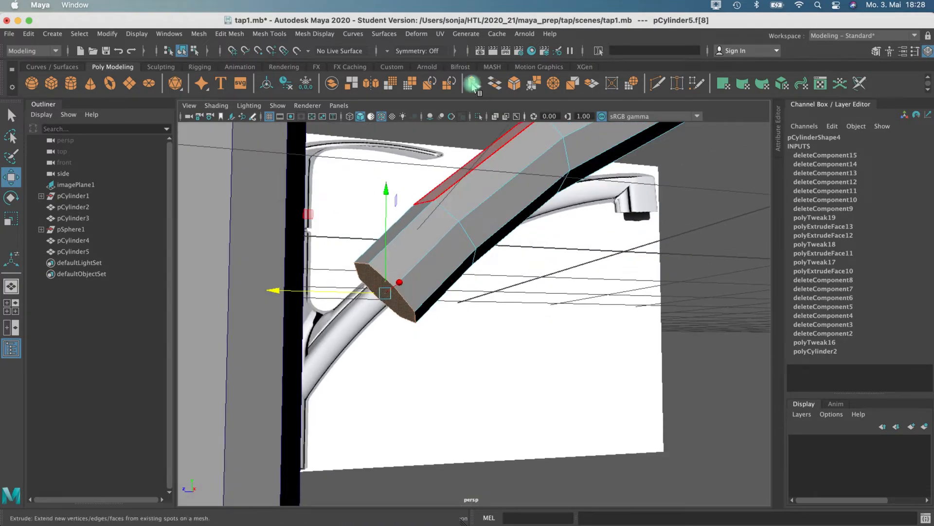
click(472, 83)
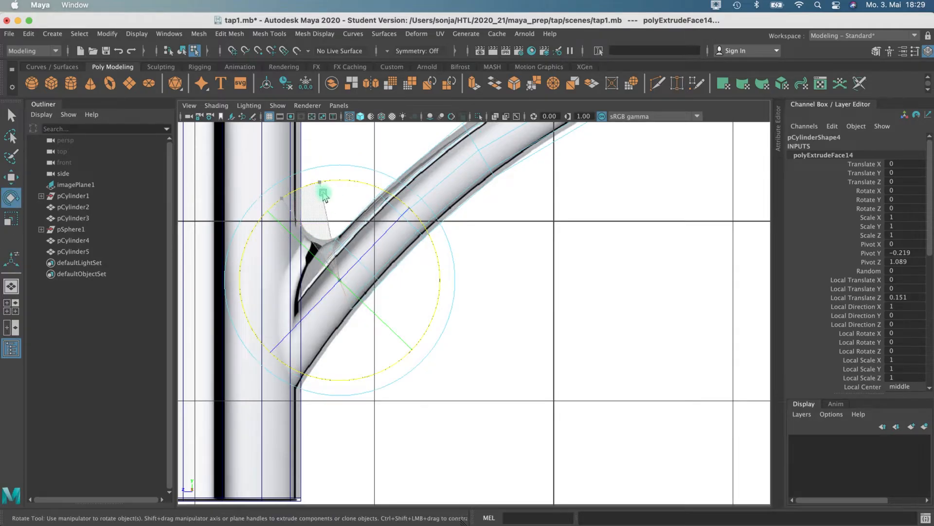
click(11, 217)
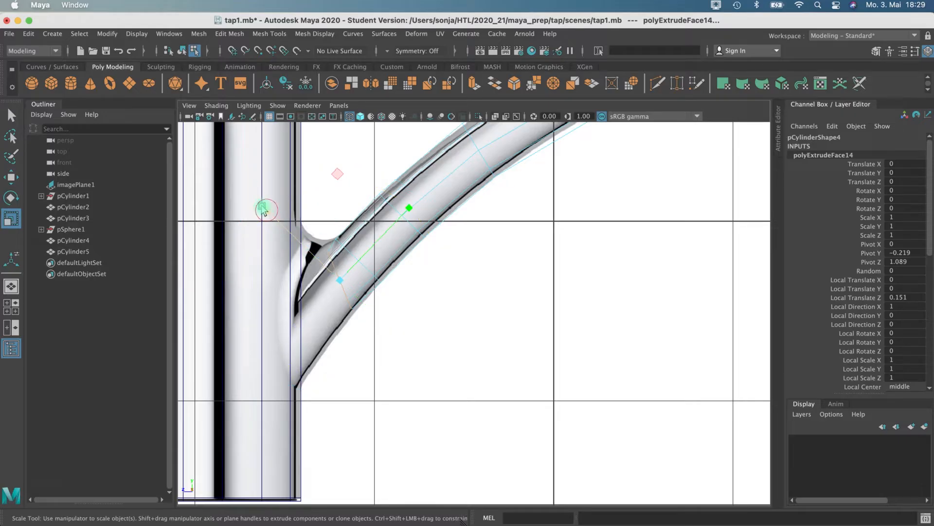
drag(264, 211, 250, 182)
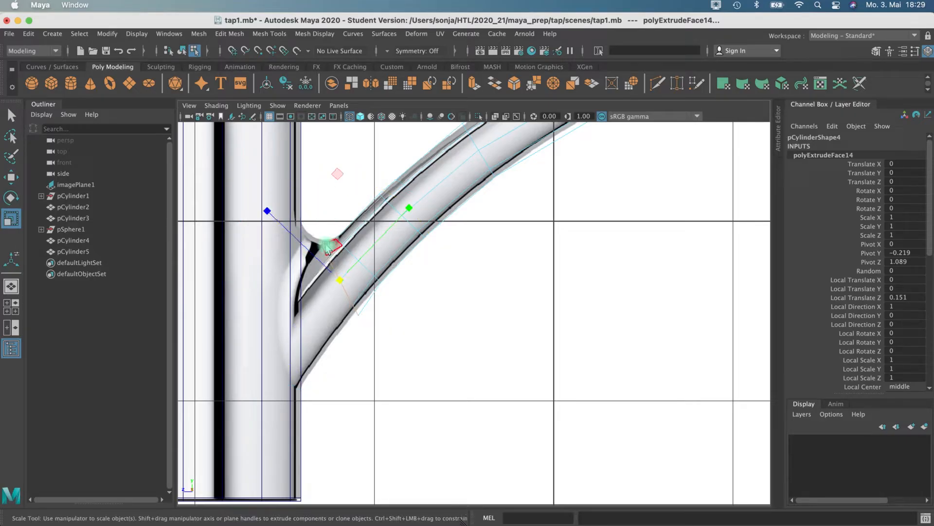
- Rotate, rescale and move the extruded ring so it bends down toward the base column
key(e)
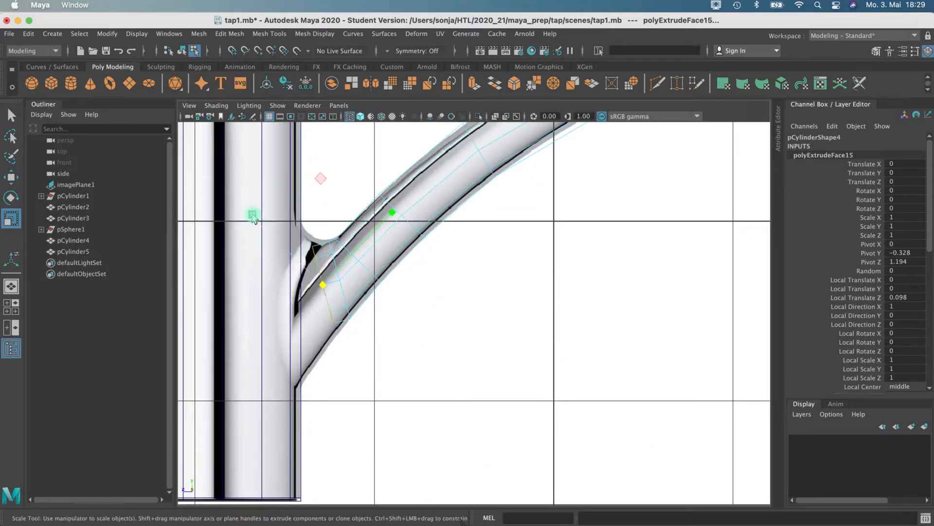
drag(253, 214, 227, 170)
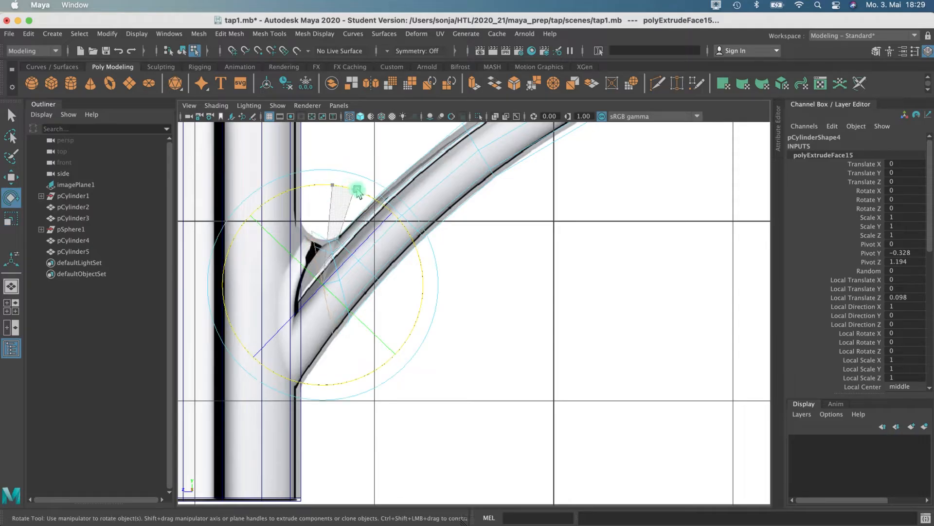
key(w)
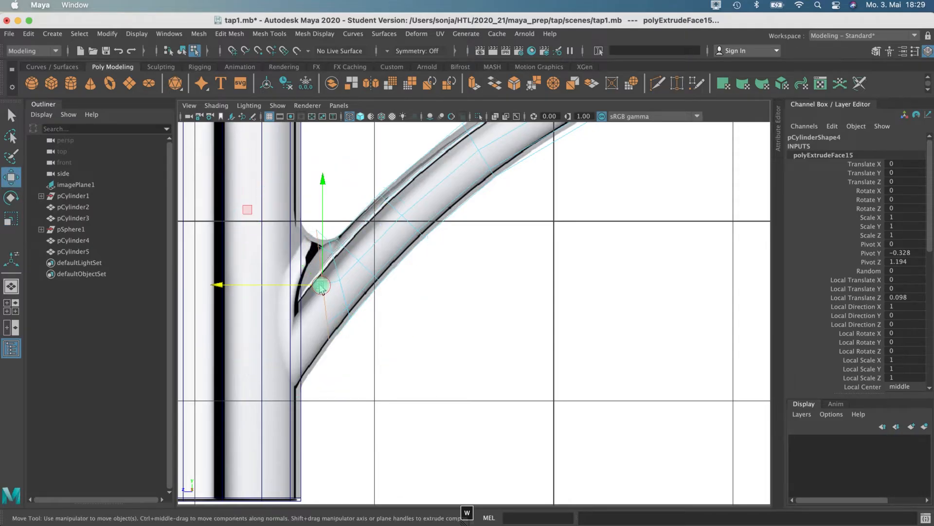
key(r)
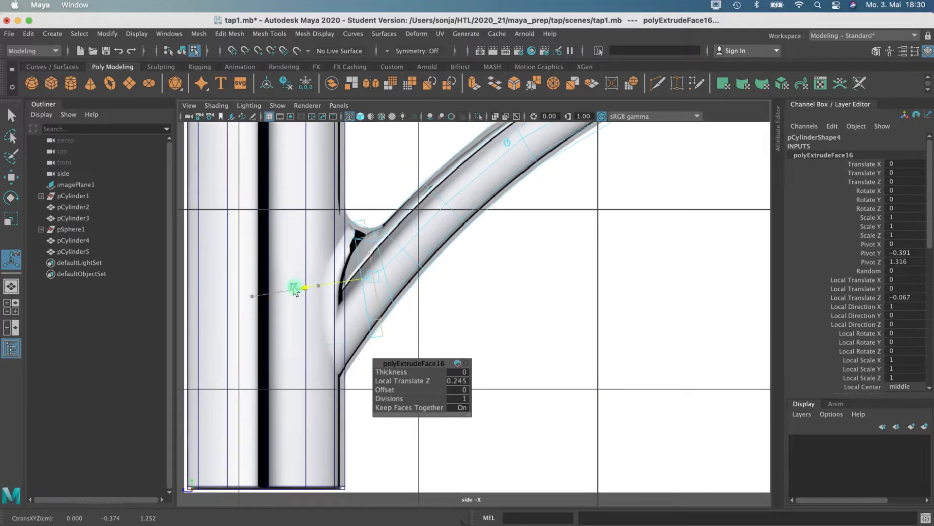
- Scale, rotate and move the next extruded ring into a wedge pressed flat against the base column
key(r)
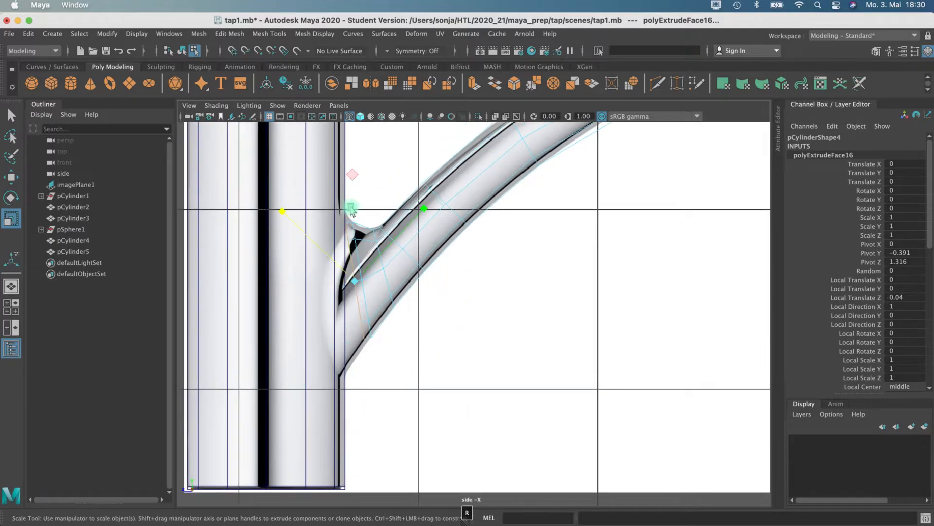
click(10, 198)
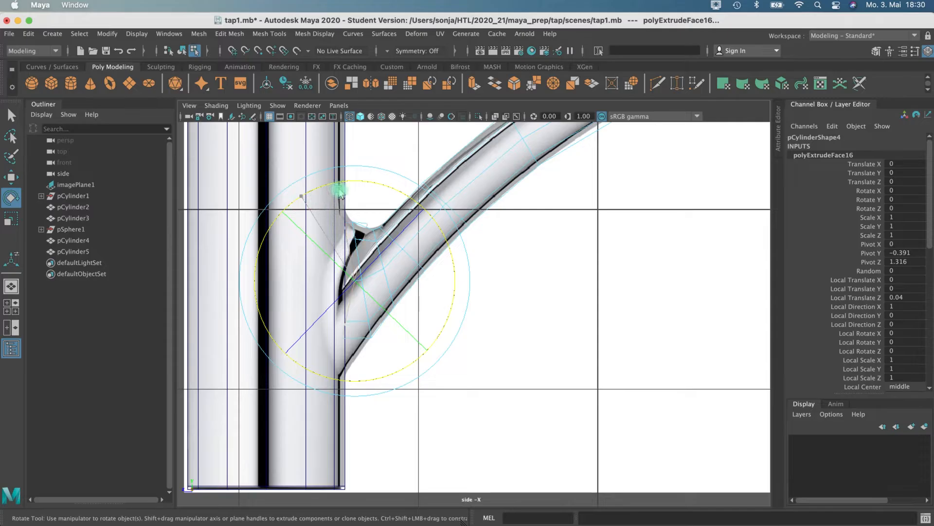
key(w)
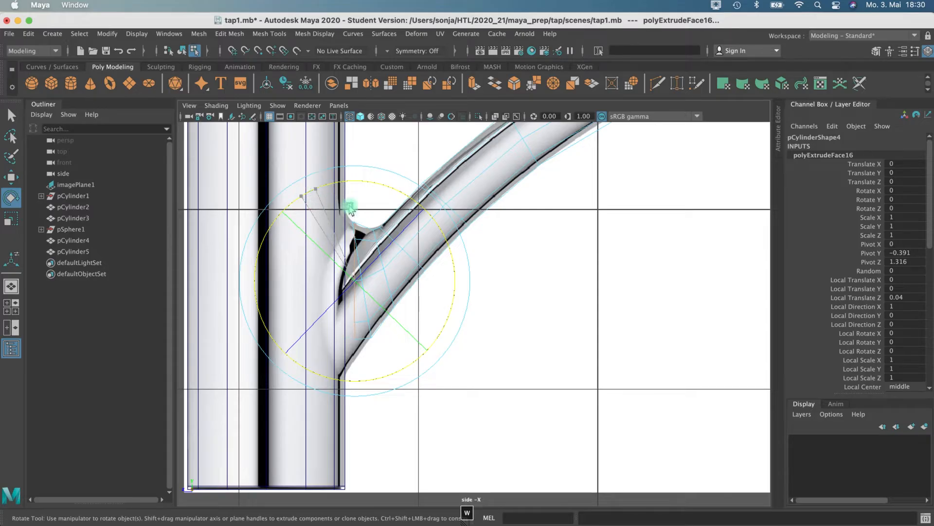
click(11, 218)
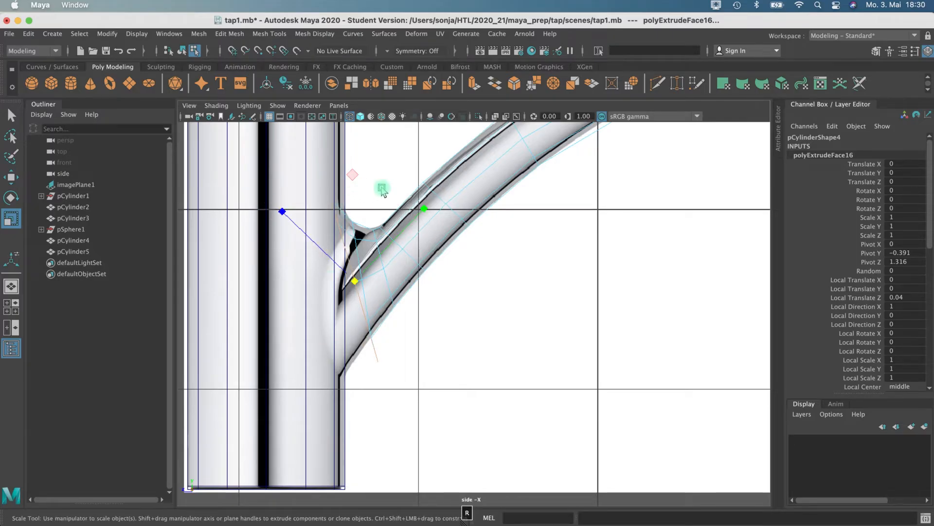
click(11, 198)
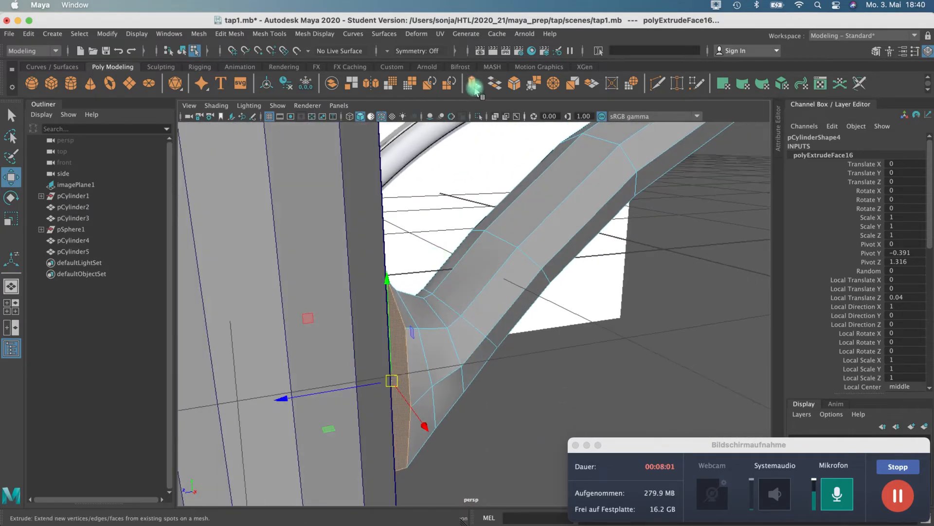
- Extrude the joint face and rotate its edges so the spout wedge sits embedded in the base column
click(471, 274)
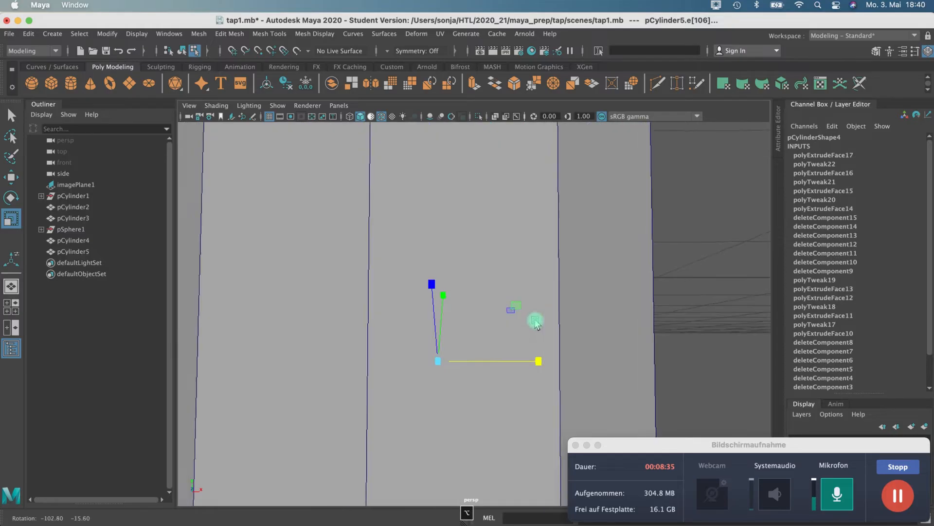
right_click(535, 320)
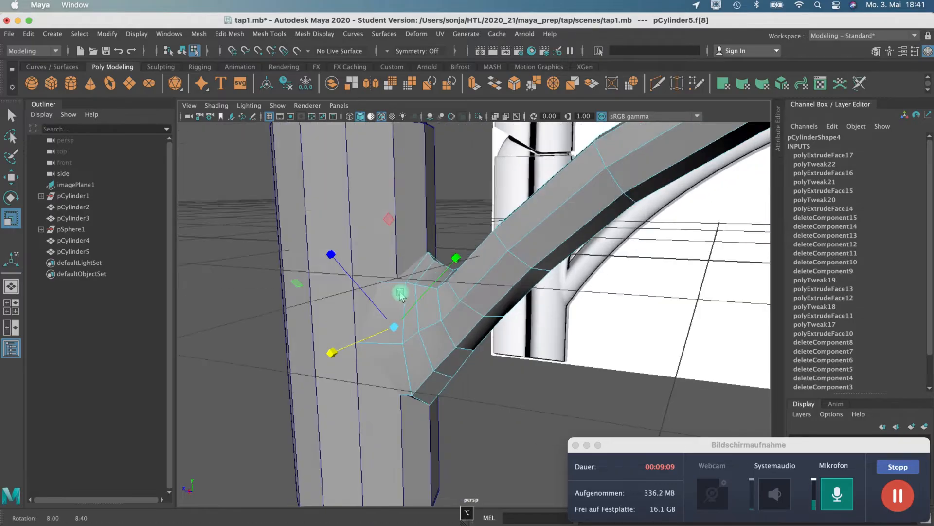
- Select the base column as an object and insert edge loops around the height of the spout joint
right_click(379, 262)
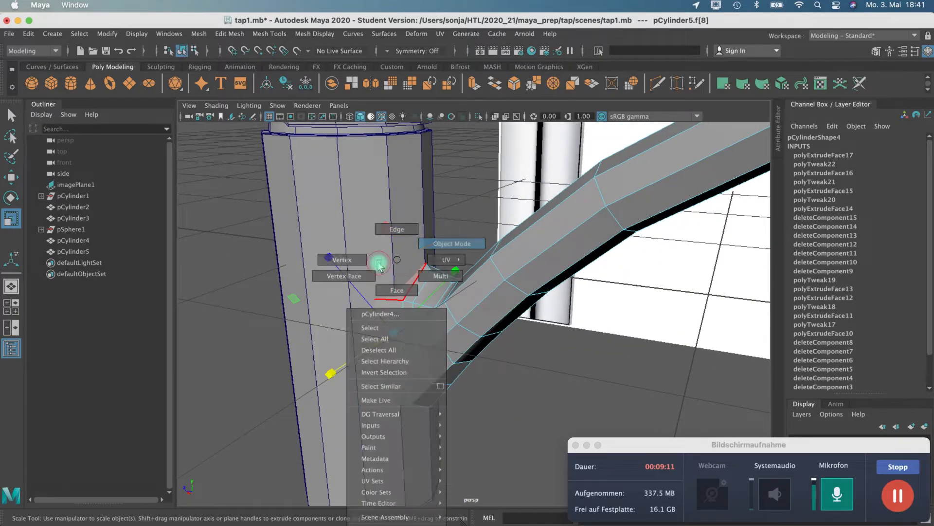
click(268, 33)
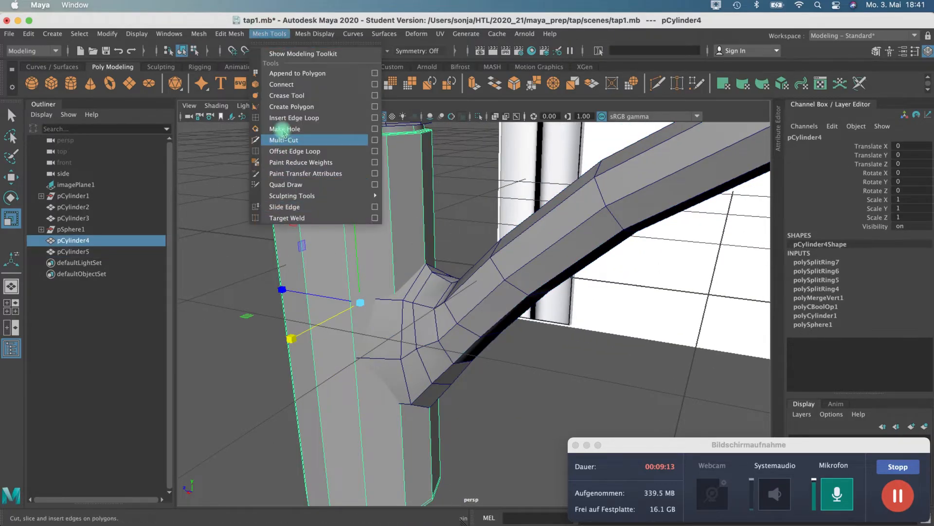
click(294, 117)
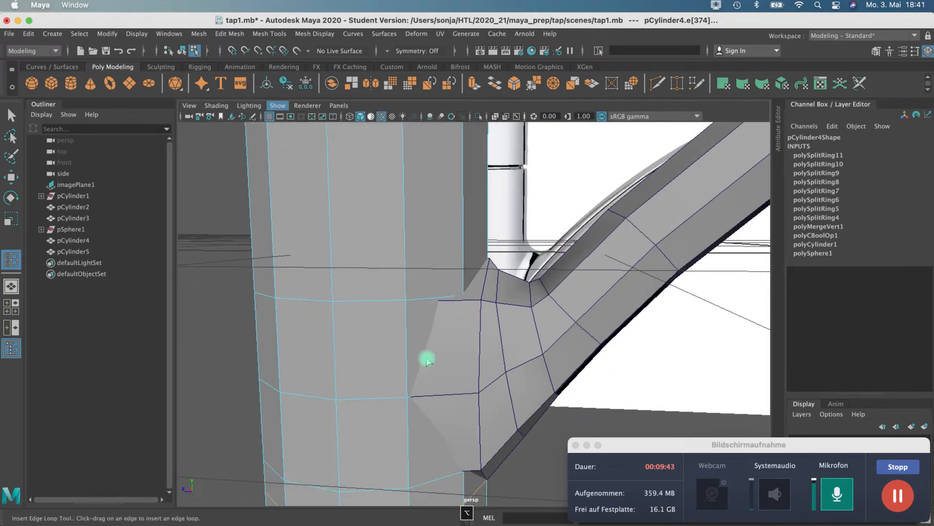
- Save the scene, then Boolean-union the base column and spout into one mesh (pCylinder6)
click(9, 34)
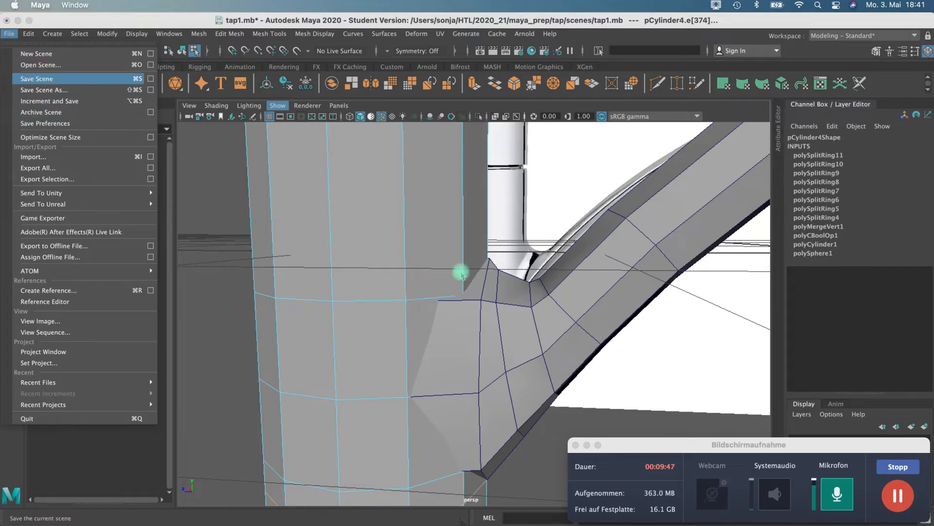
click(36, 77)
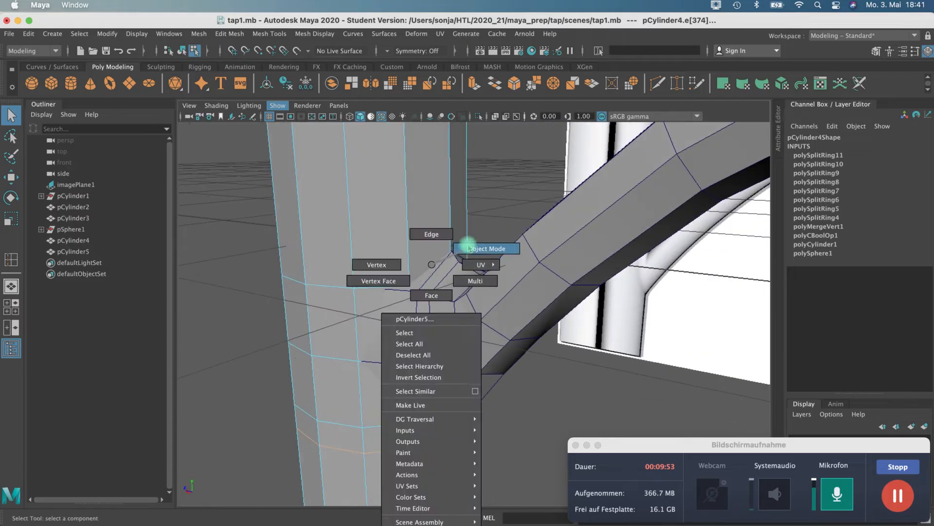
click(486, 248)
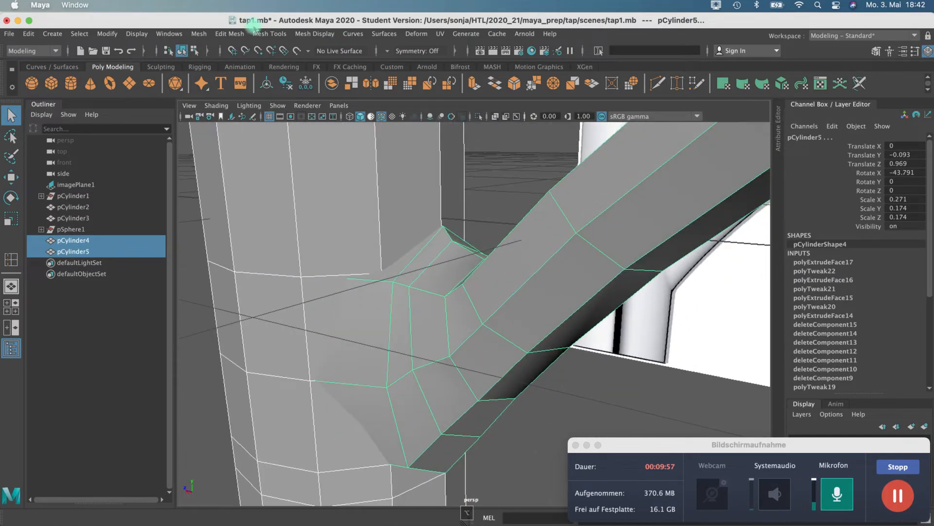
click(199, 33)
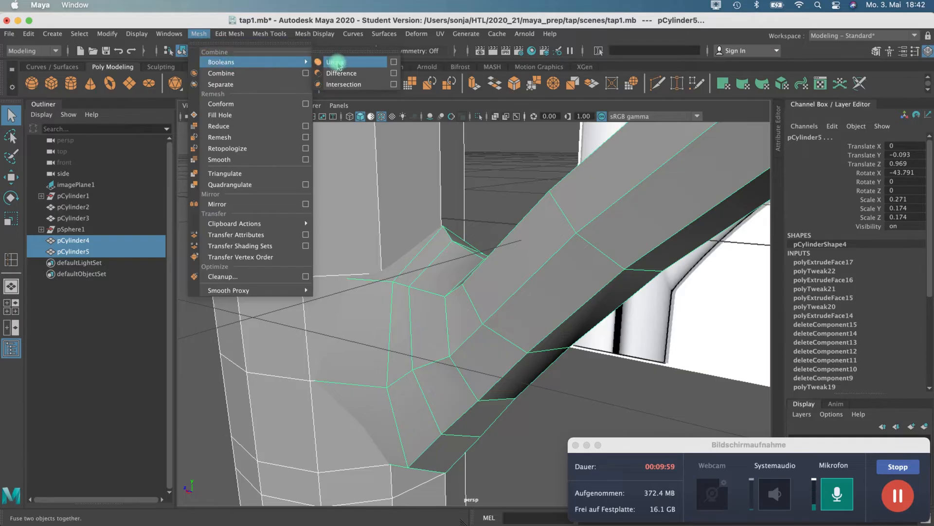
click(334, 61)
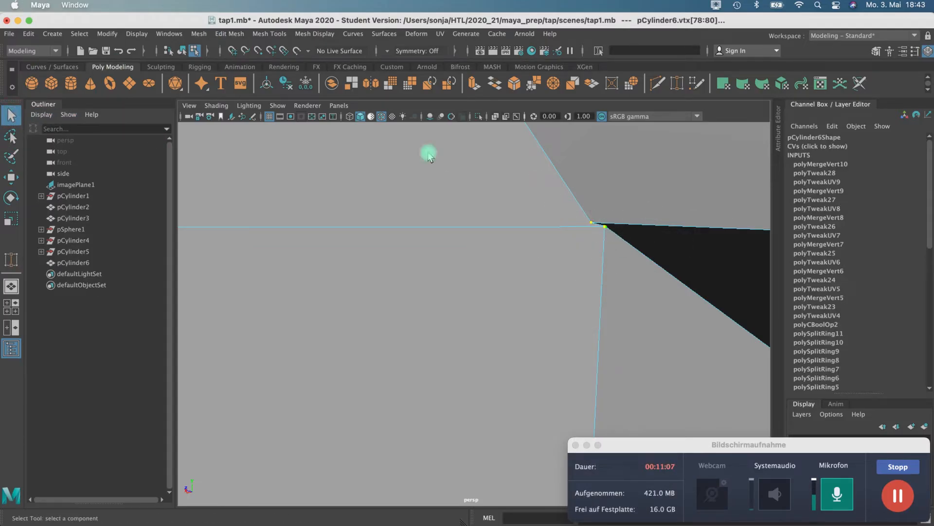
- Merge the selected doubled seam vertices with Edit Mesh > Merge
click(229, 33)
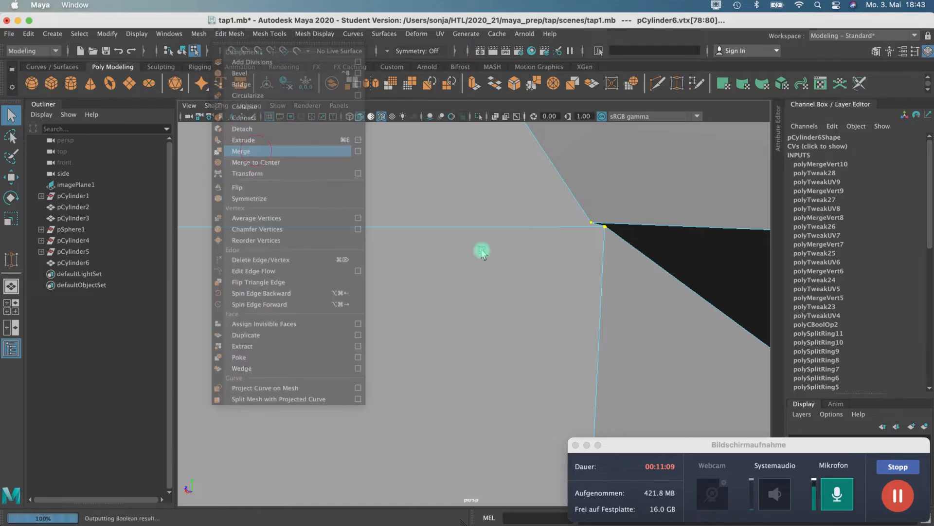
click(241, 151)
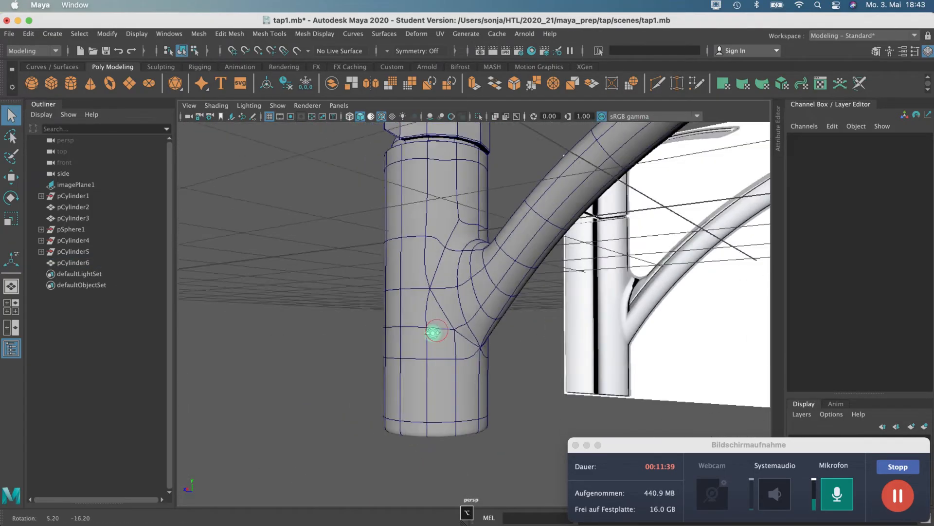
- Toggle X-ray shading and switch the tap to vertex selection for joint tweaks
click(216, 105)
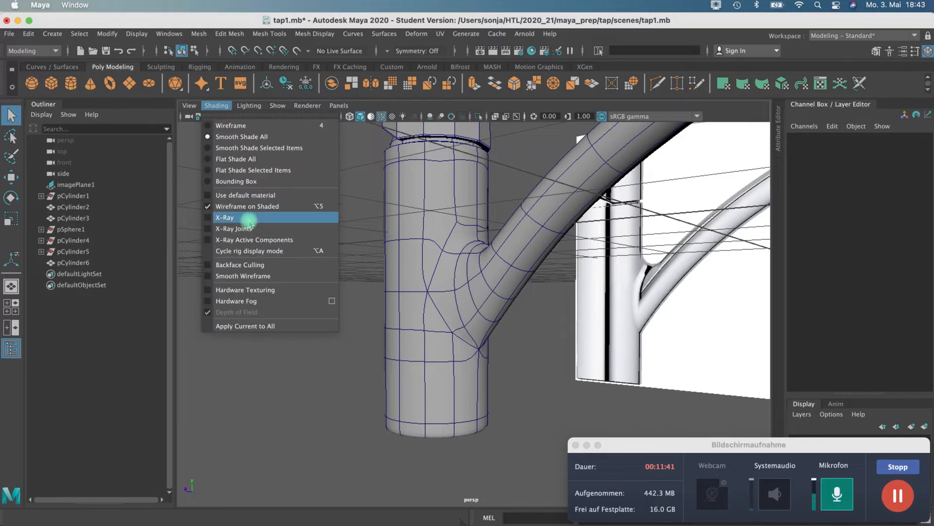
click(247, 205)
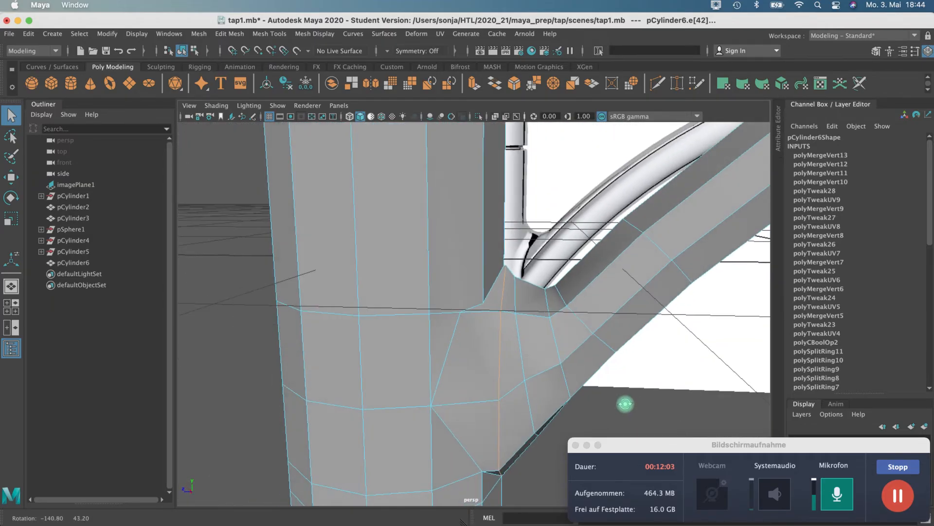
right_click(432, 242)
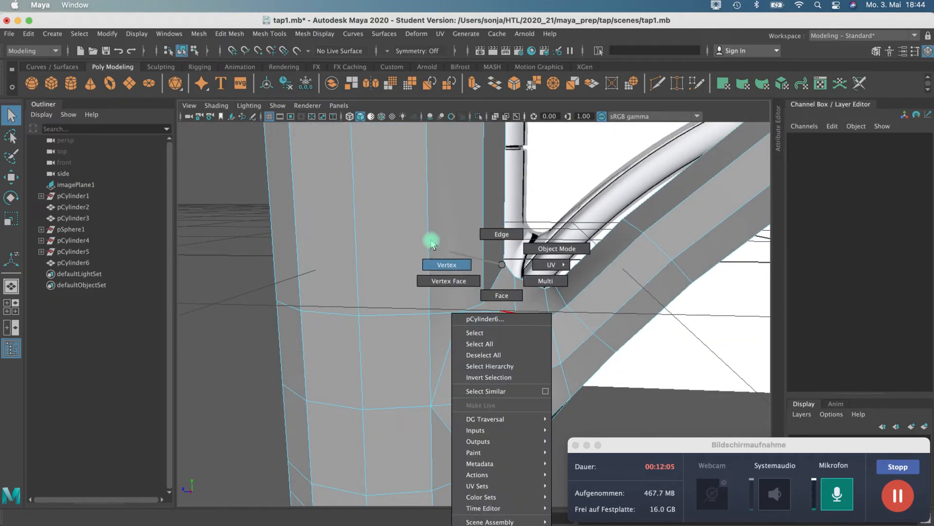
click(447, 264)
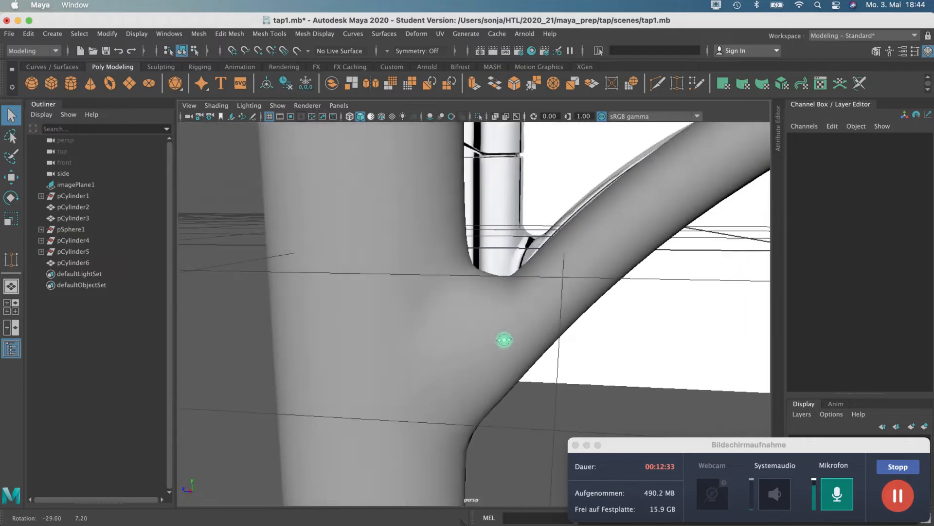
- Nudge the joint vertices and bring the spray-head cylinder pCylinder2 into view
click(73, 262)
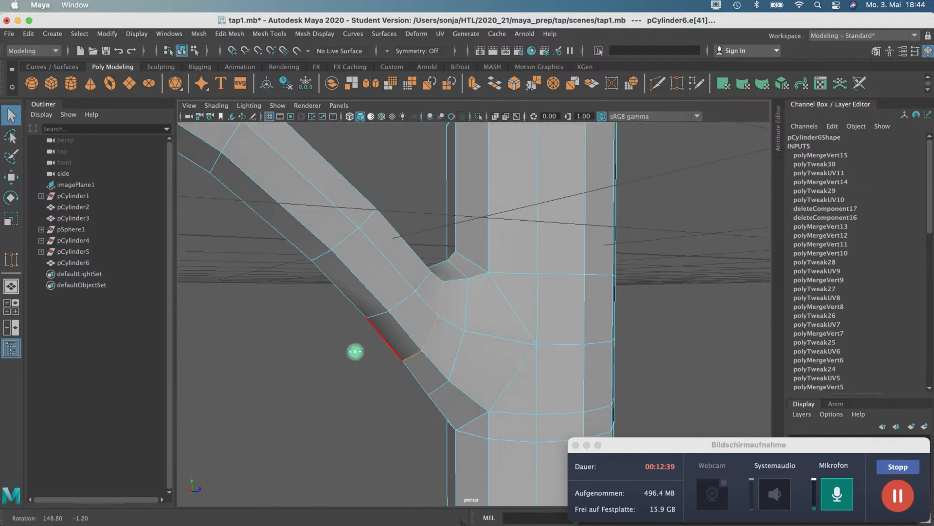
right_click(435, 264)
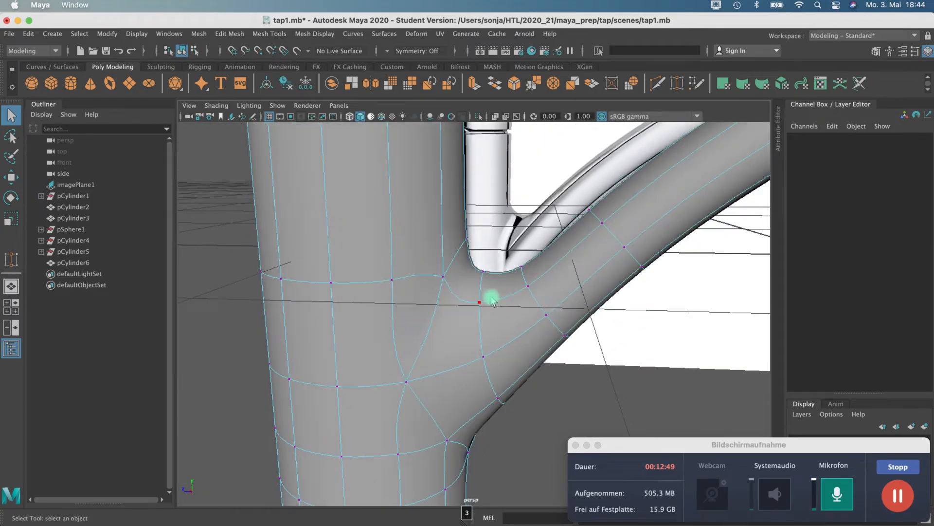
right_click(483, 300)
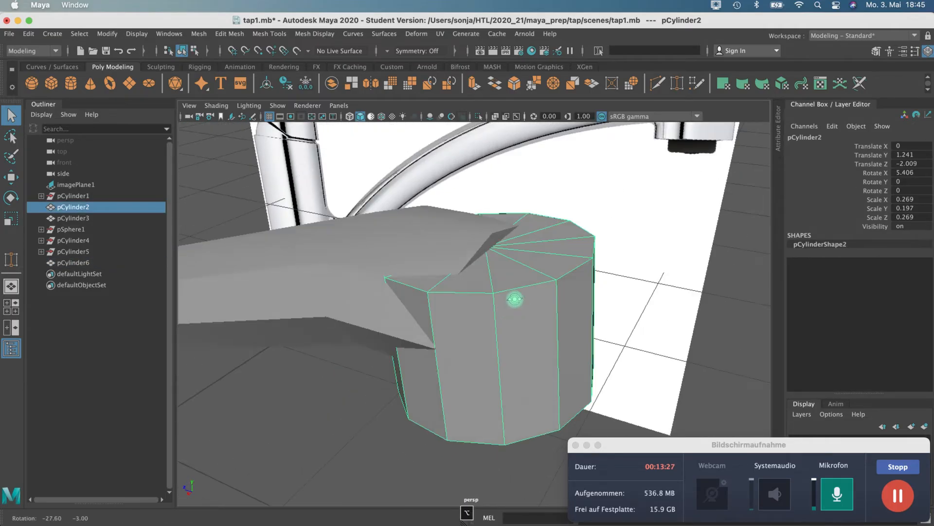
- Select the spout mesh pCylinder6 and insert an edge loop near its tip
click(73, 262)
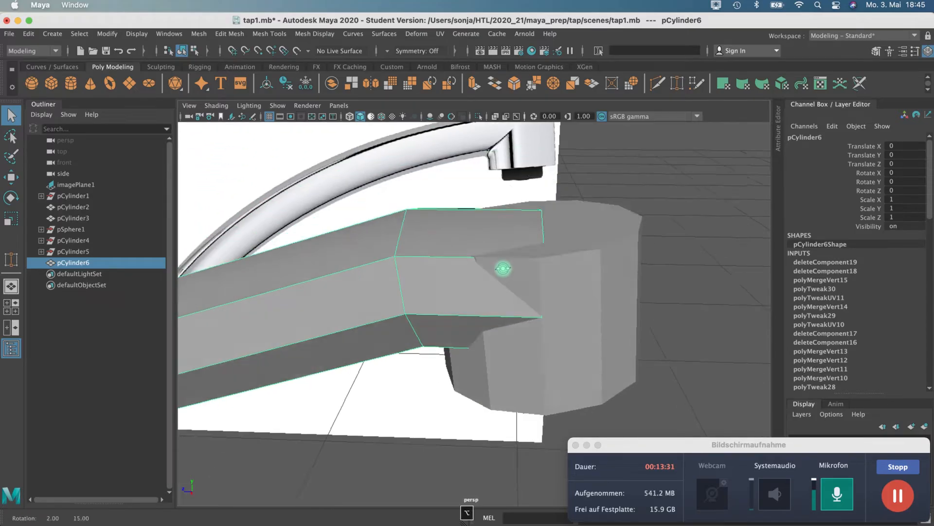
click(107, 33)
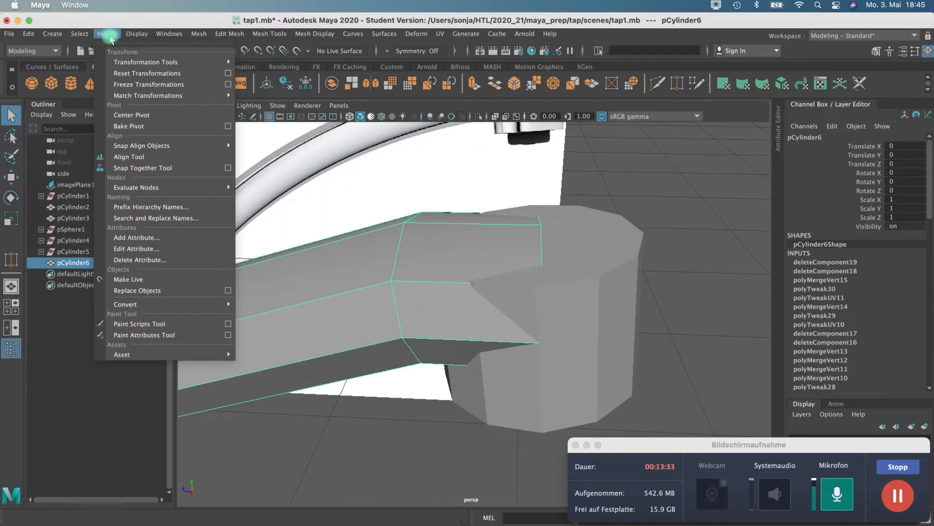
click(168, 33)
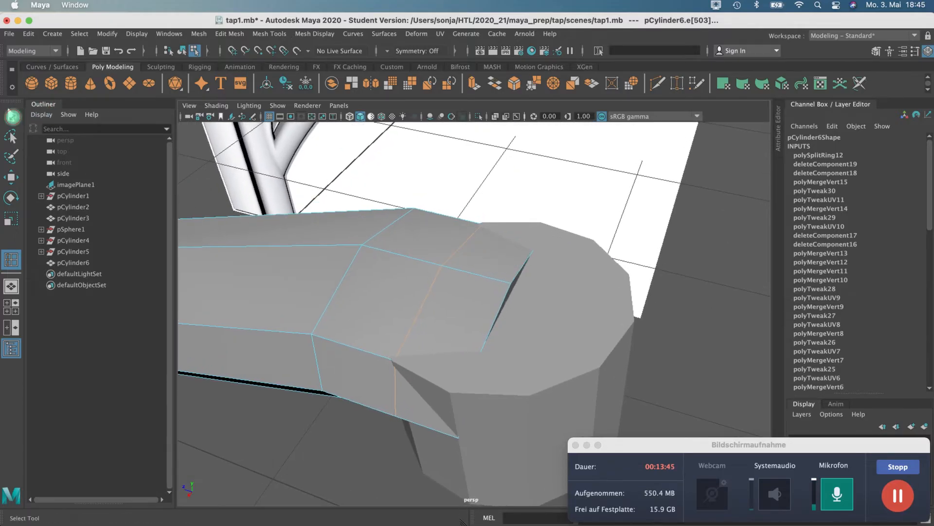
- Switch to vertex mode and pick the tip vertices where the spout meets the spray head
right_click(453, 262)
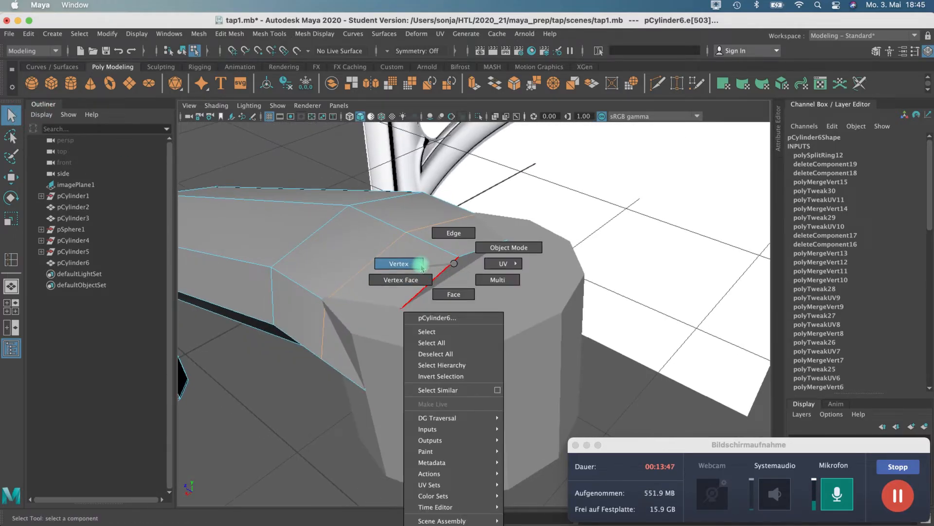
click(398, 264)
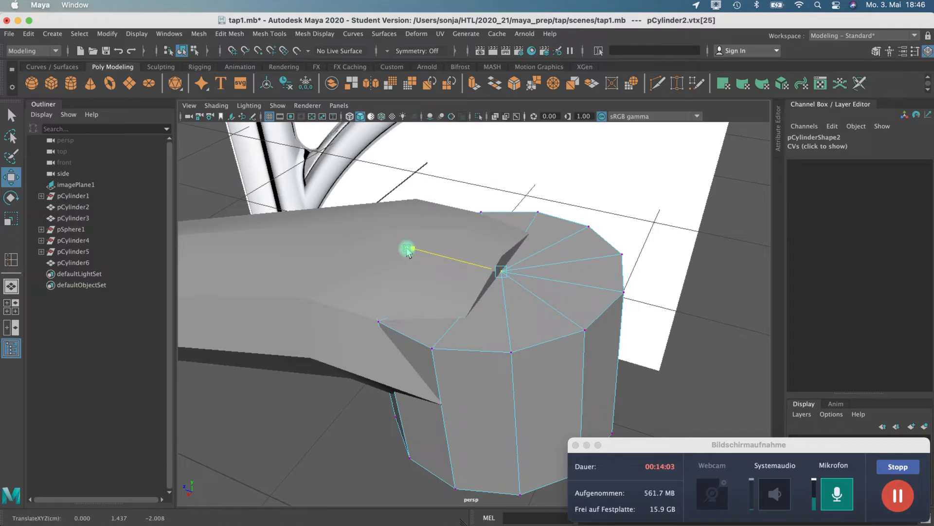
click(500, 271)
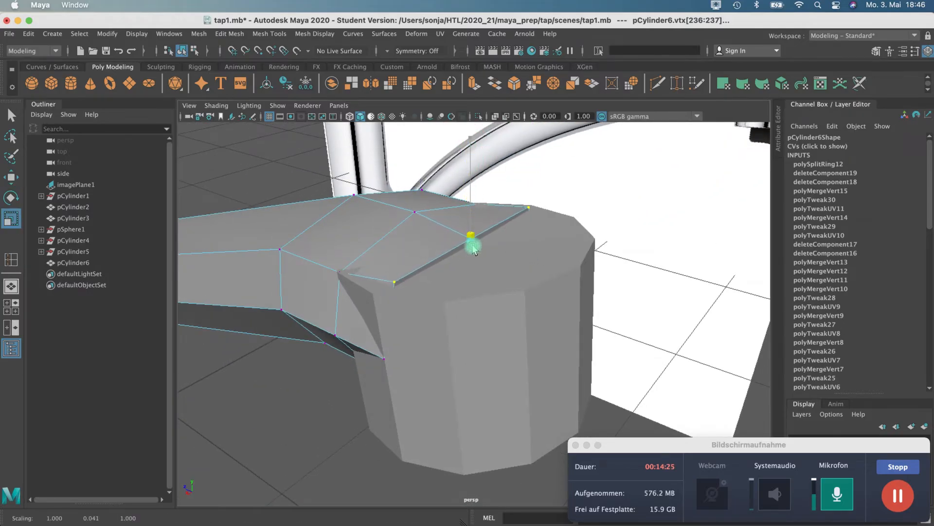
- Move the tip vertices, then raise and stretch the spray head pCylinder2 against the reference
key(w)
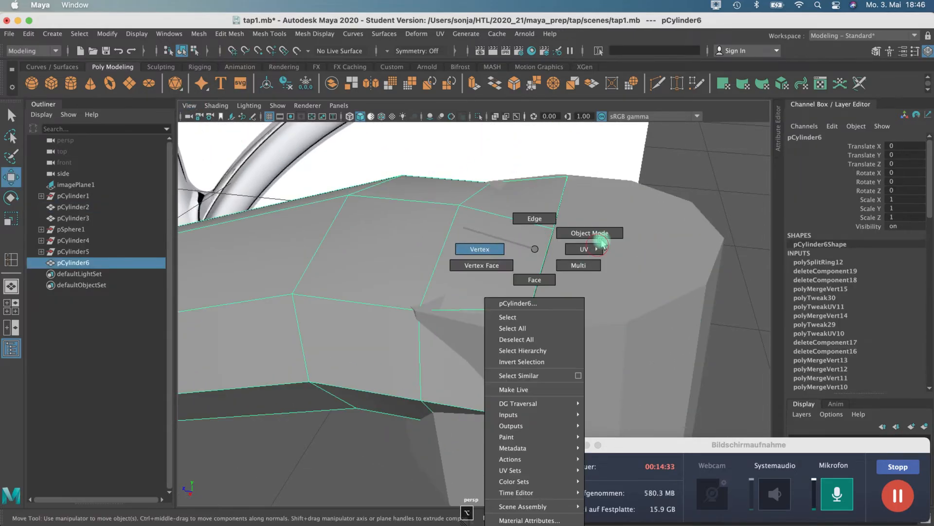
click(479, 249)
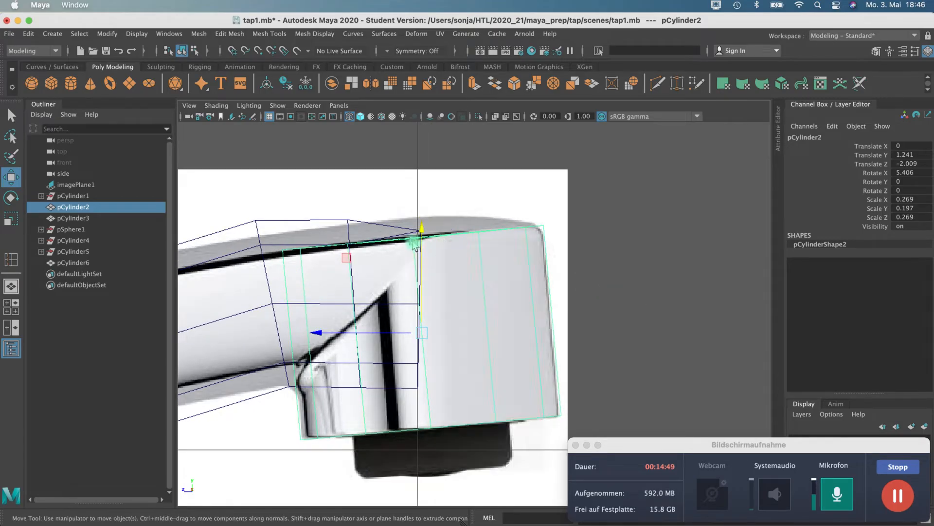
key(r)
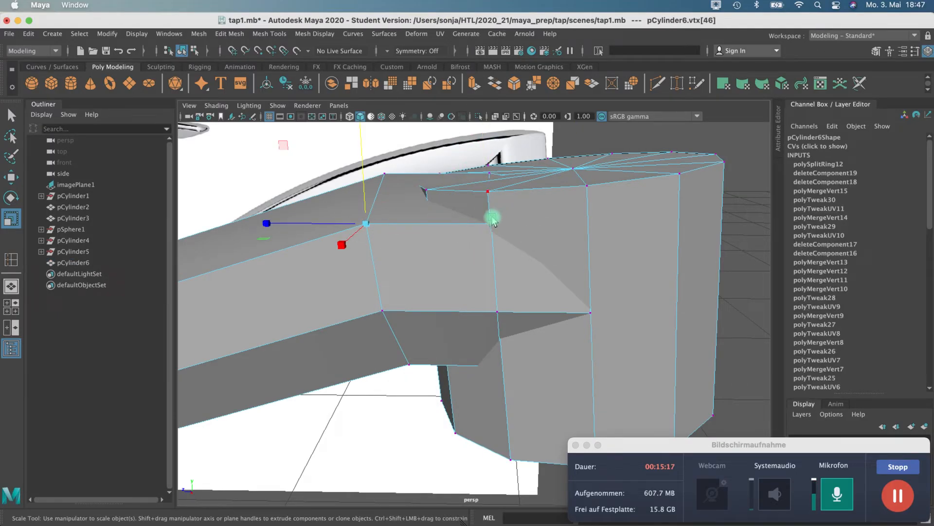
- Scale and move the spout's end vertices to line up with the repositioned spray head
right_click(492, 217)
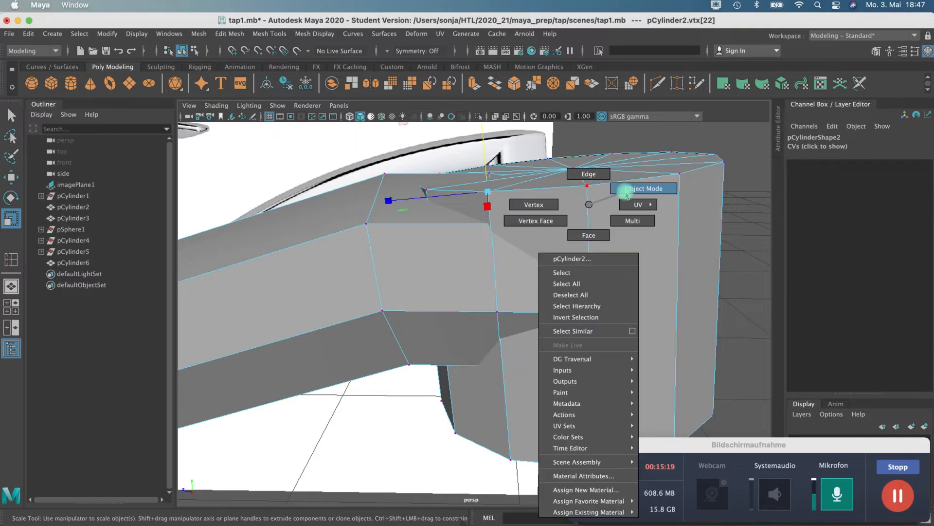
click(644, 187)
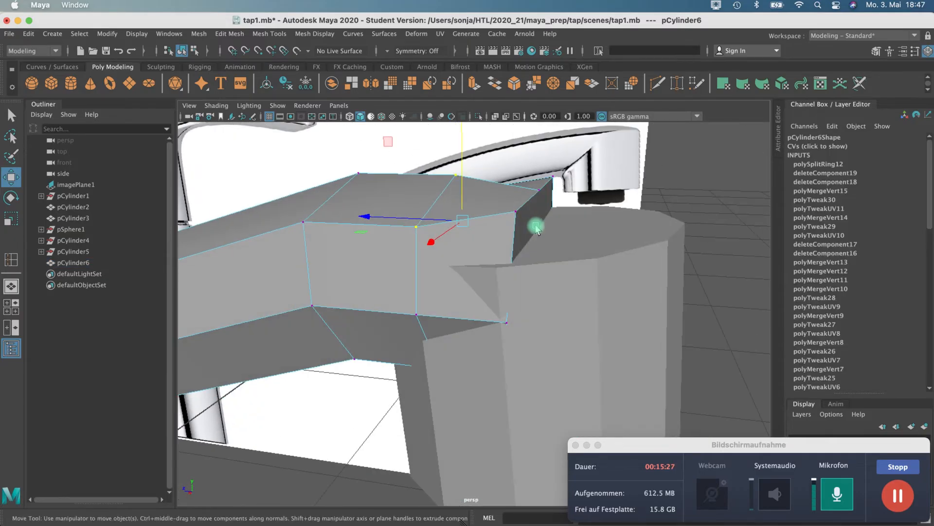
key(r)
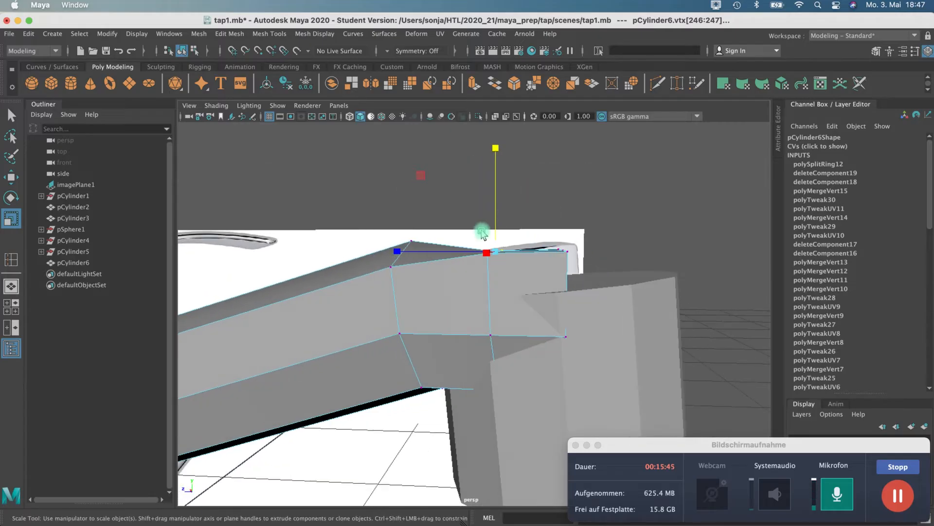
key(w)
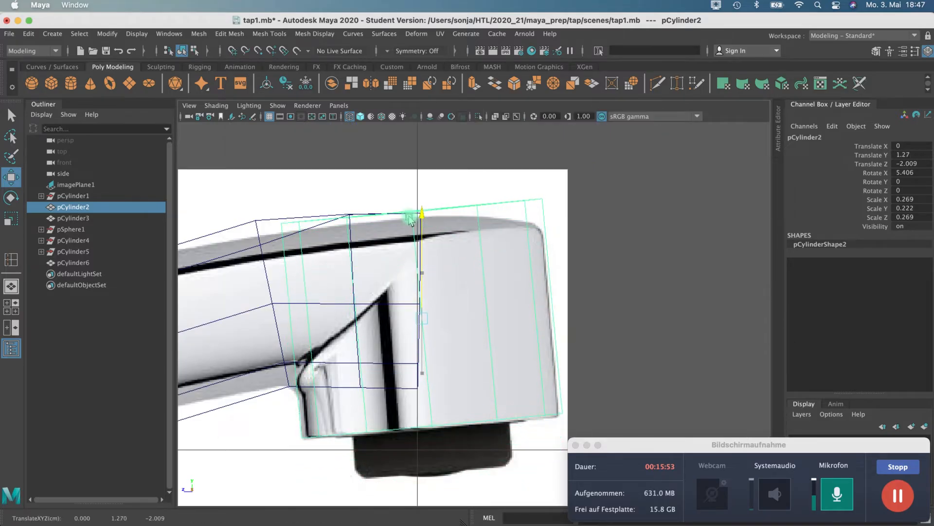
- Rotate, scale and nudge the spray head to fit under the spout tip, then select both meshes
key(r)
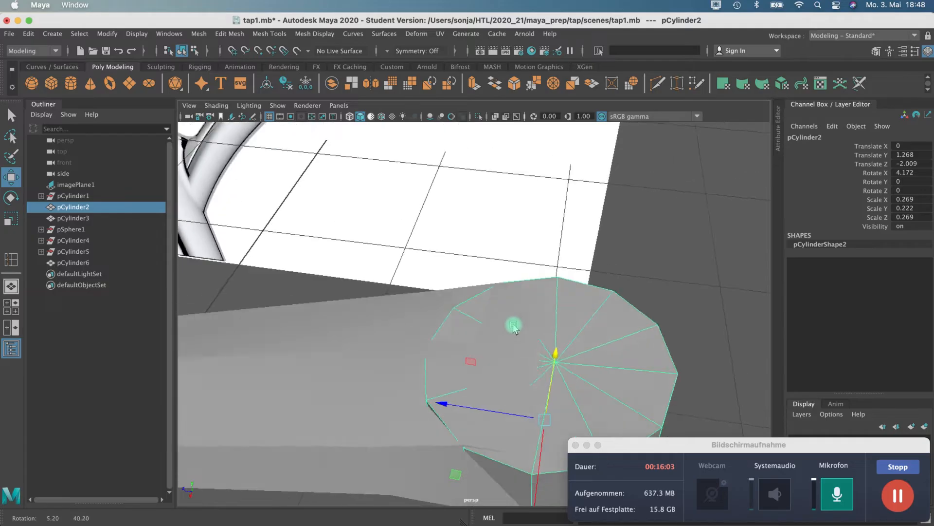
click(73, 261)
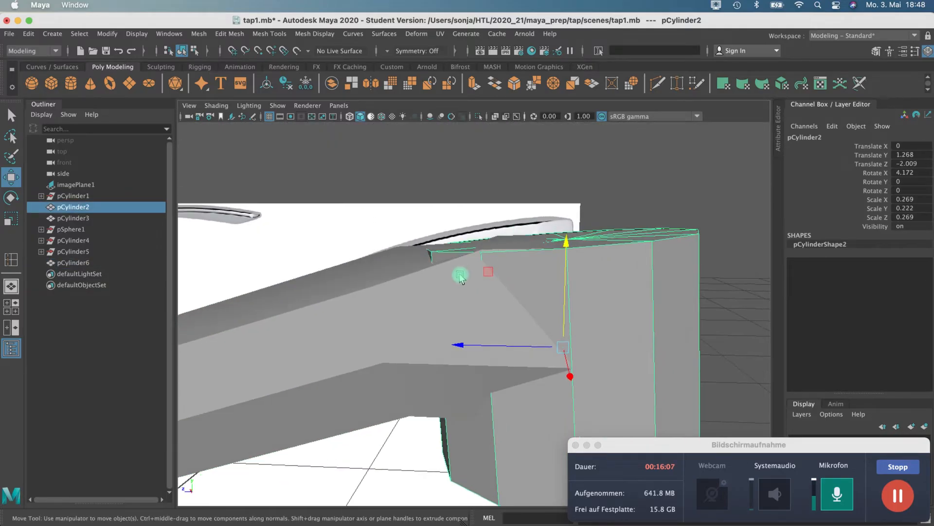
key(r)
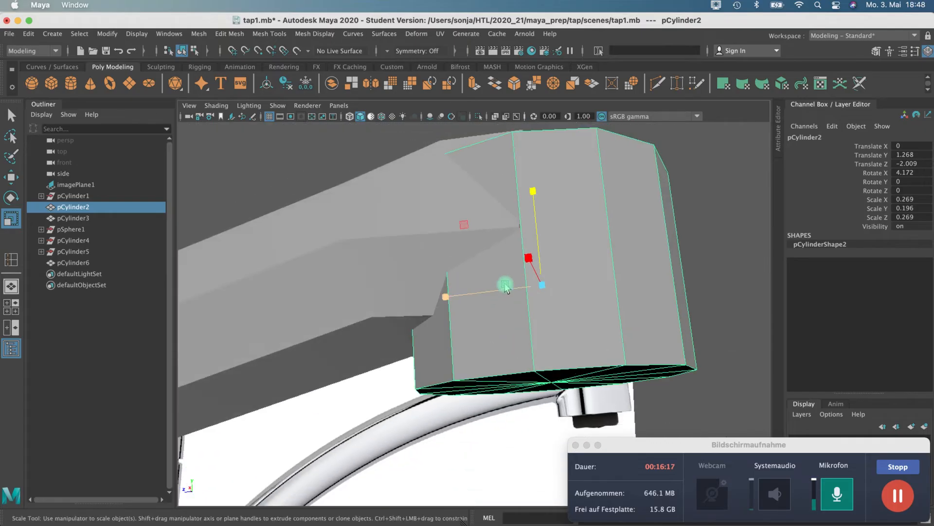
key(w)
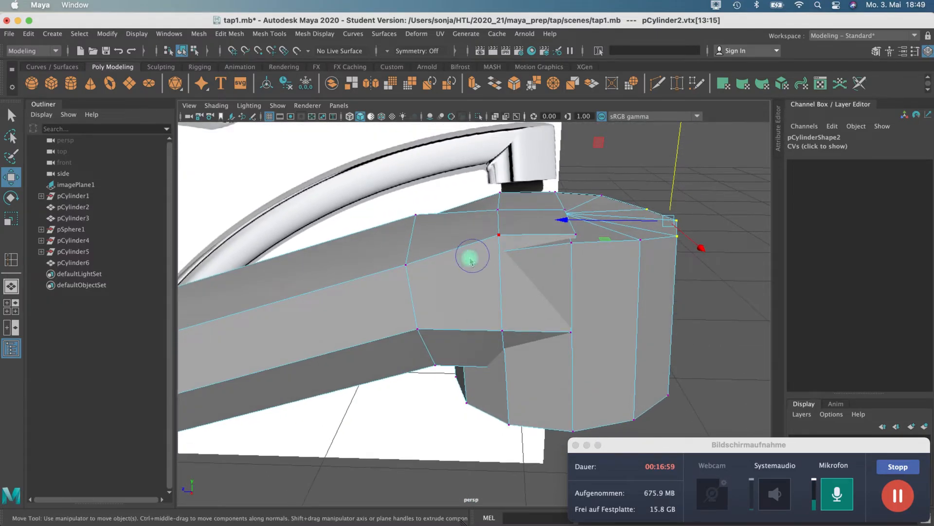
click(604, 263)
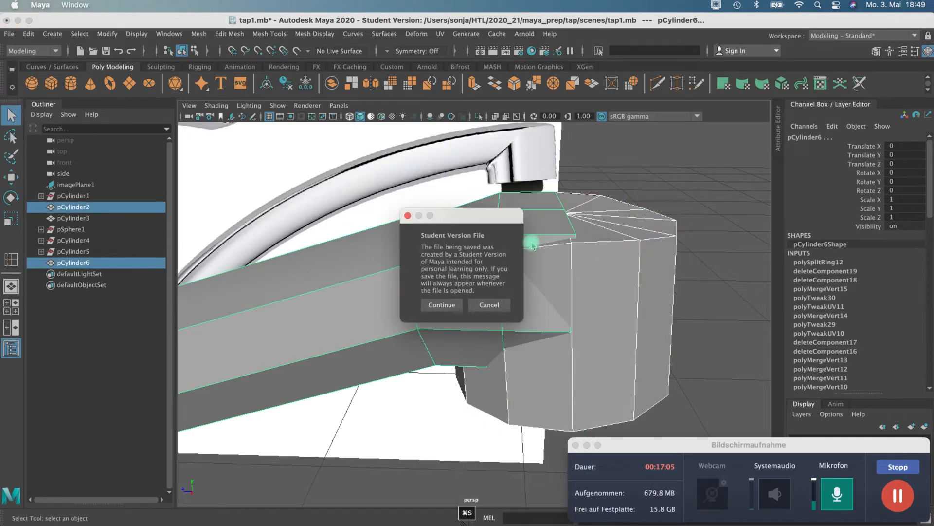
- Confirm the save, union spout and spray head into pCylinder7, and enter vertex mode on it
click(441, 305)
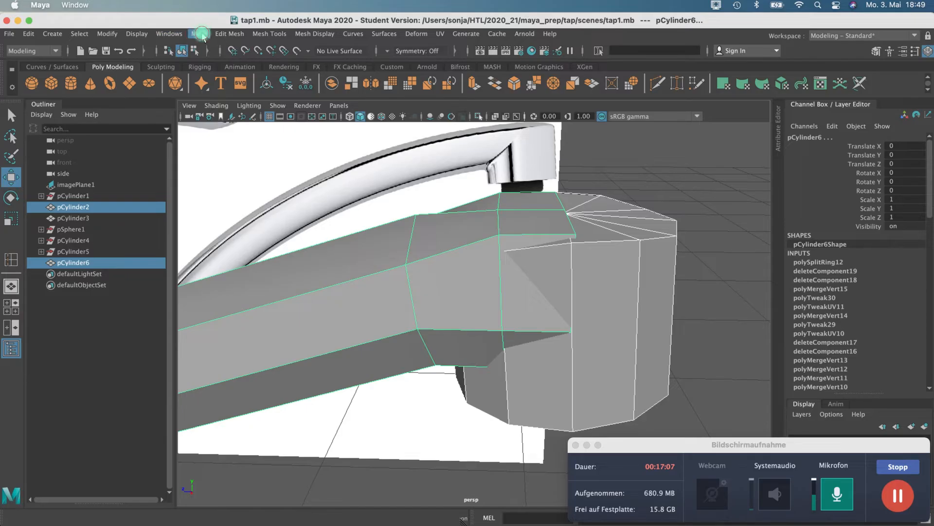
click(198, 33)
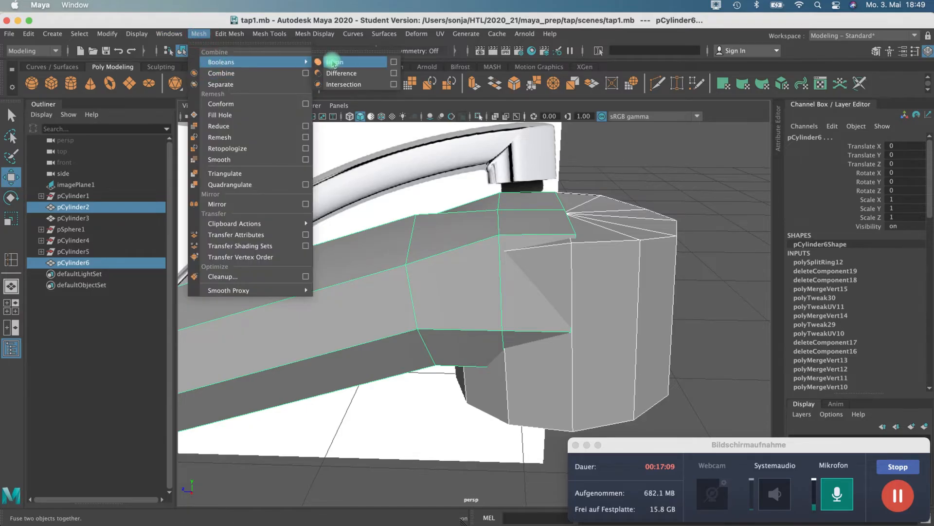
click(334, 62)
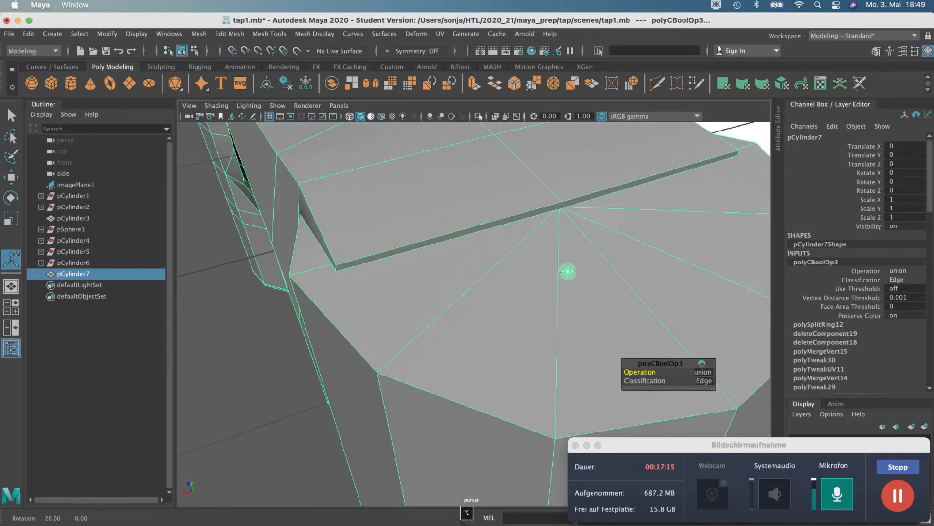
right_click(564, 191)
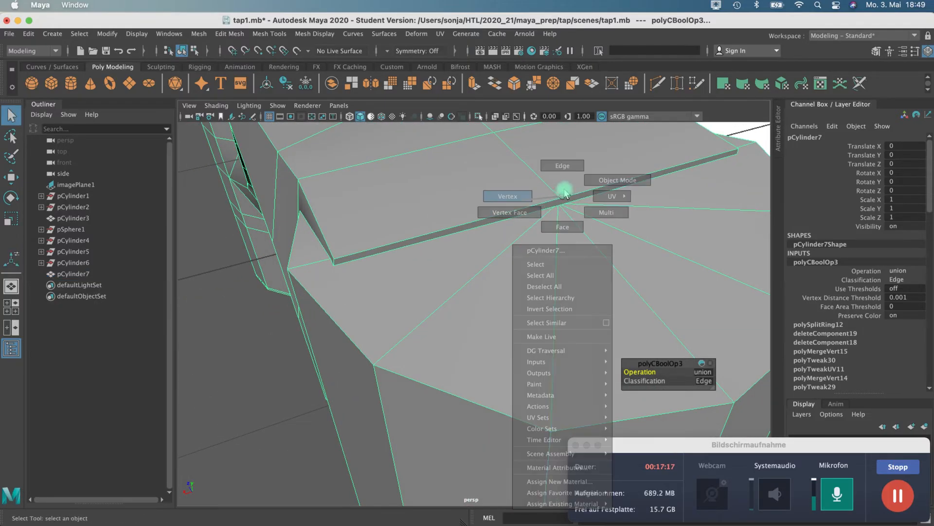
click(507, 196)
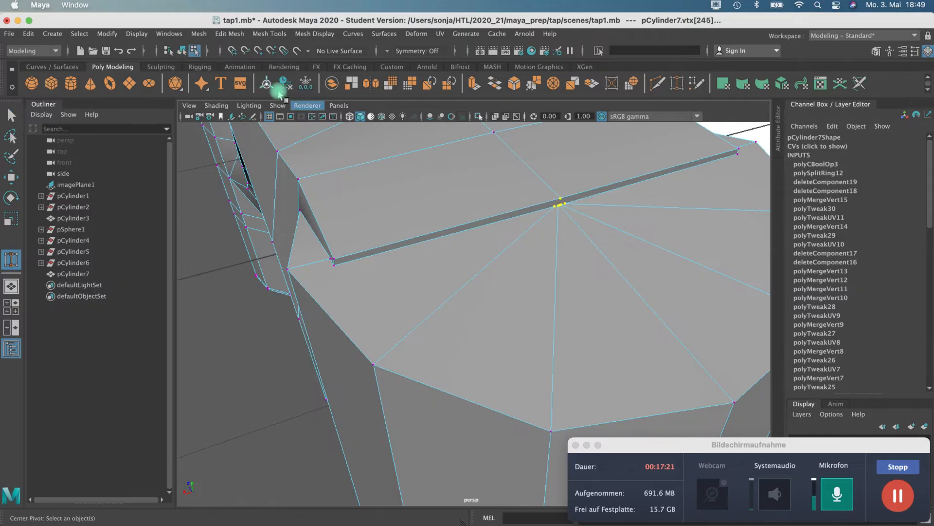
- Merge the overlapping seam vertices via the Edit Mesh > Merge options
click(229, 33)
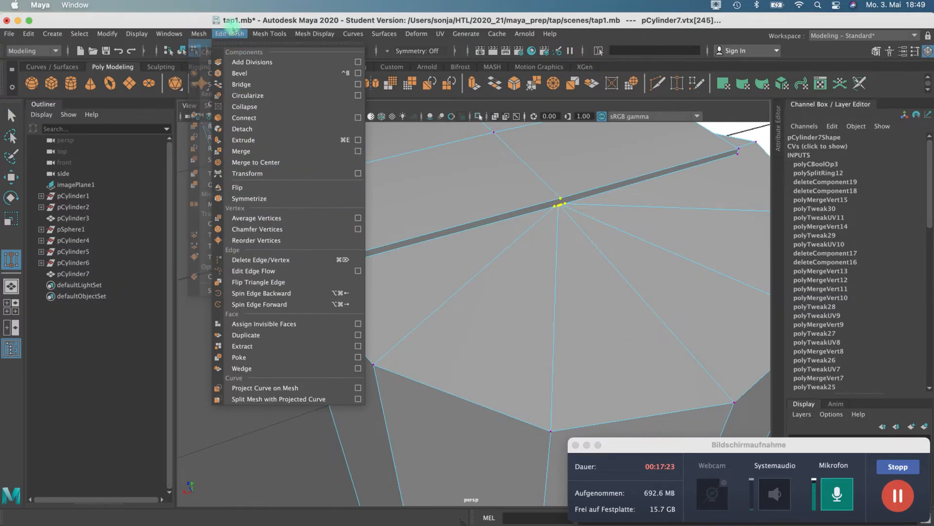
click(358, 151)
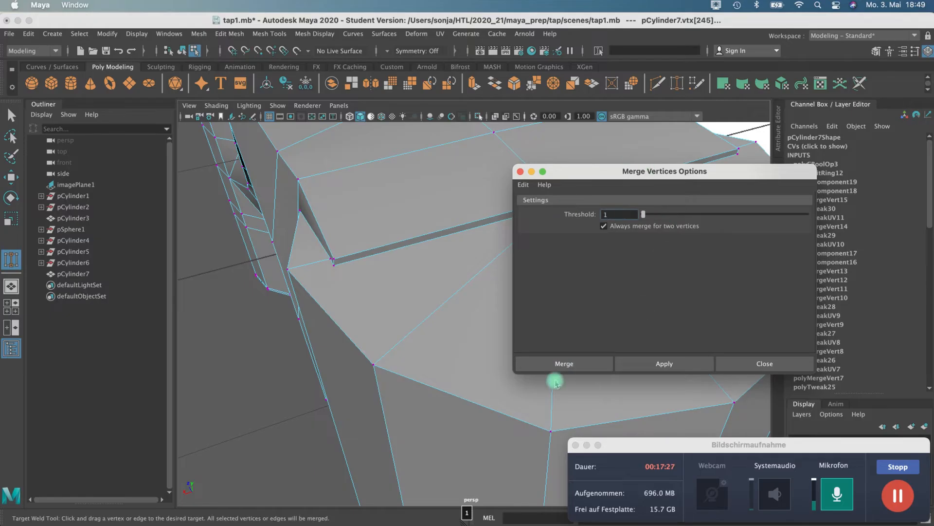
click(562, 363)
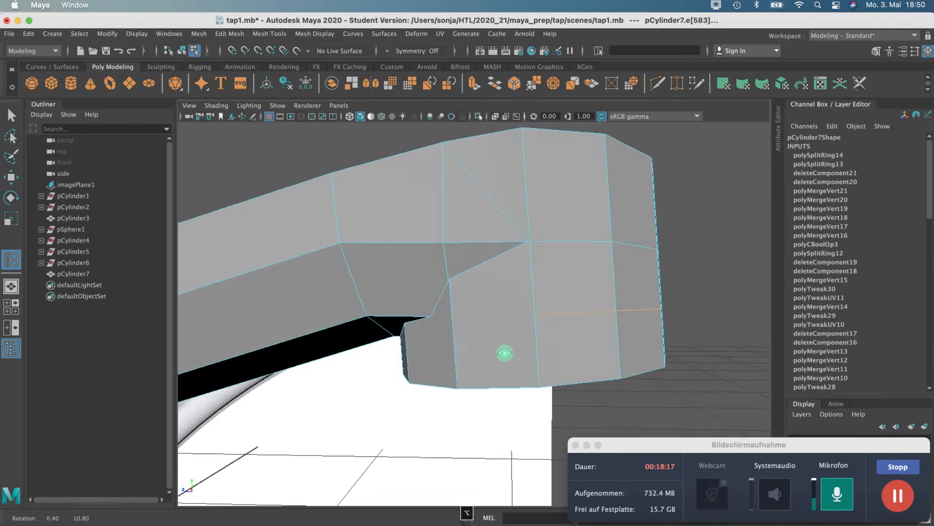
- Back in vertex mode, tidy the joint corner with a Multi-Cut point and return to selecting
right_click(474, 264)
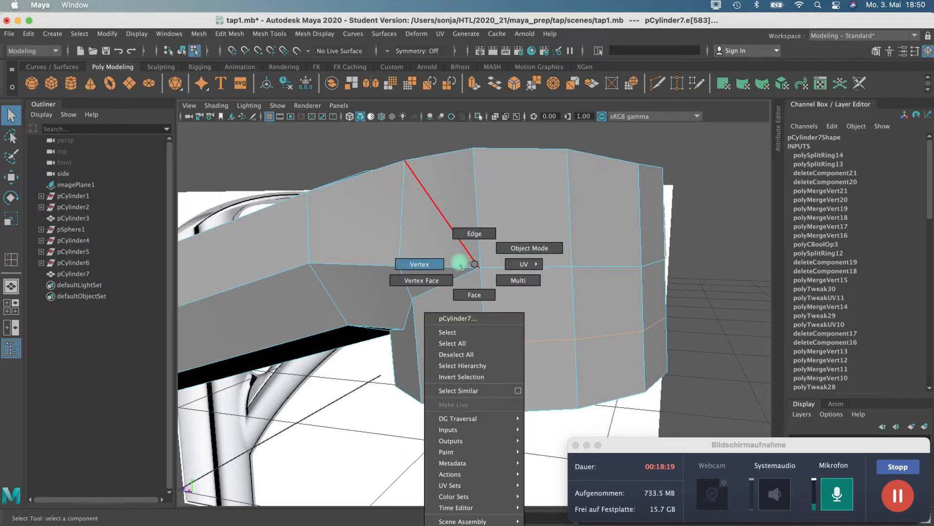
click(418, 263)
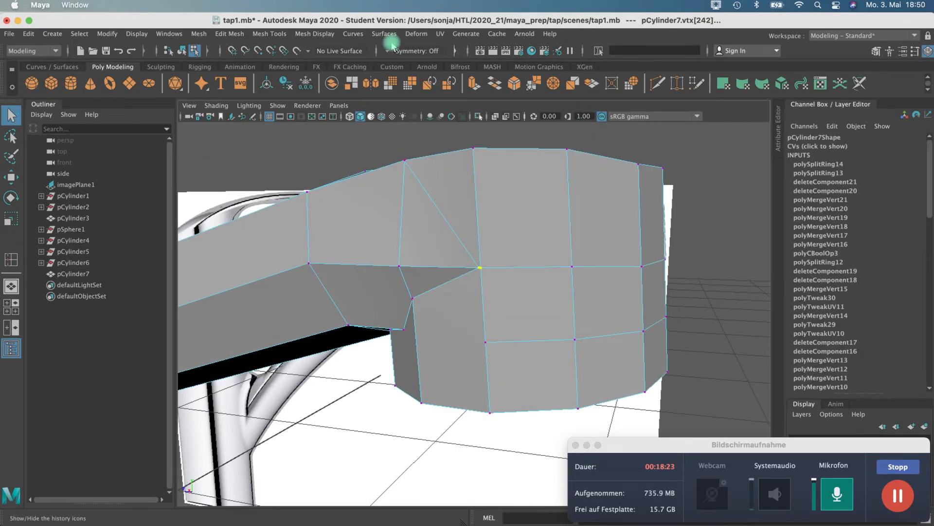
click(269, 33)
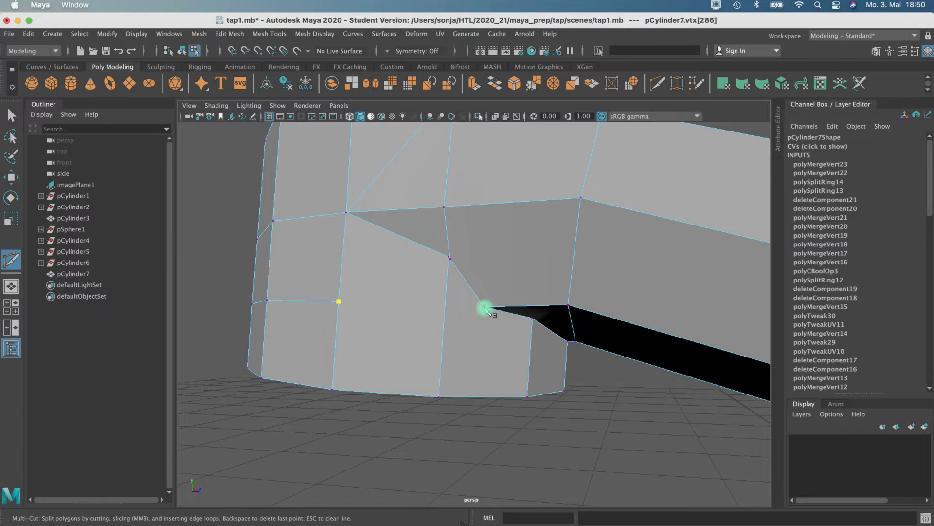
click(446, 307)
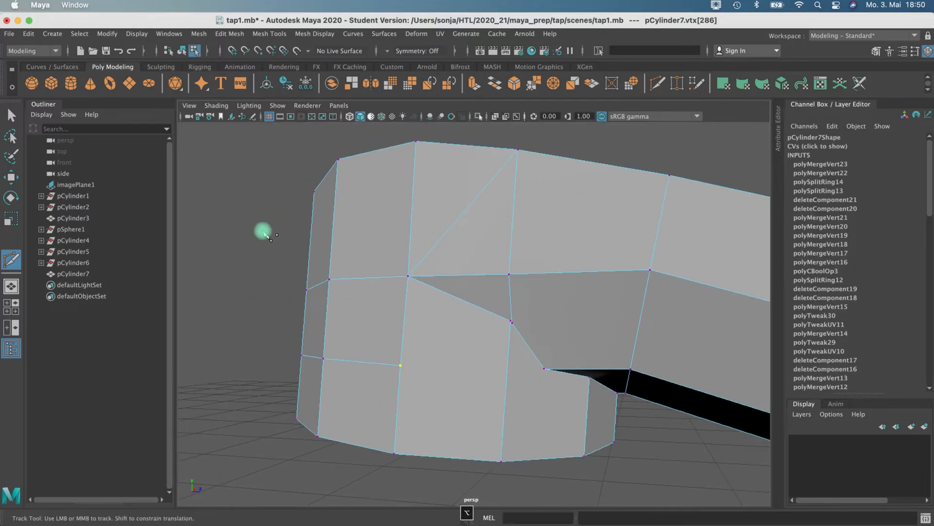
key(3)
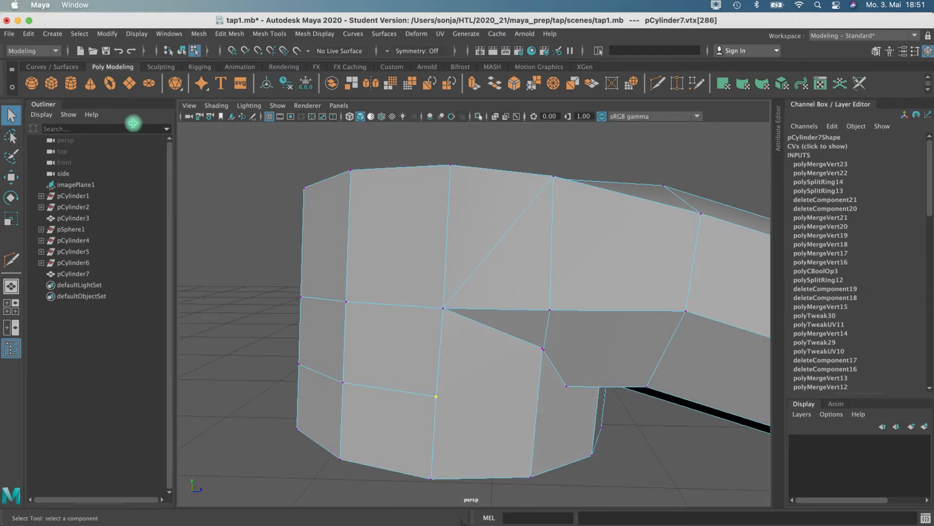
- Return to object mode, clear history and helper shapes, and remove the bad joint faces
right_click(439, 234)
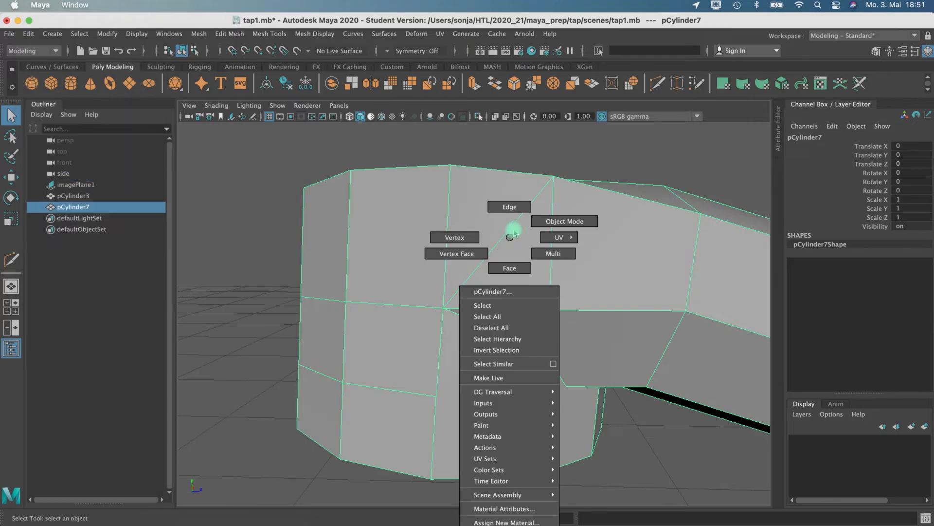
click(509, 206)
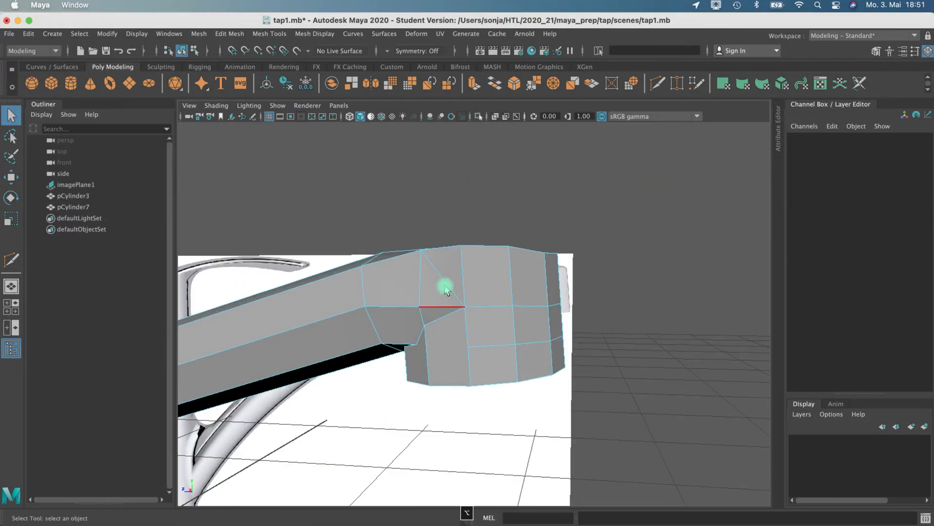
key(3)
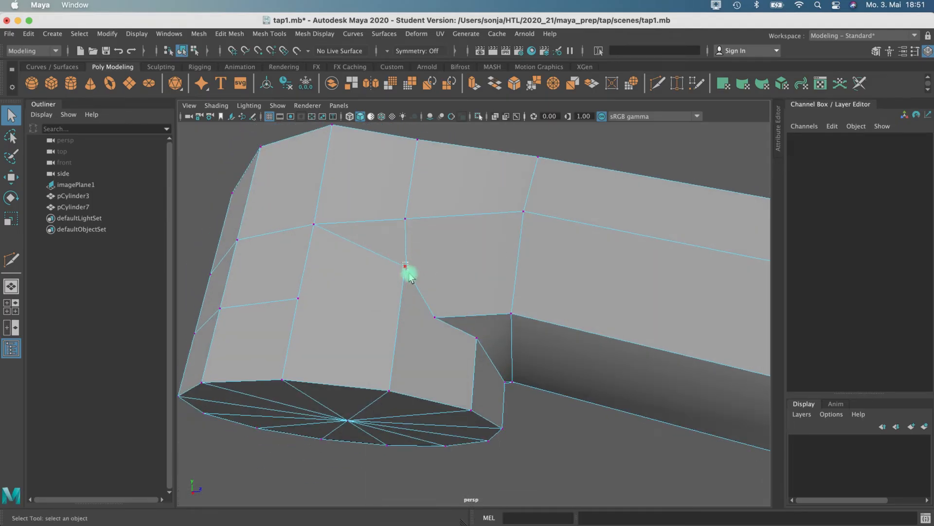
click(198, 33)
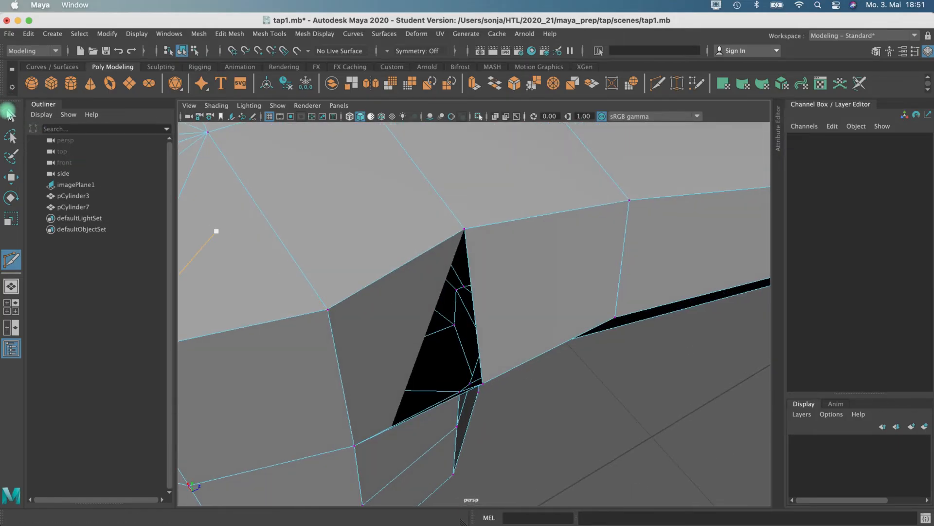
- Fill the hole at the joint with Mesh > Fill Hole and preview the head smooth-shaded
right_click(280, 197)
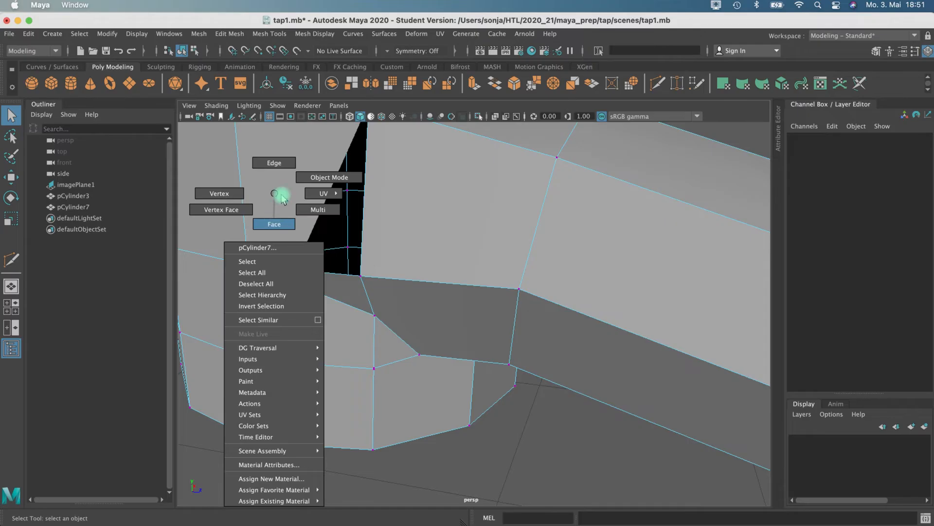
click(273, 224)
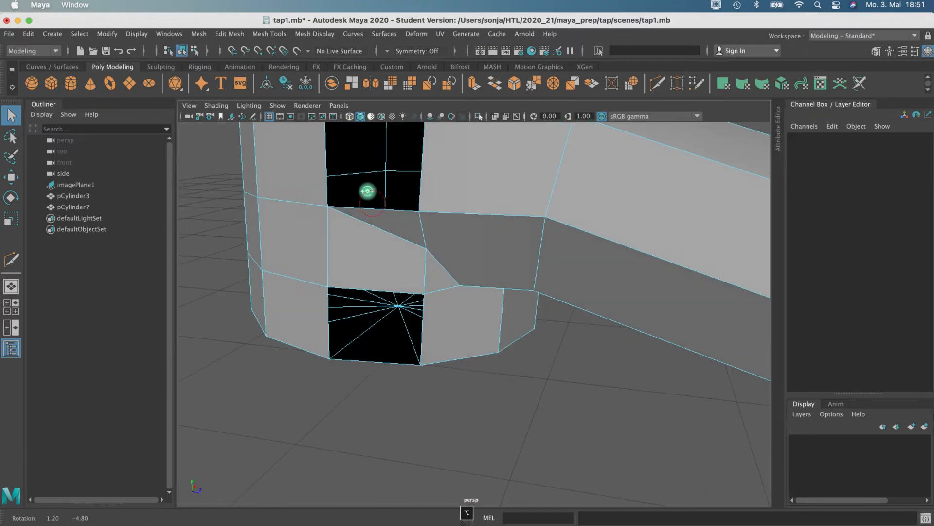
right_click(417, 263)
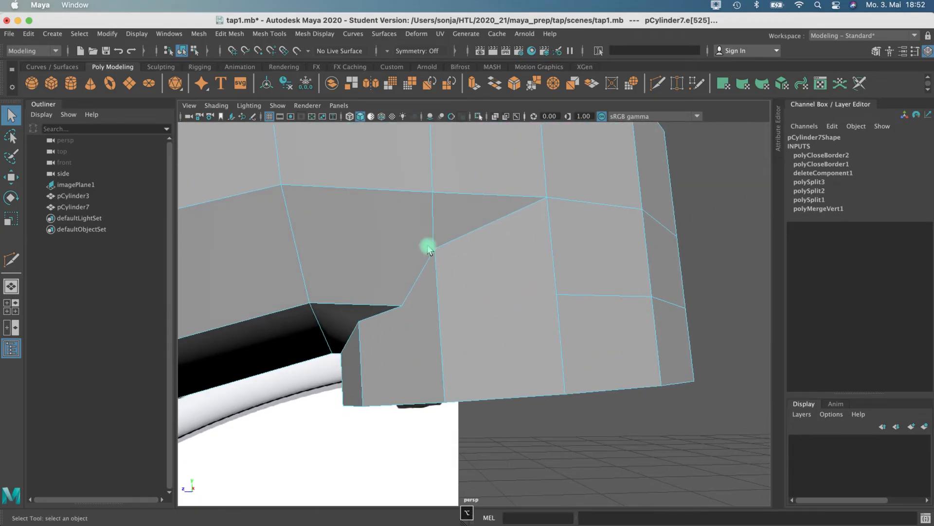
click(434, 249)
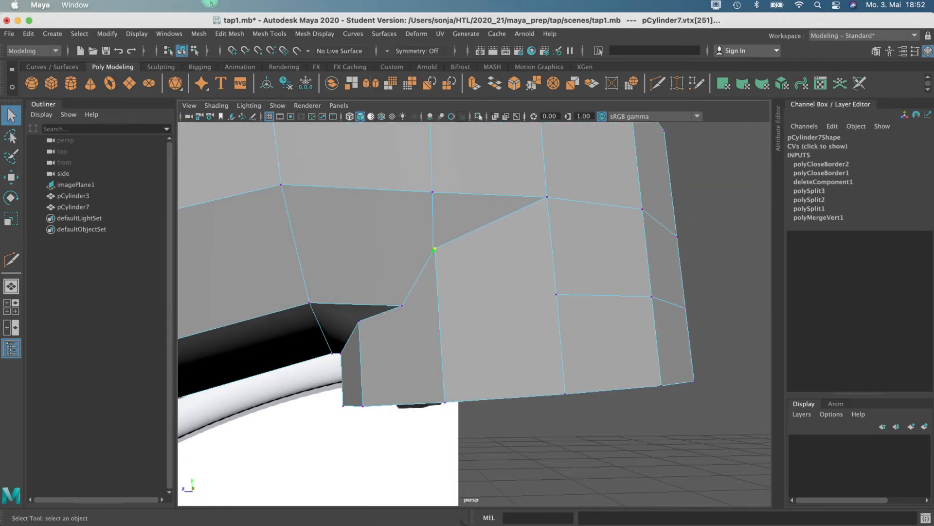
click(199, 33)
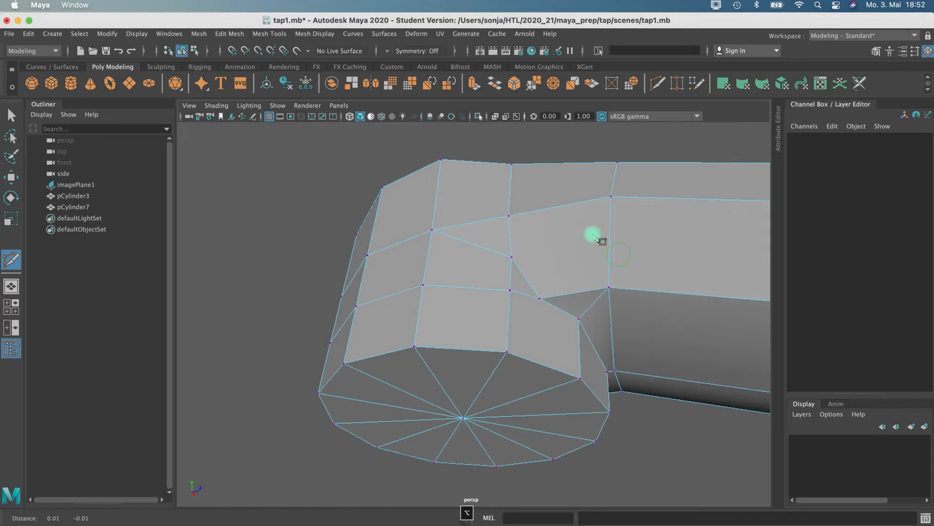
key(3)
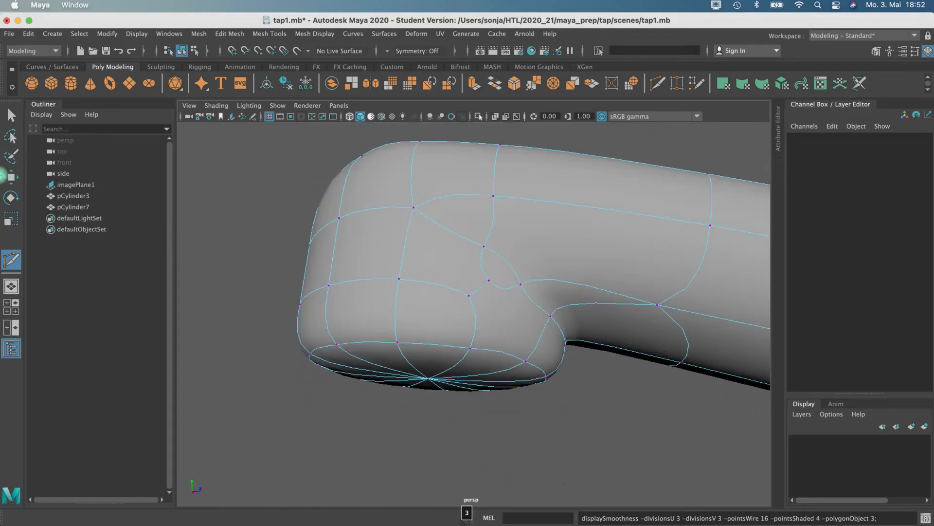
- Turn the smooth-mesh preview off to see the raw cage at the joint
key(1)
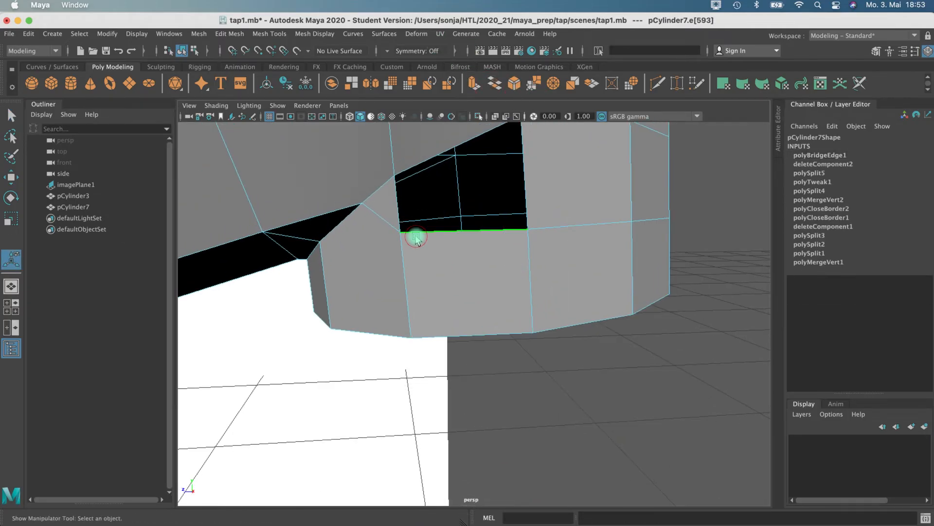
- Fill the open hole on top of the spray head so the mesh closes
right_click(415, 240)
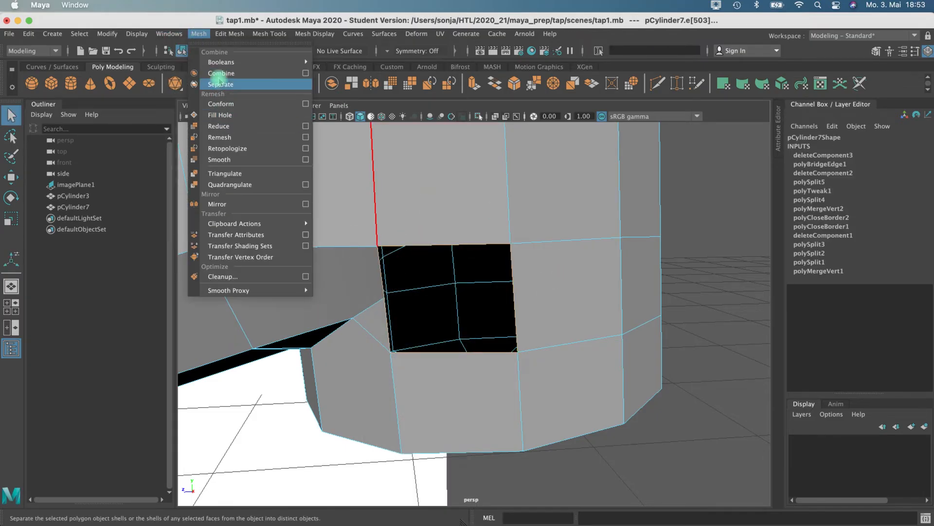
click(229, 34)
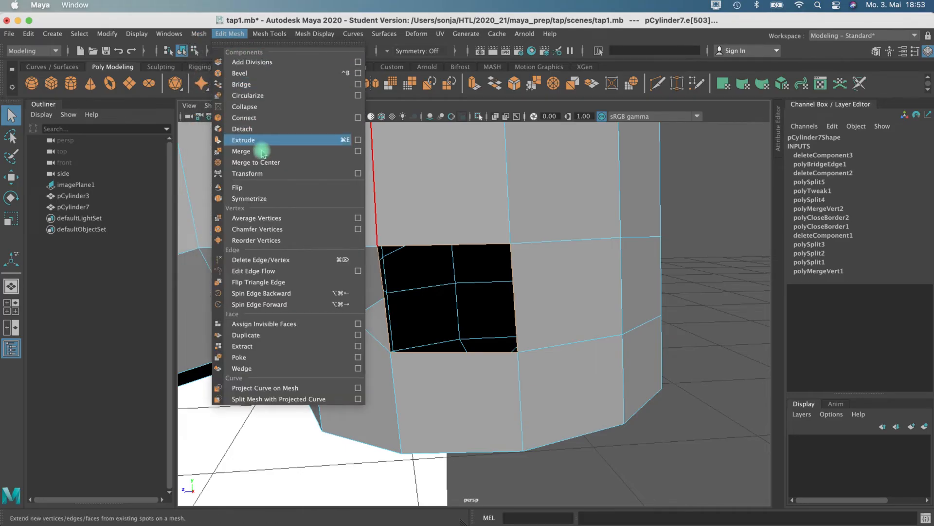
mouse_move(259, 141)
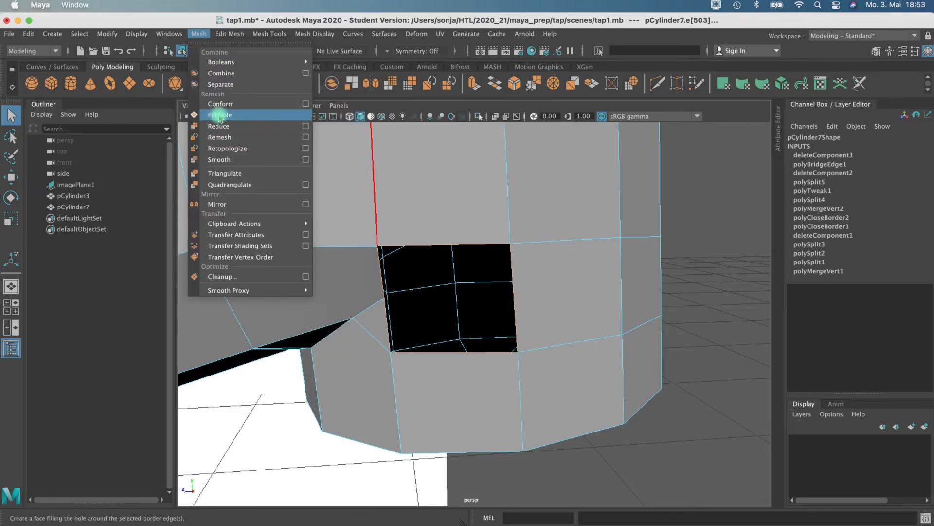
click(219, 115)
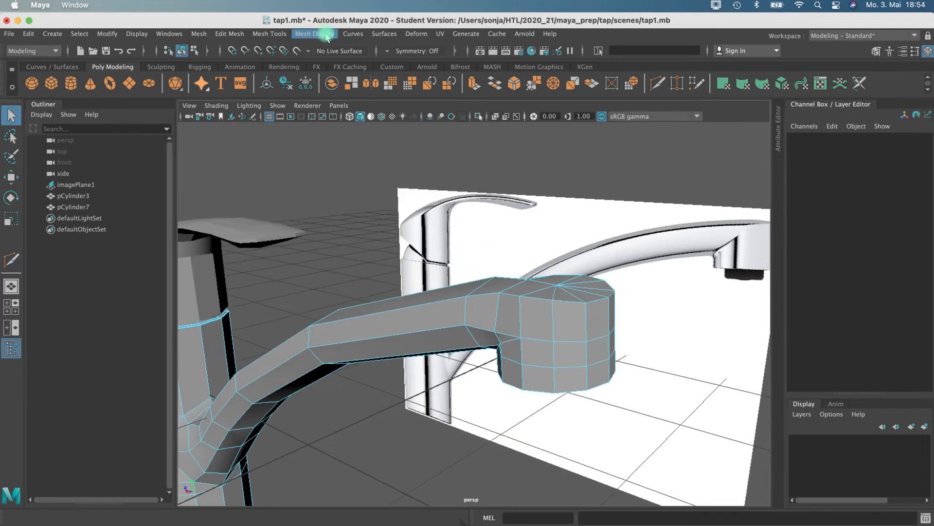
- Insert an edge loop across the branch joint and smooth-preview the result
click(268, 33)
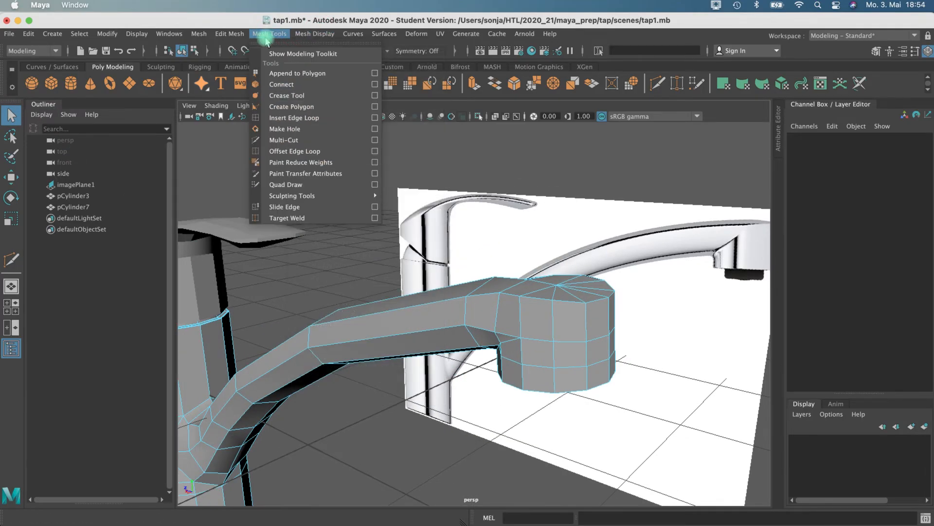
click(294, 117)
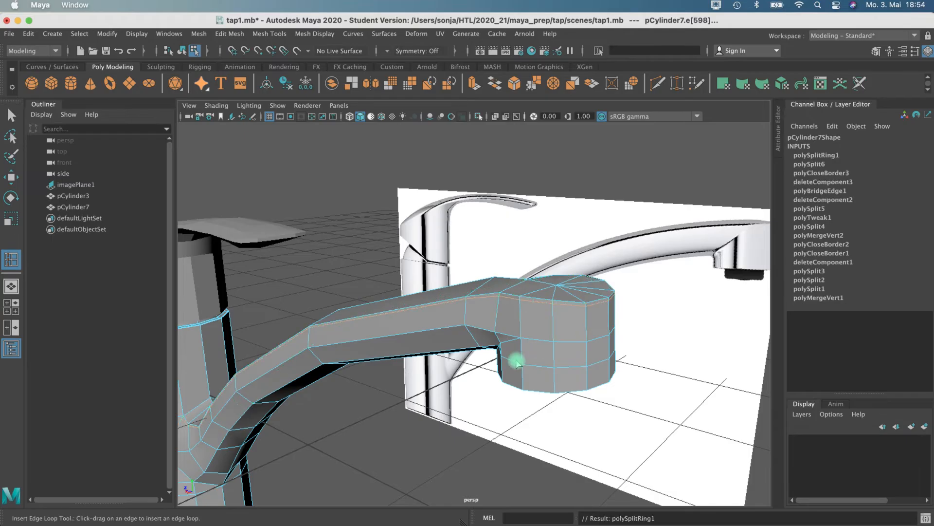
key(3)
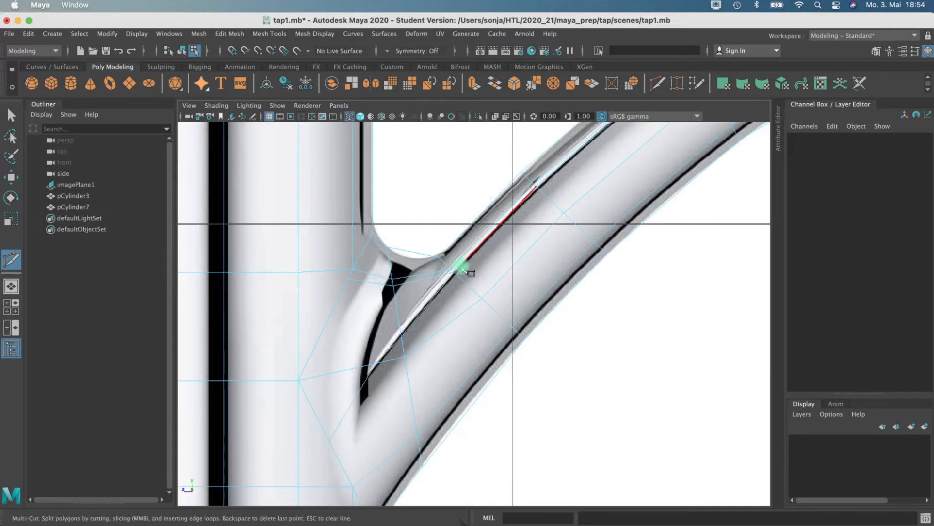
click(9, 111)
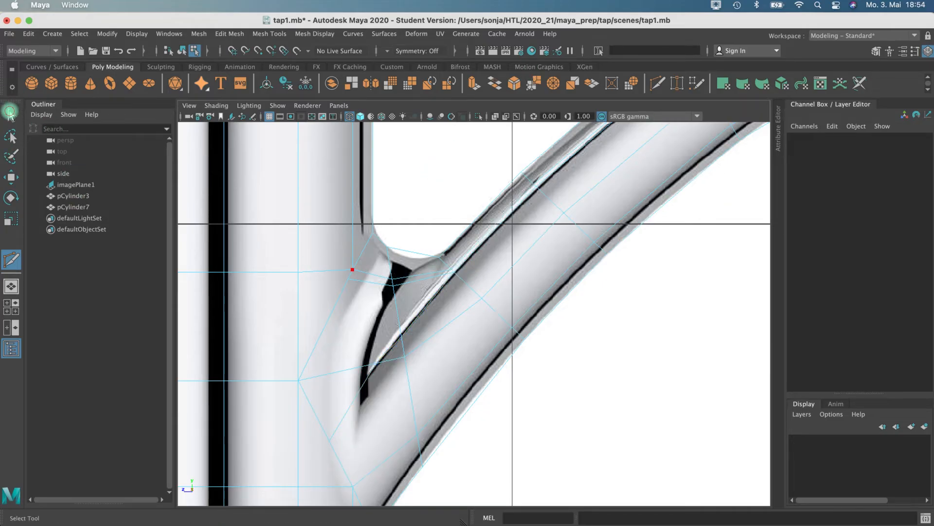
- Select the joint edges where the spout meets the column, cut across them and pick the crease vertex
click(376, 283)
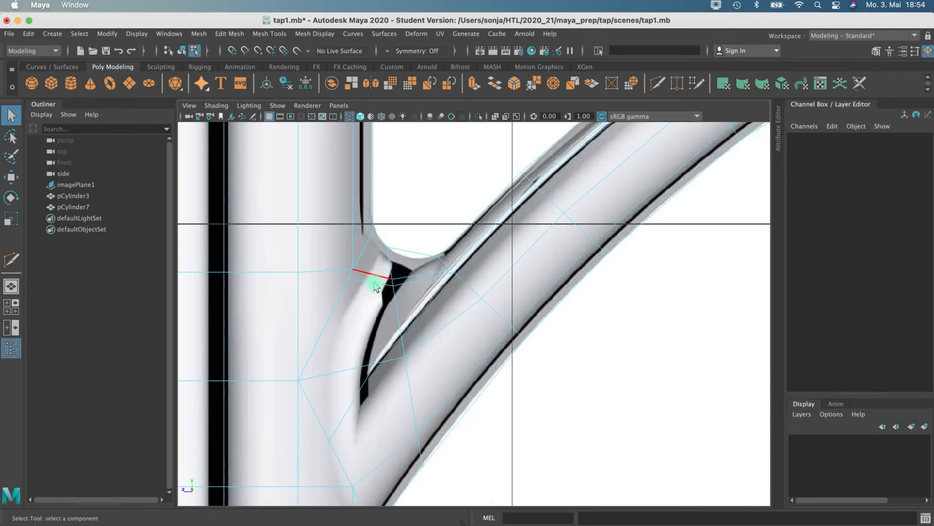
click(375, 283)
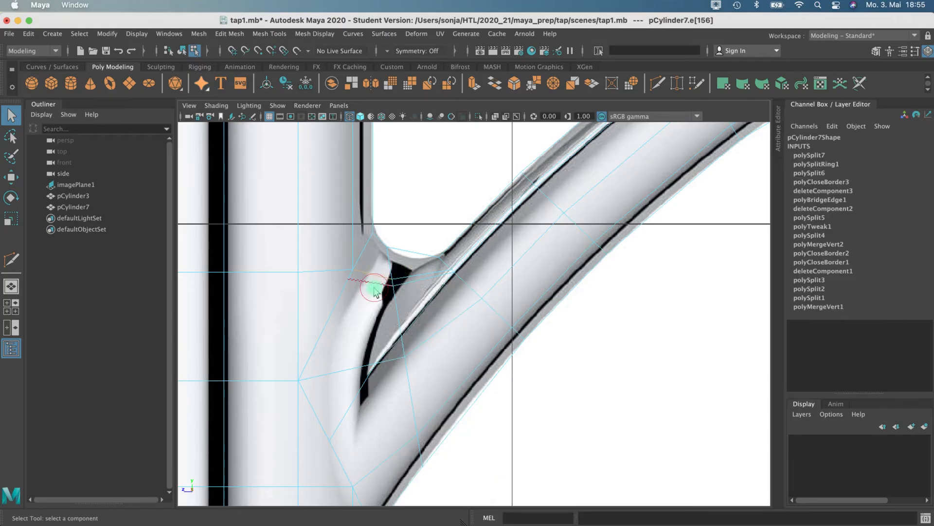
right_click(404, 281)
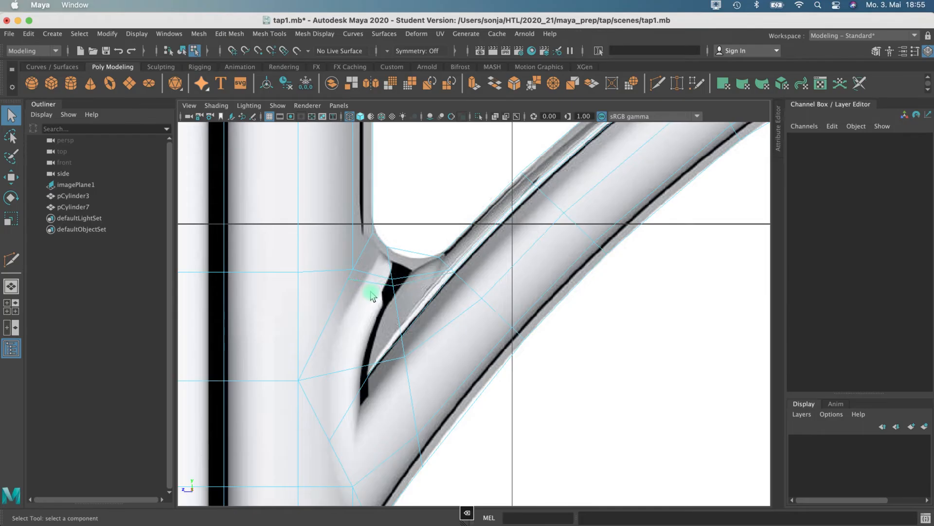
click(373, 292)
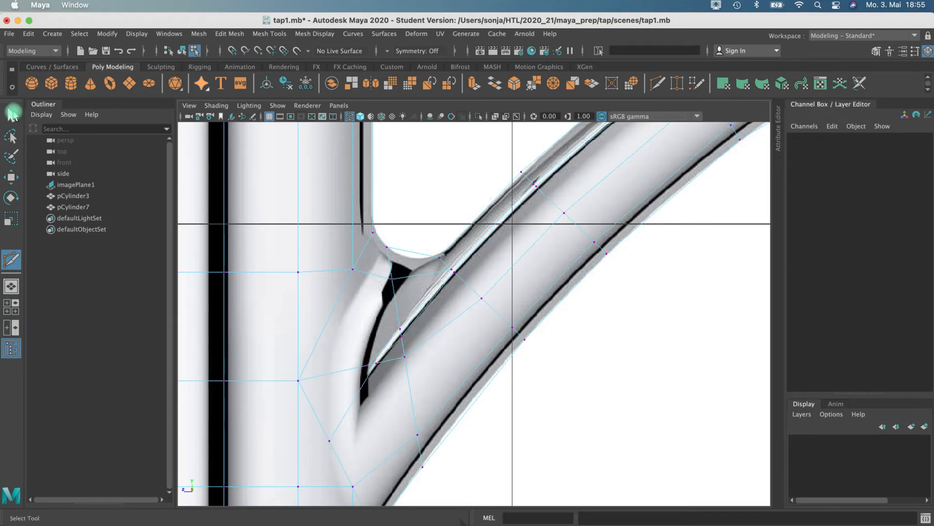
click(221, 272)
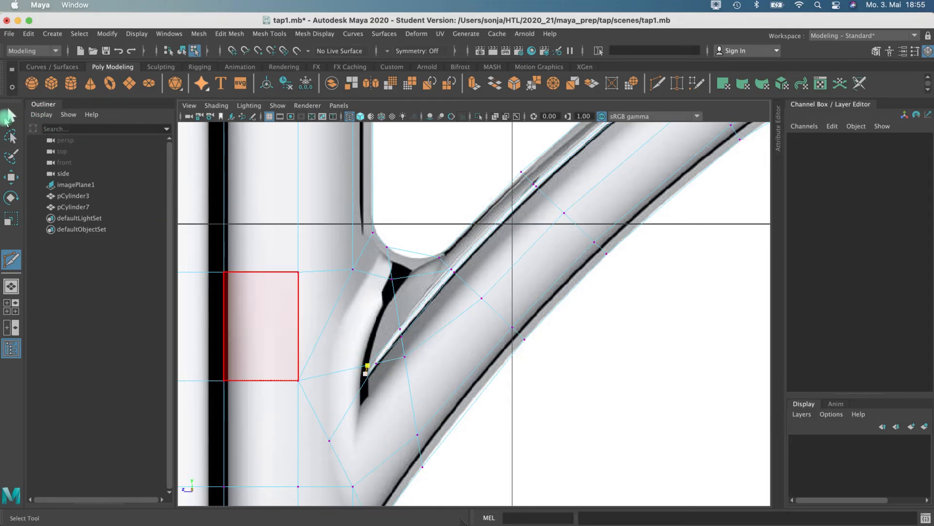
click(369, 372)
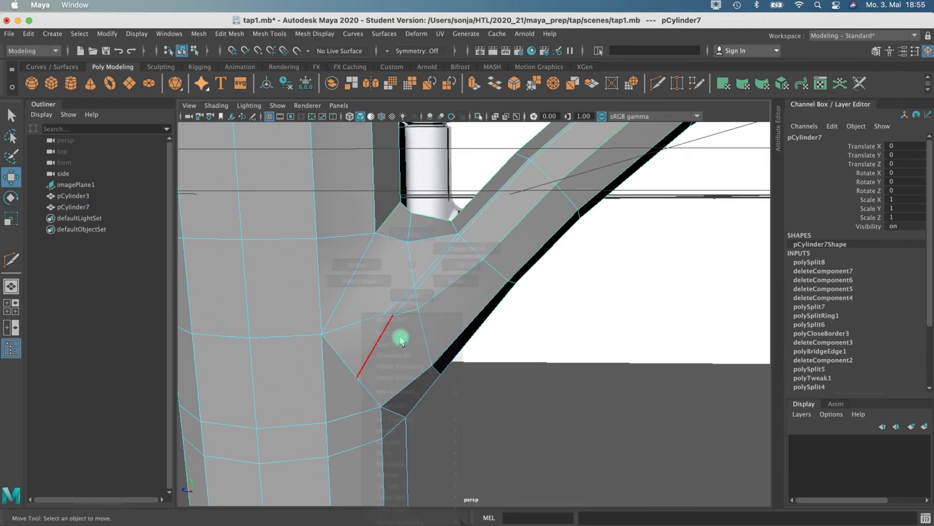
- Remove the stray component at the spout joint, return to the Move tool and undo the vertex merge
click(399, 340)
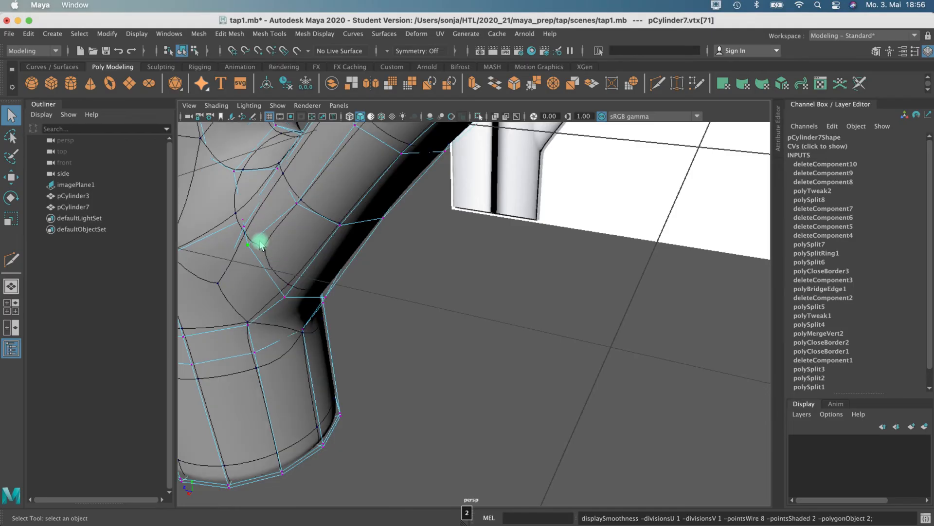
key(1)
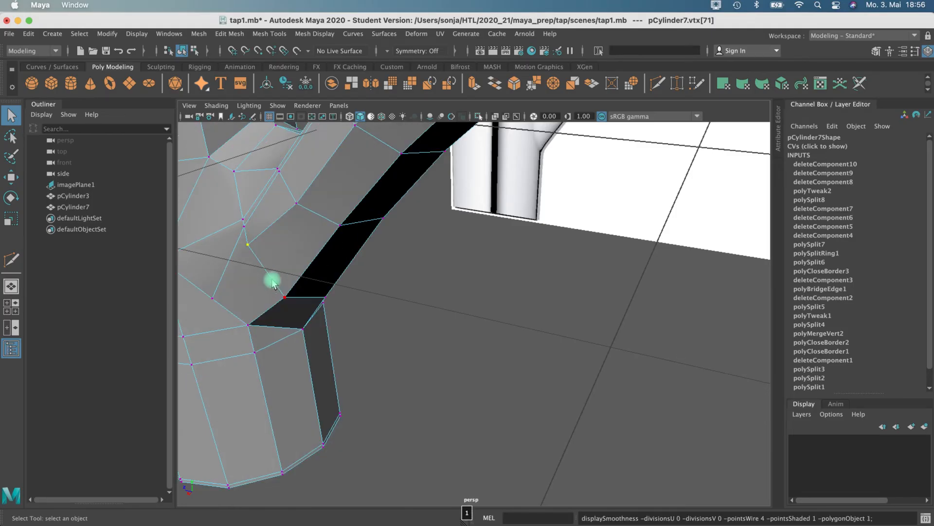
key(w)
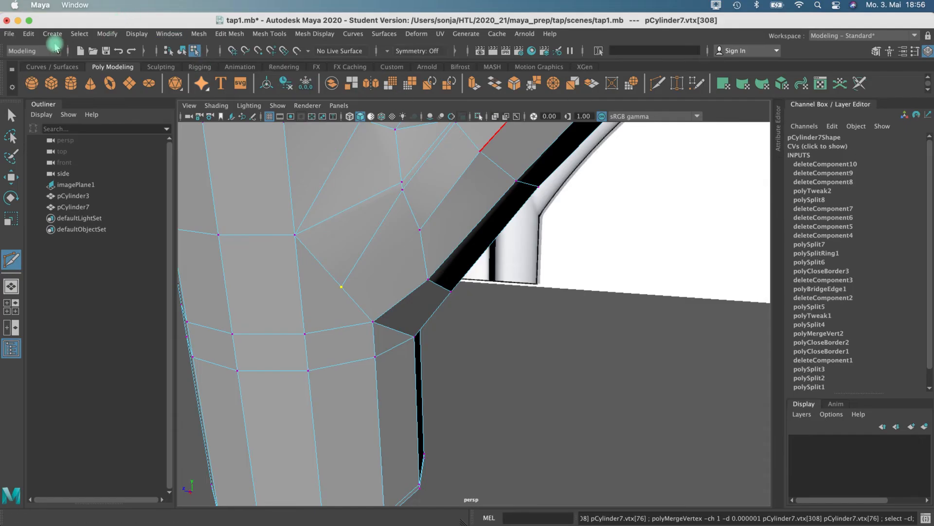
click(27, 33)
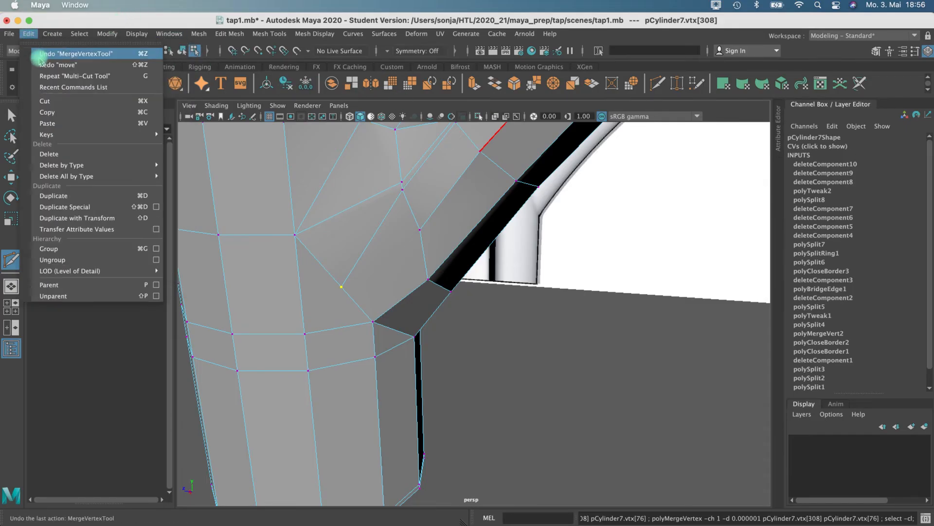
click(75, 54)
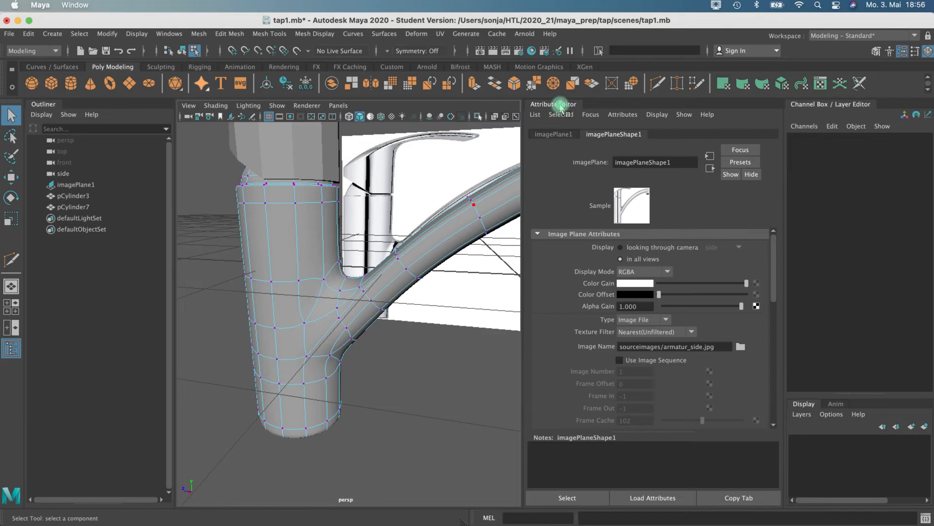
- Return the spout to Object Mode and nudge the vertex at the crease under the spray head
right_click(474, 265)
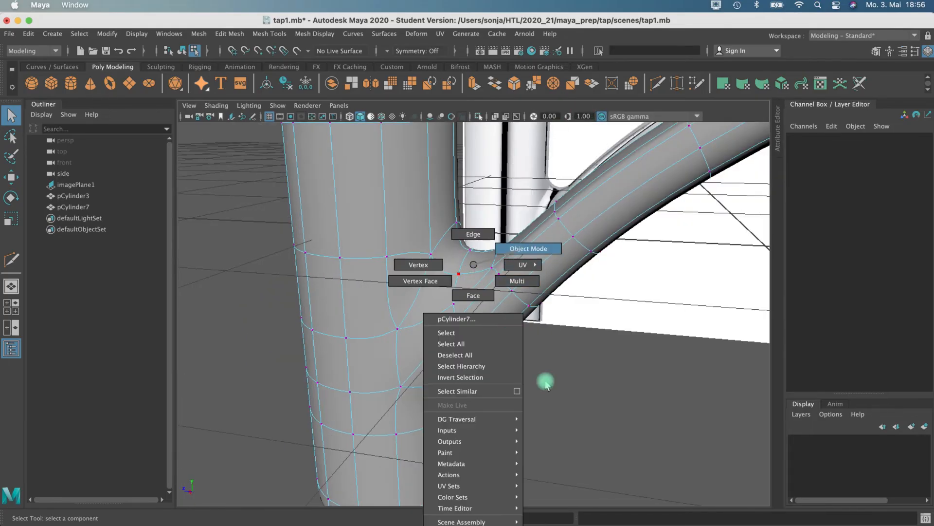
click(527, 248)
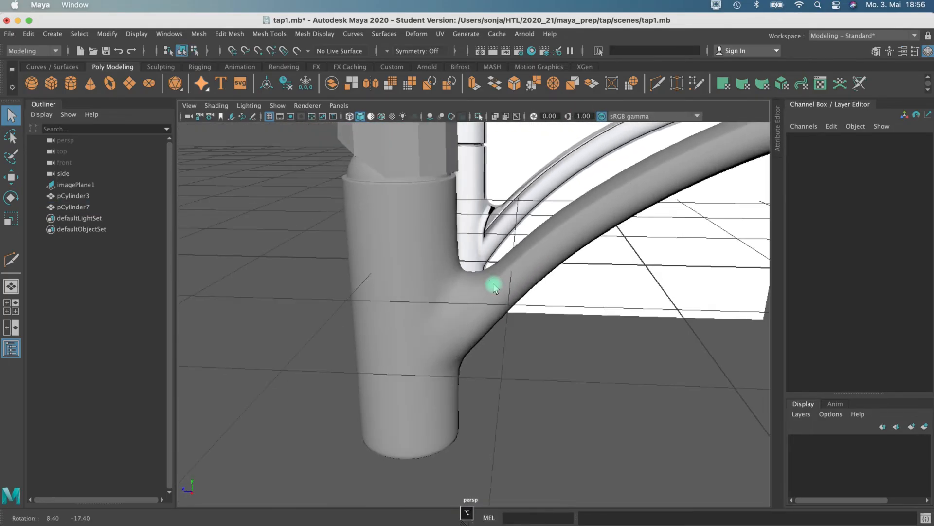
click(494, 285)
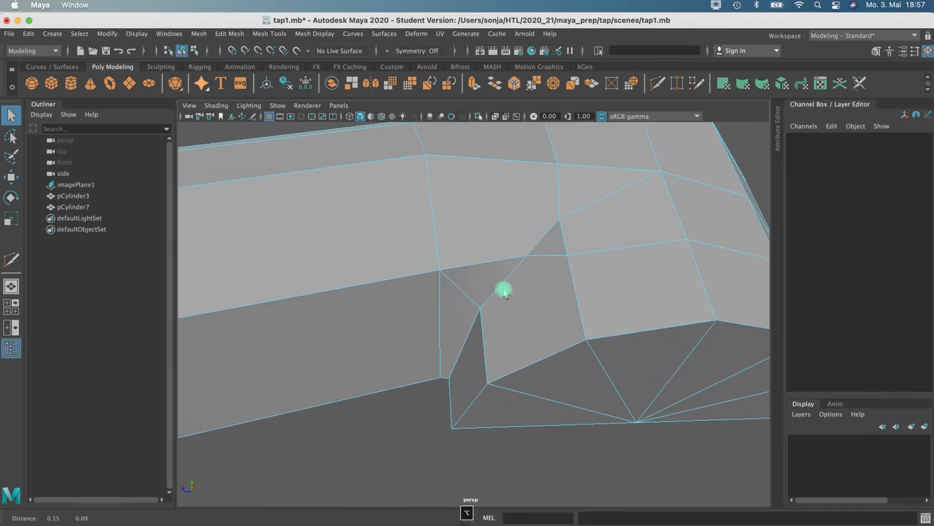
- Cut new edges into the spray head with Multi-Cut
click(495, 292)
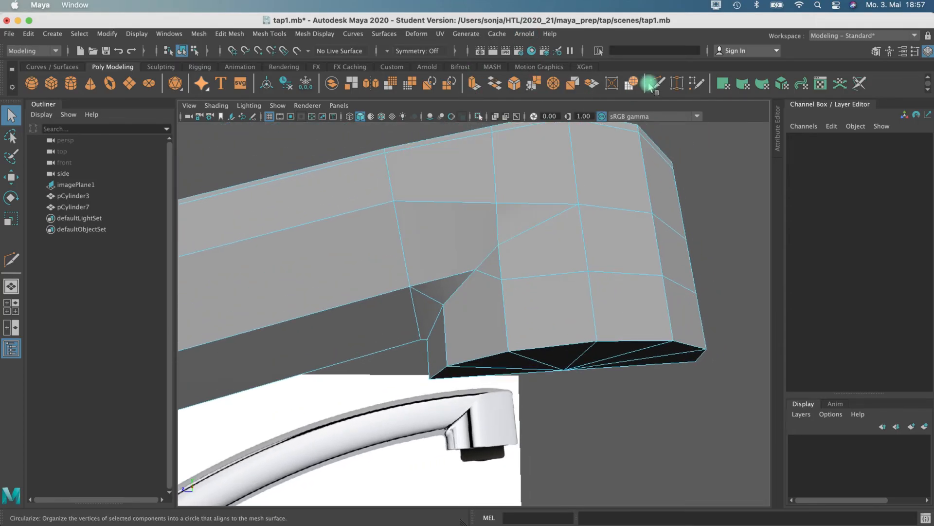
click(655, 84)
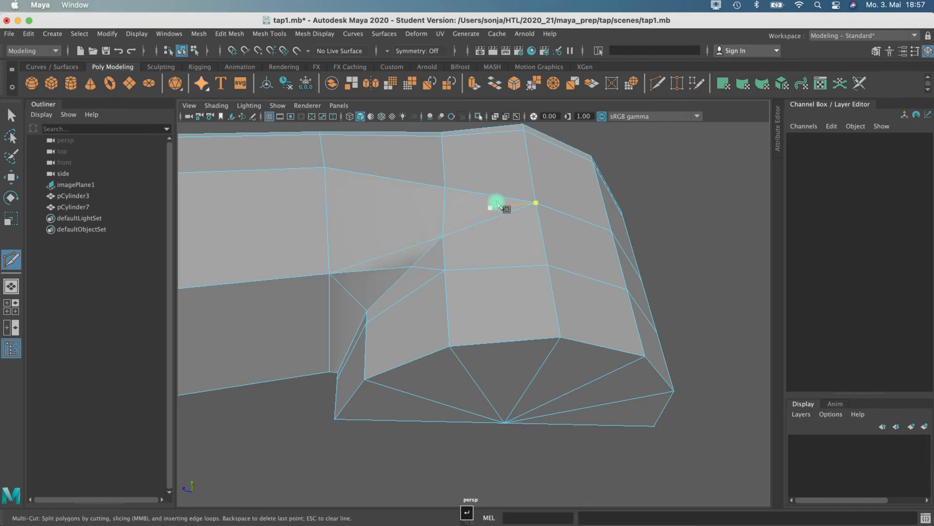
click(352, 272)
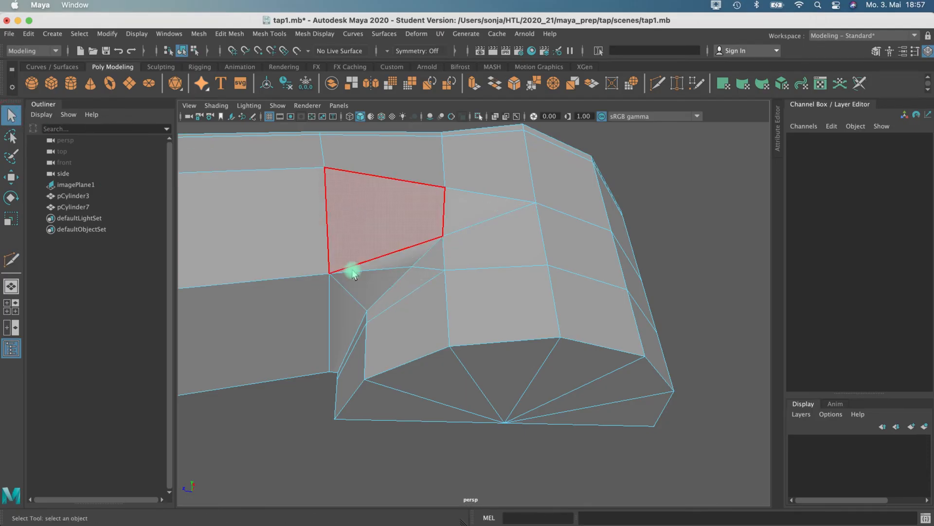
- Switch to Edge mode and select the short leftover crease edge for removal
right_click(351, 273)
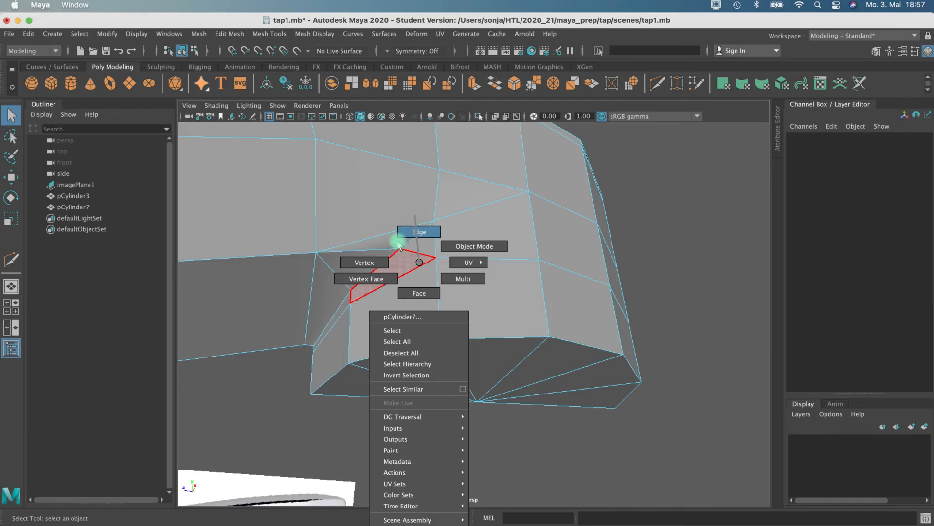
click(419, 232)
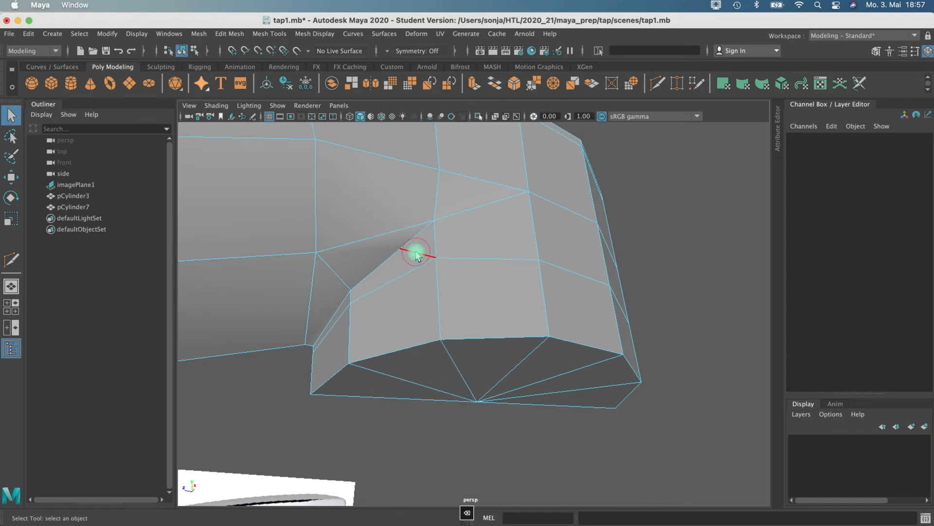
drag(418, 253, 399, 264)
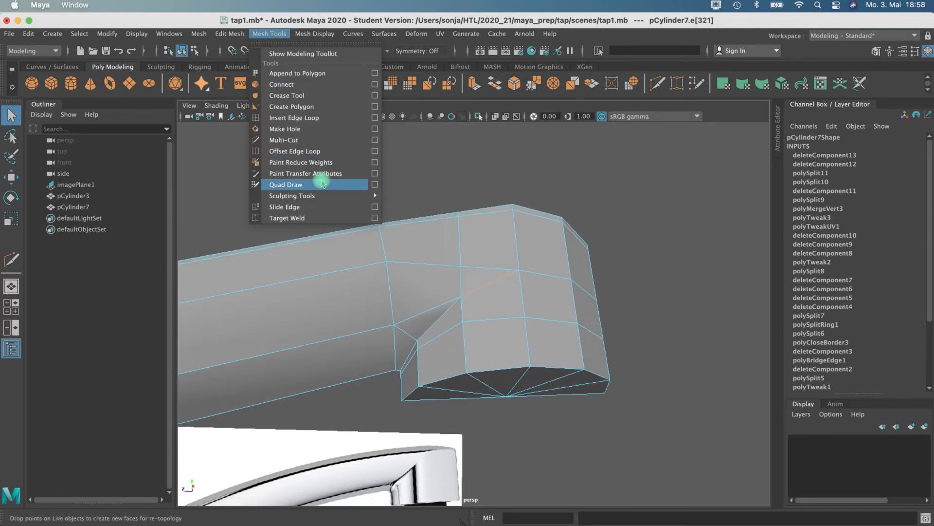
- Insert an edge loop and a Multi-Cut across the spray-head crease, then view the spout smoothed as a whole object
click(294, 118)
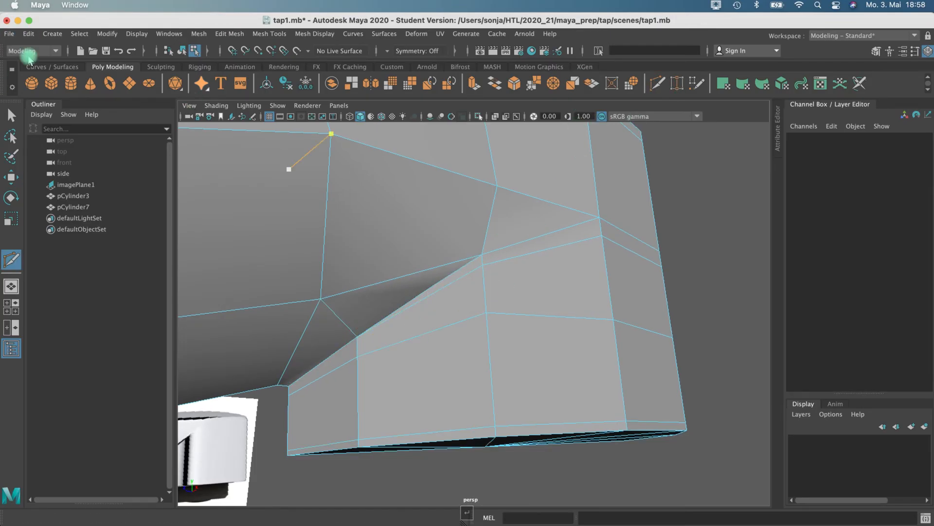
click(448, 278)
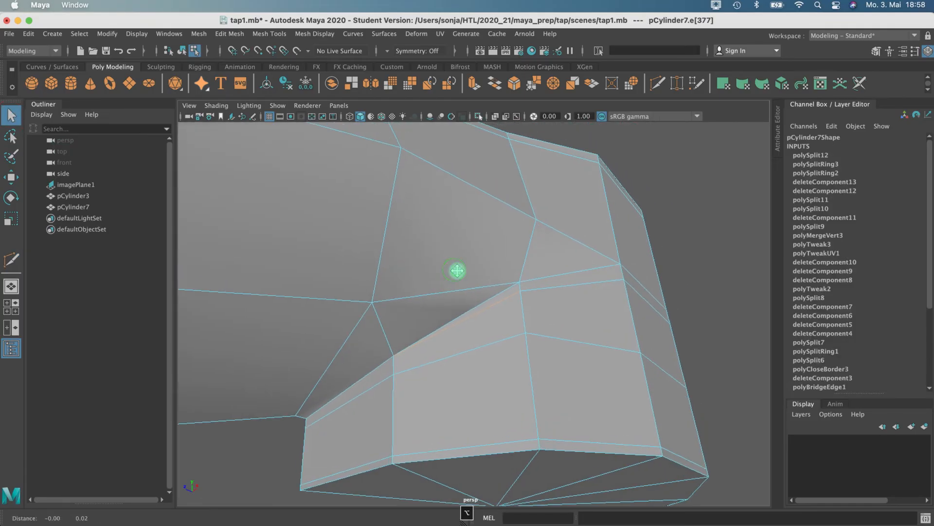
click(656, 83)
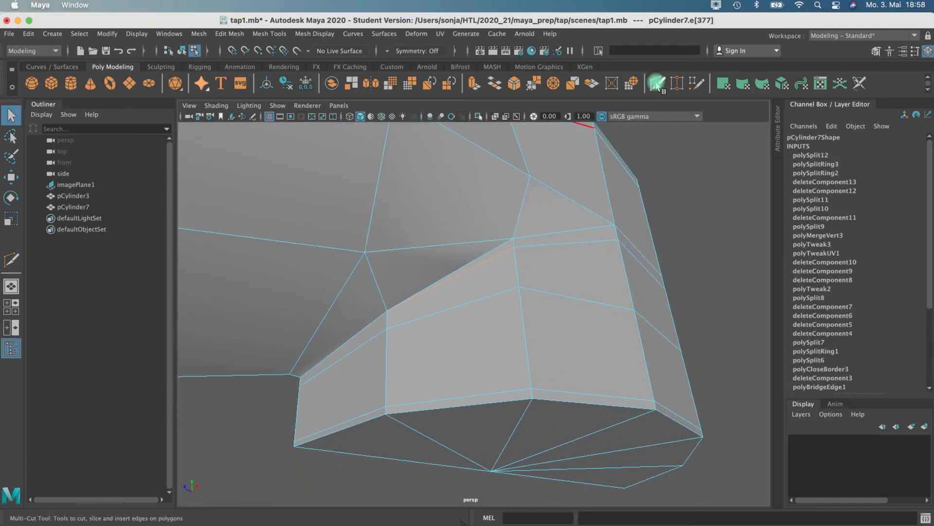
click(381, 301)
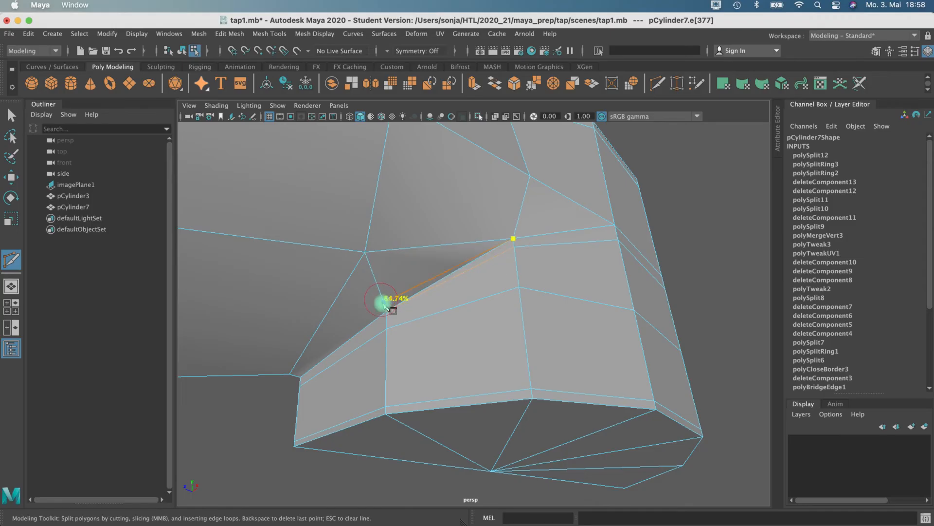
mouse_move(296, 376)
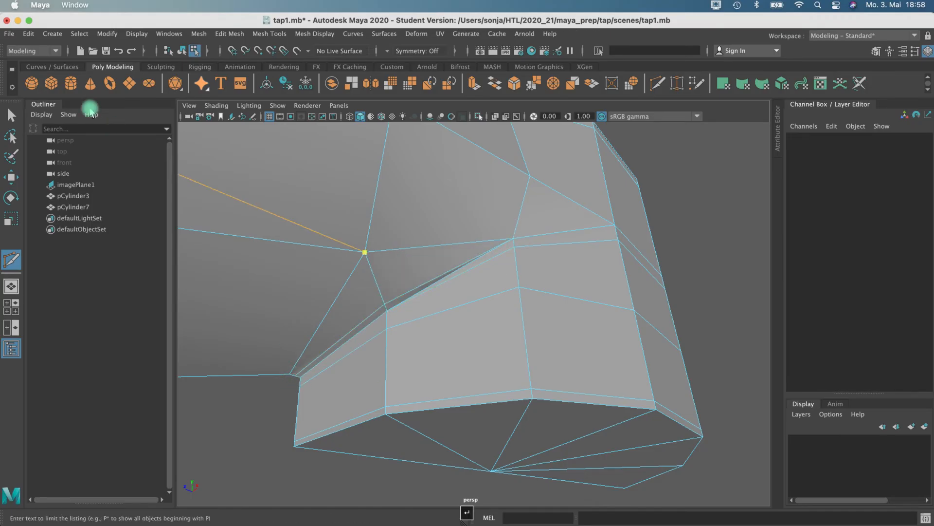
click(465, 269)
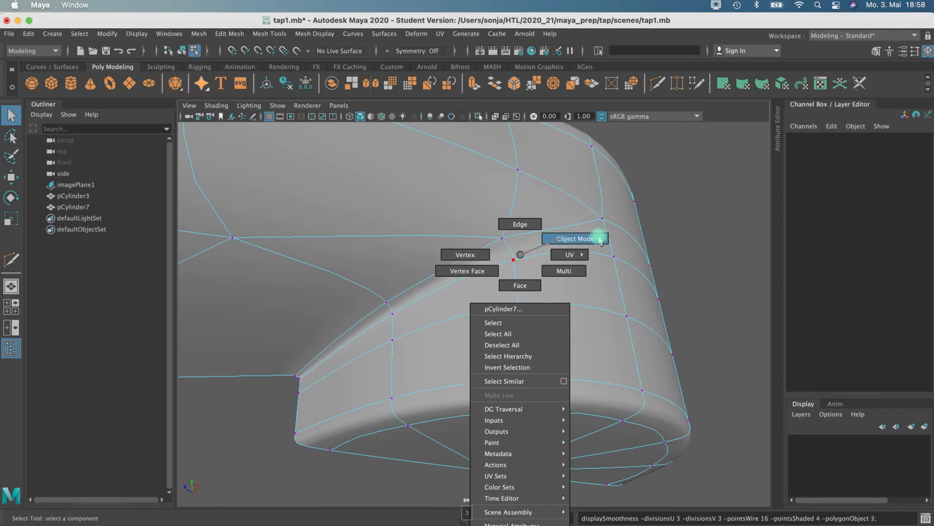
click(574, 239)
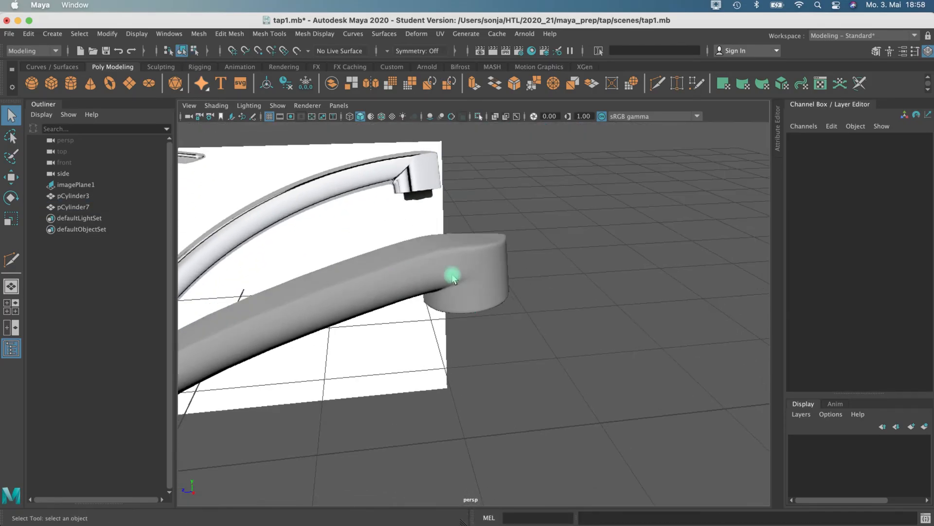
click(477, 275)
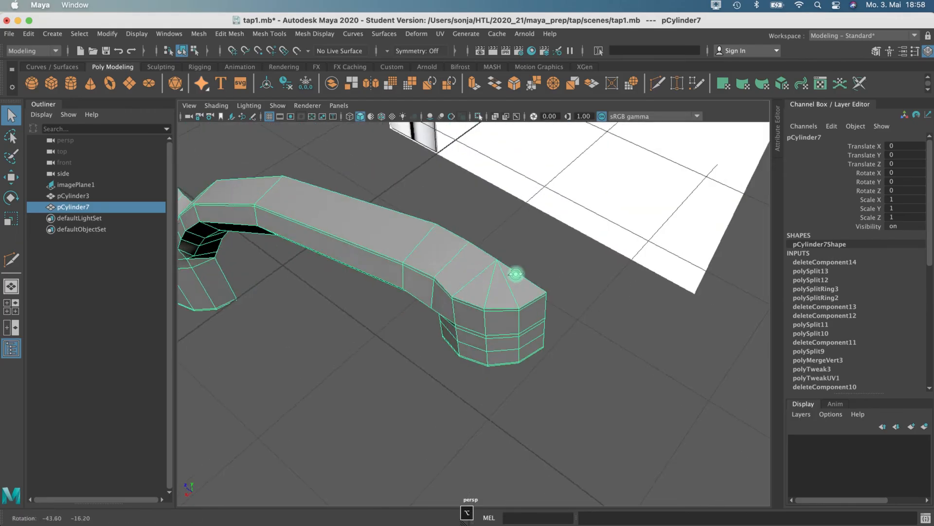
right_click(492, 264)
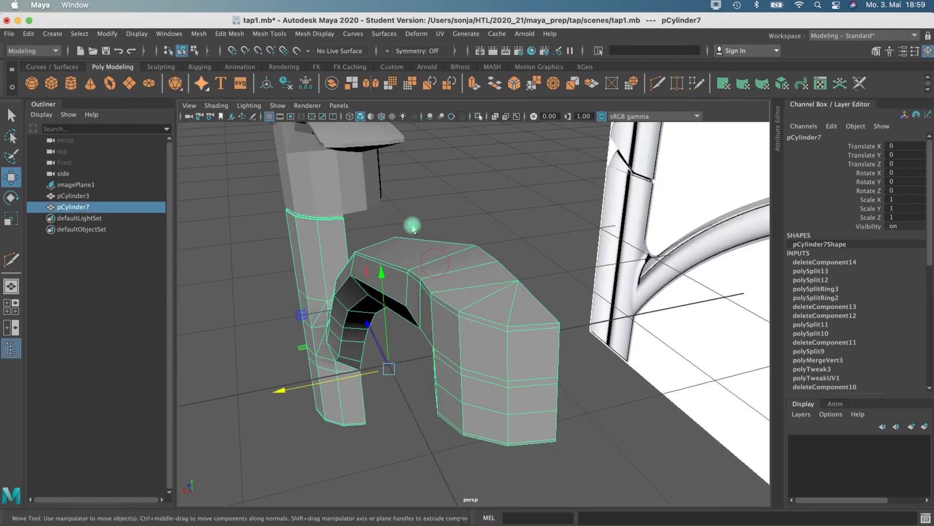
- Mirror the half tap with polyMirror set to World axis position on X
click(230, 33)
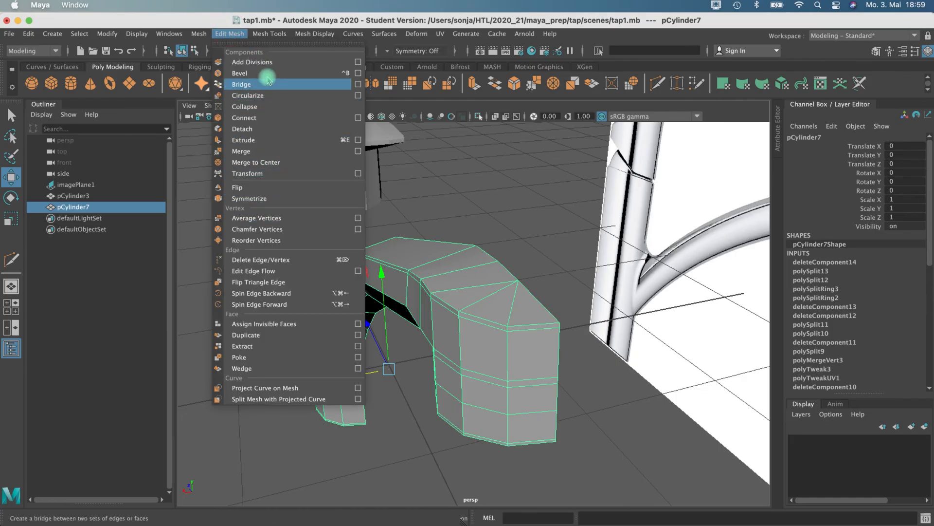
click(269, 33)
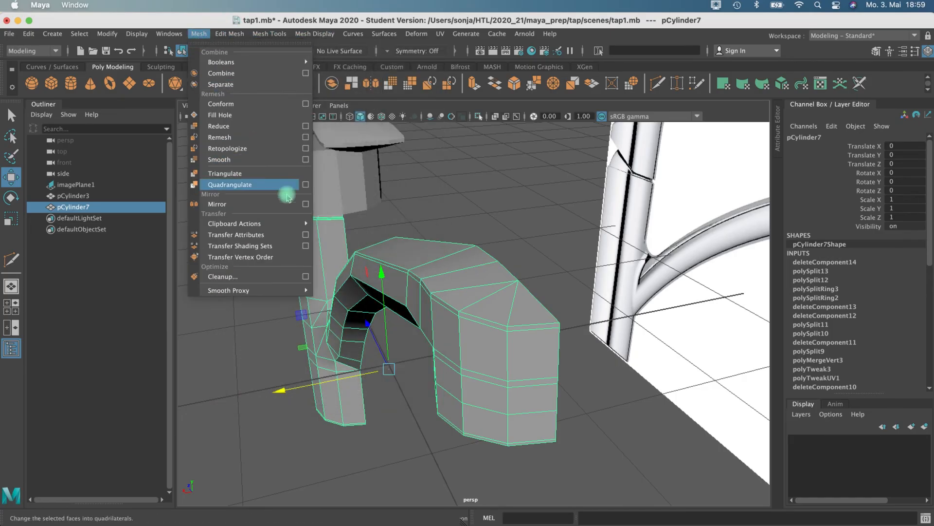
click(306, 203)
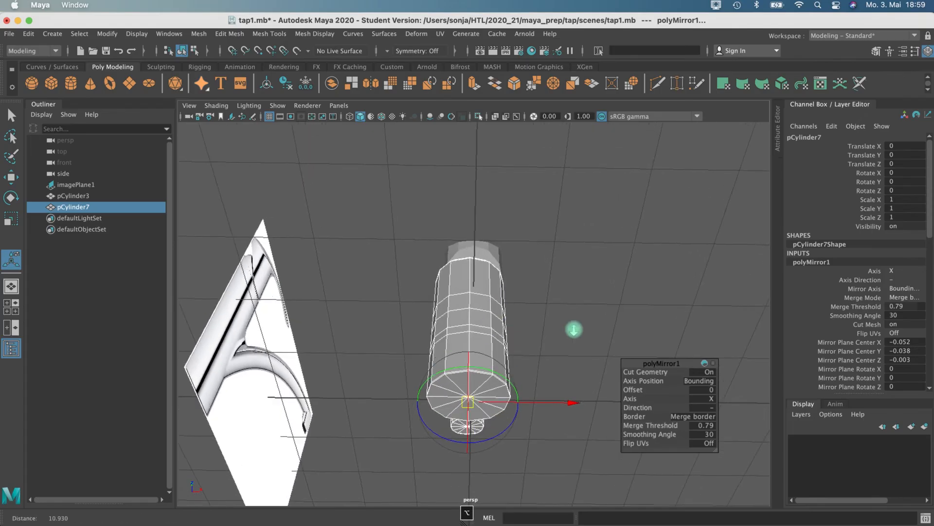
click(699, 380)
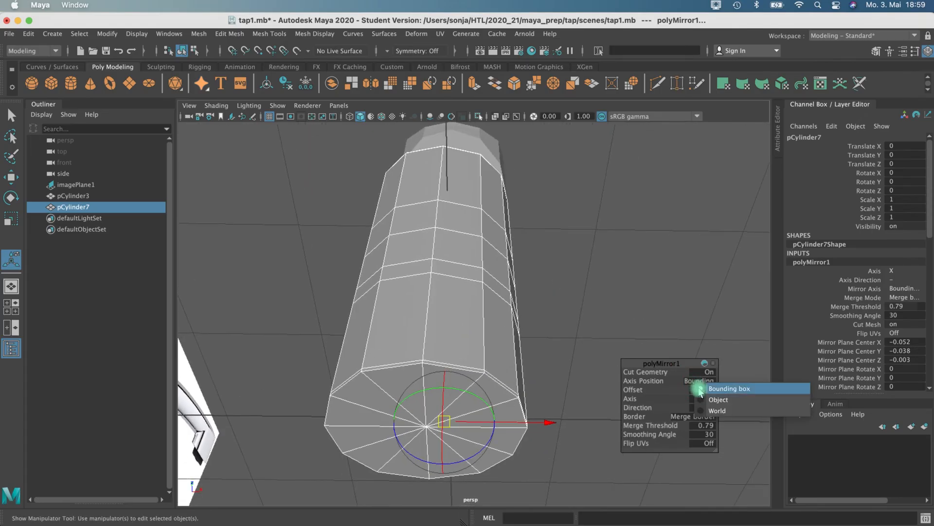
mouse_move(716, 409)
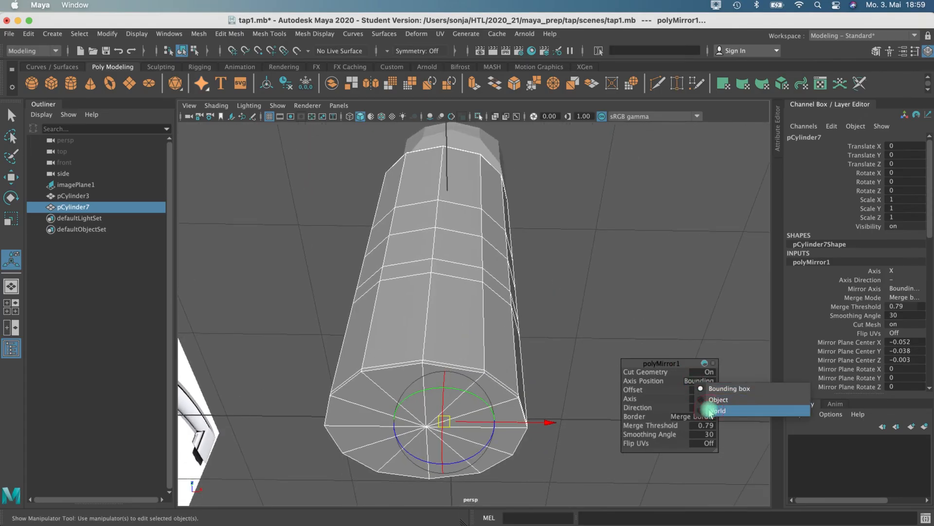
click(719, 409)
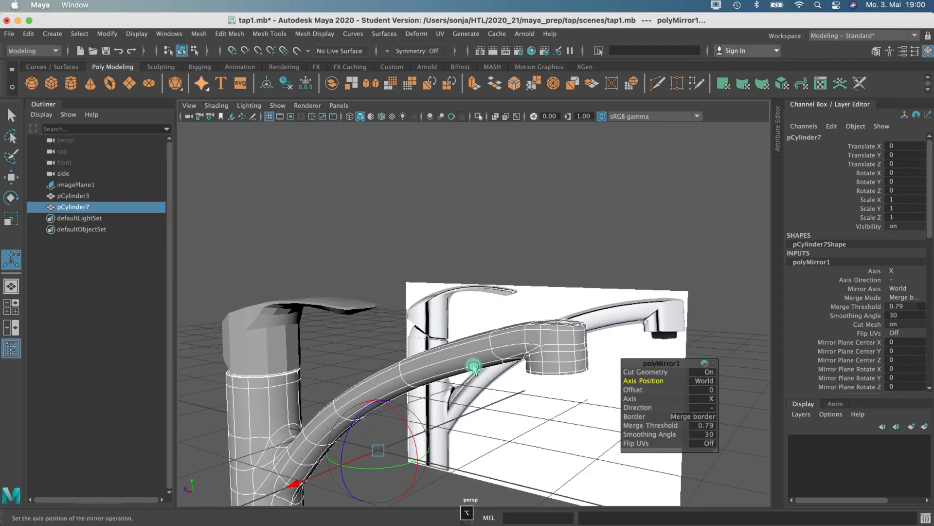
click(398, 340)
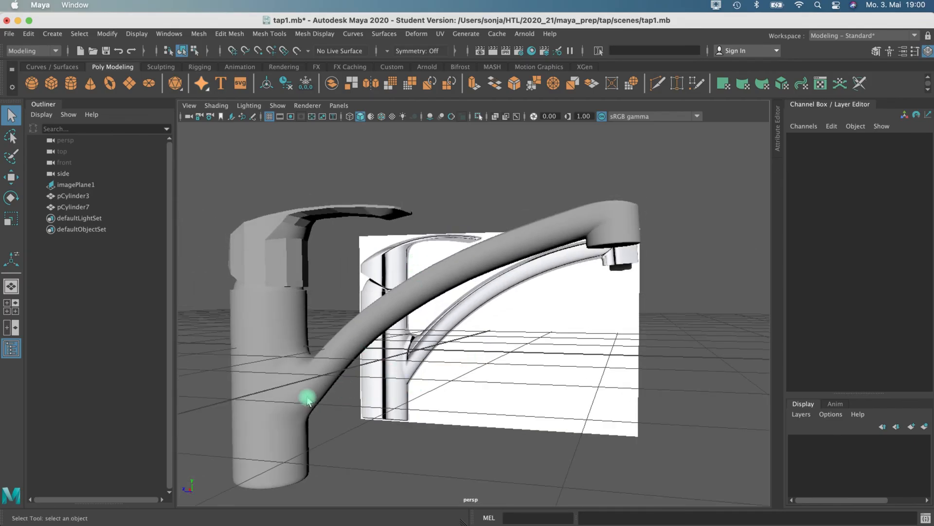
click(306, 396)
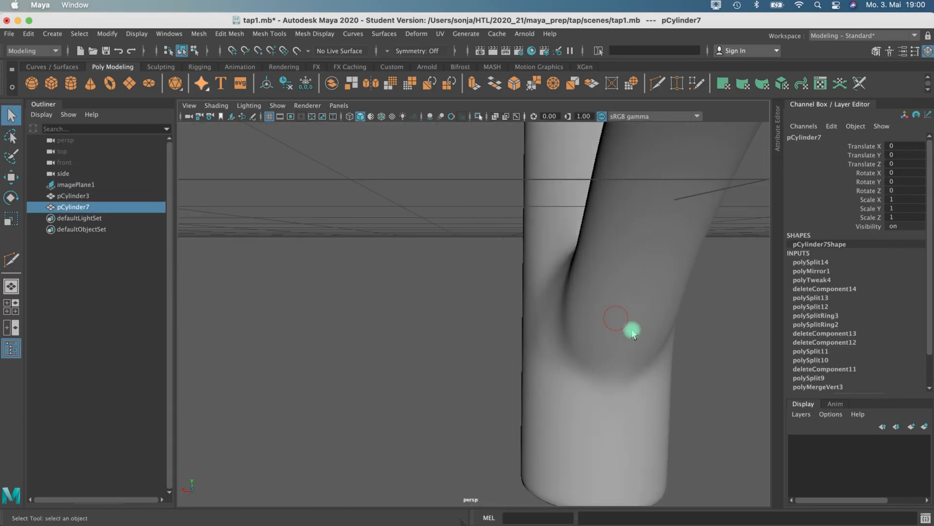
key(1)
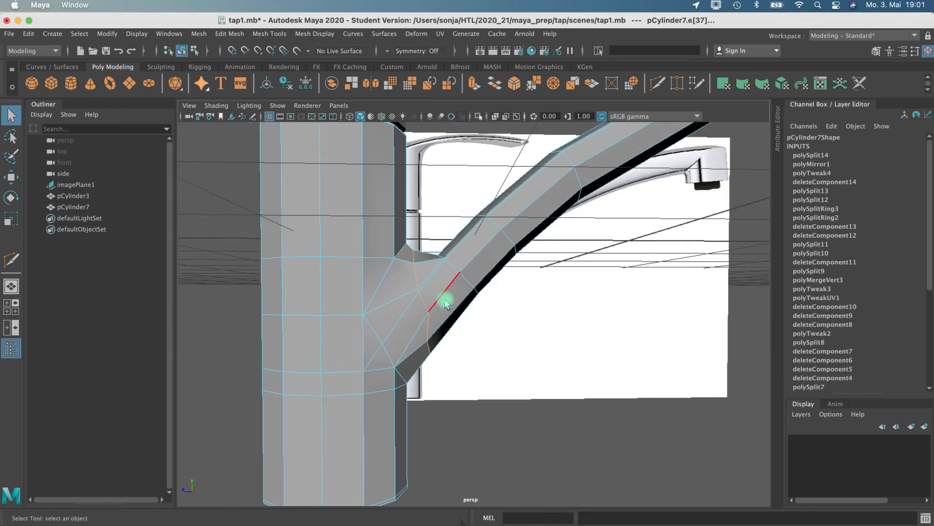
right_click(440, 297)
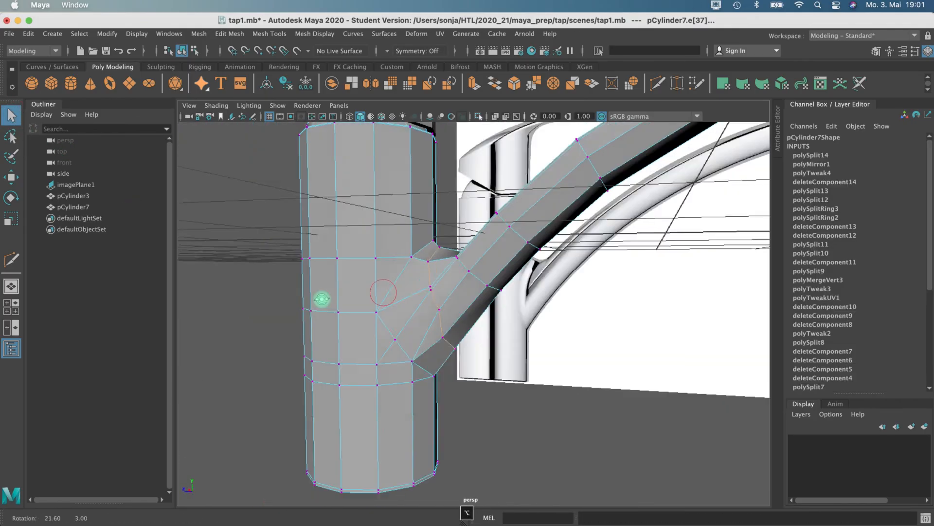
click(72, 196)
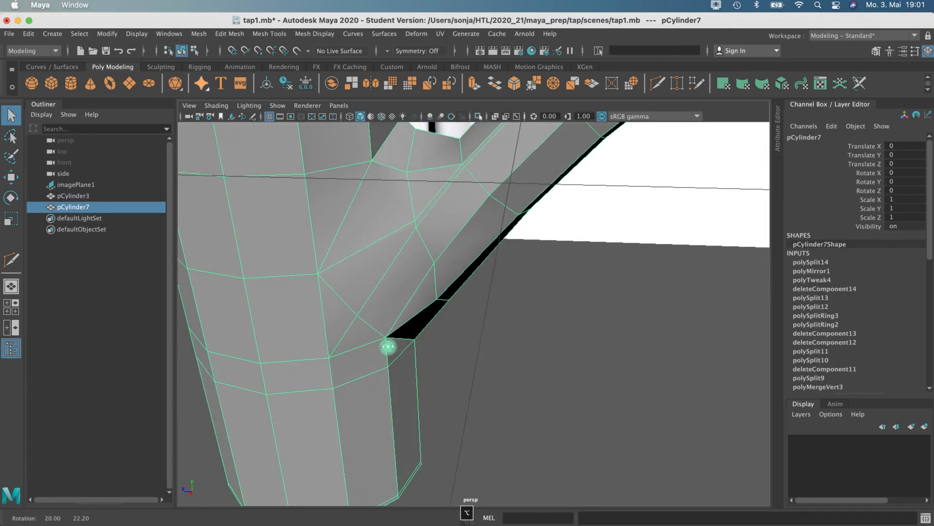
- Switch to Vertex mode and move the loose vertex onto the mirror seam to close the gap
right_click(397, 250)
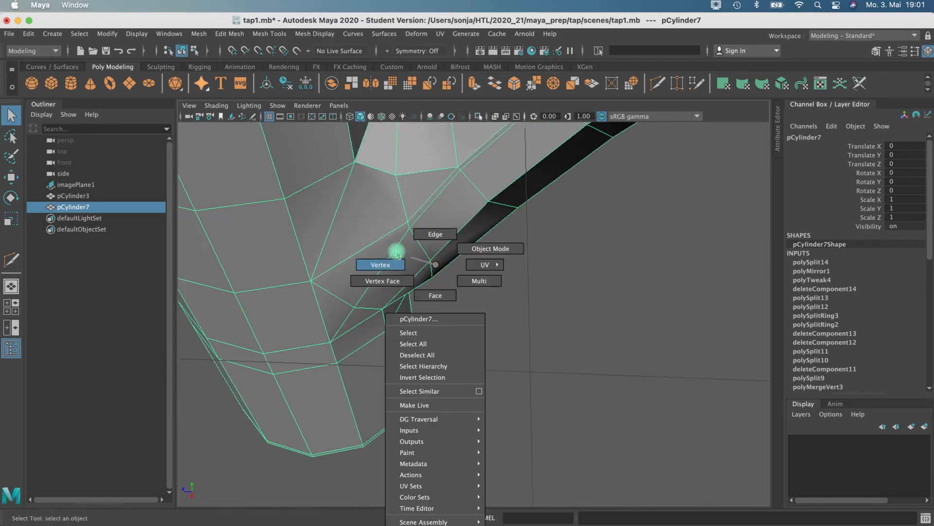
click(380, 264)
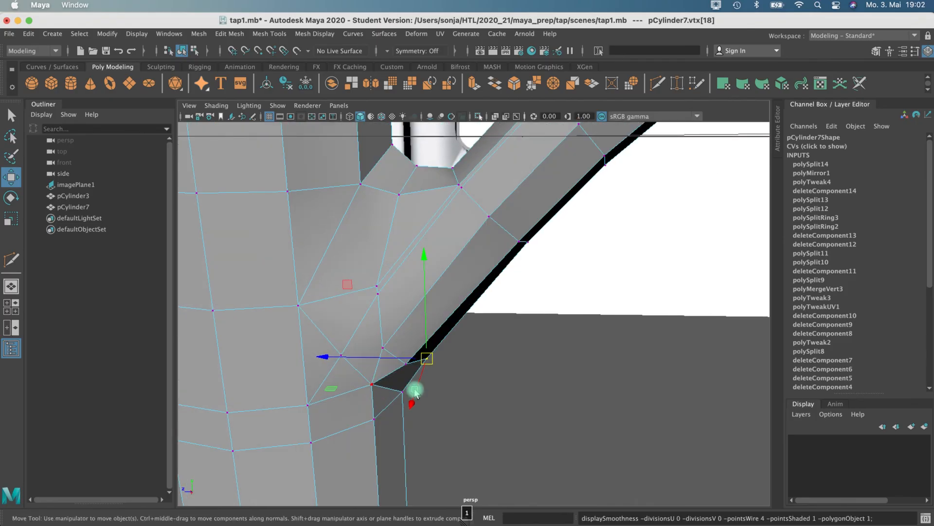
right_click(415, 264)
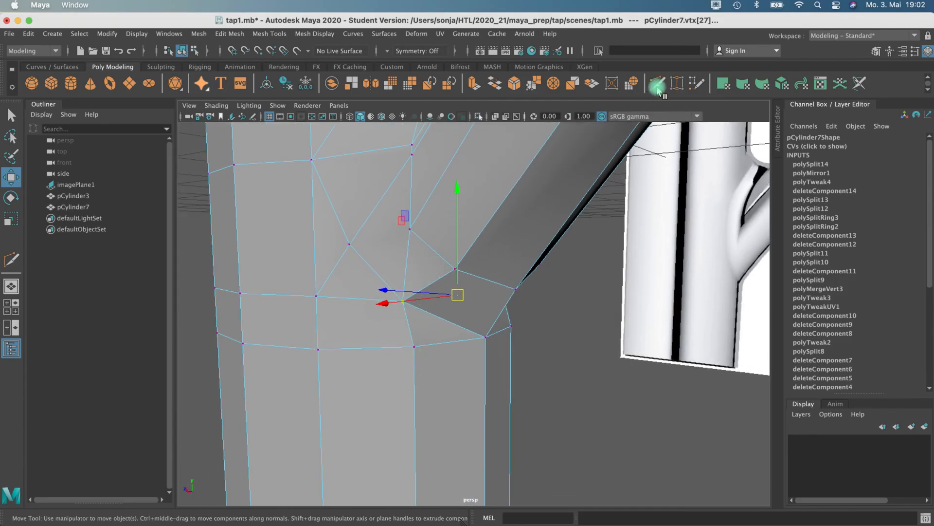
- Weld the stray vertex below the spout joint and save the scene past the Student Version prompt
click(657, 82)
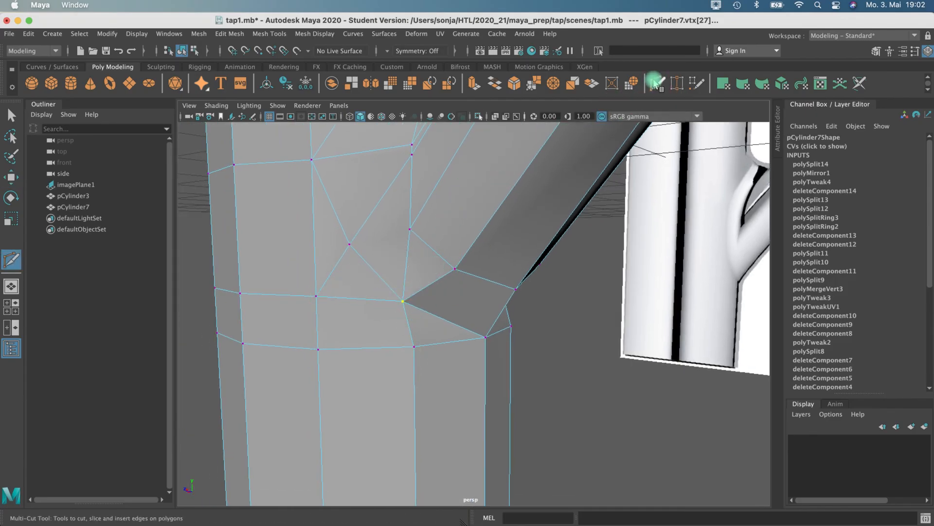
click(691, 83)
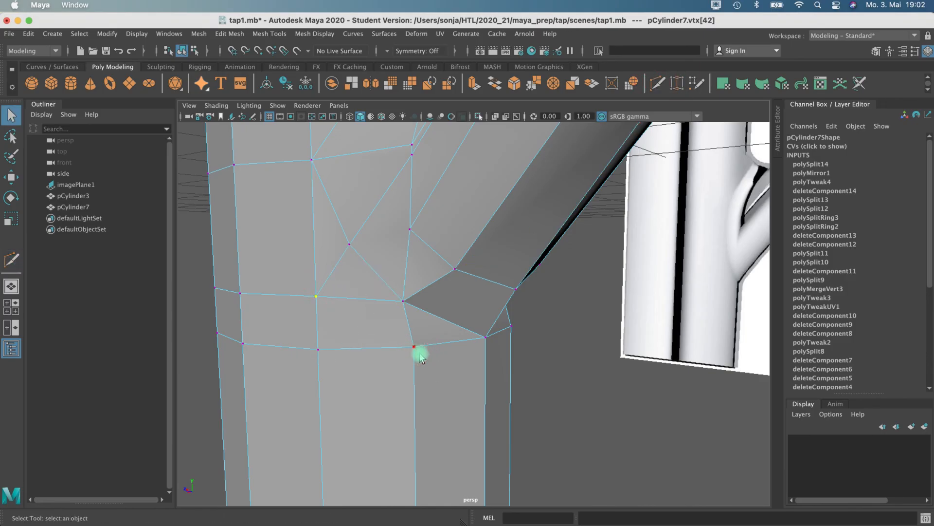
click(405, 307)
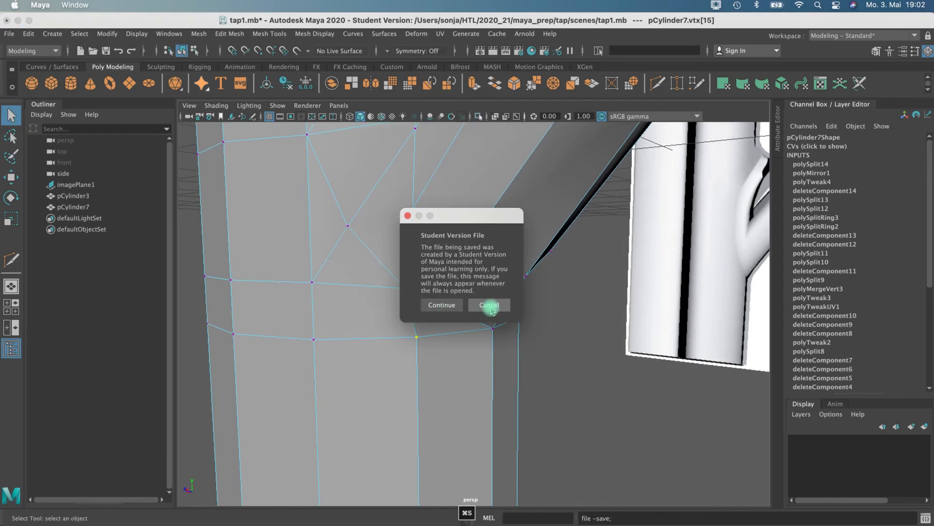
click(487, 304)
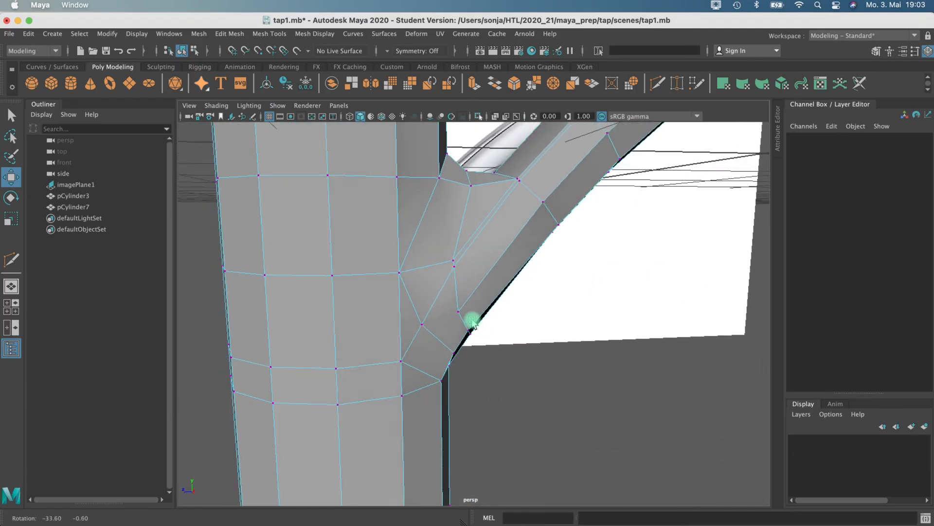
- Make a final cut at the joint and return the tap to Object Mode
click(656, 84)
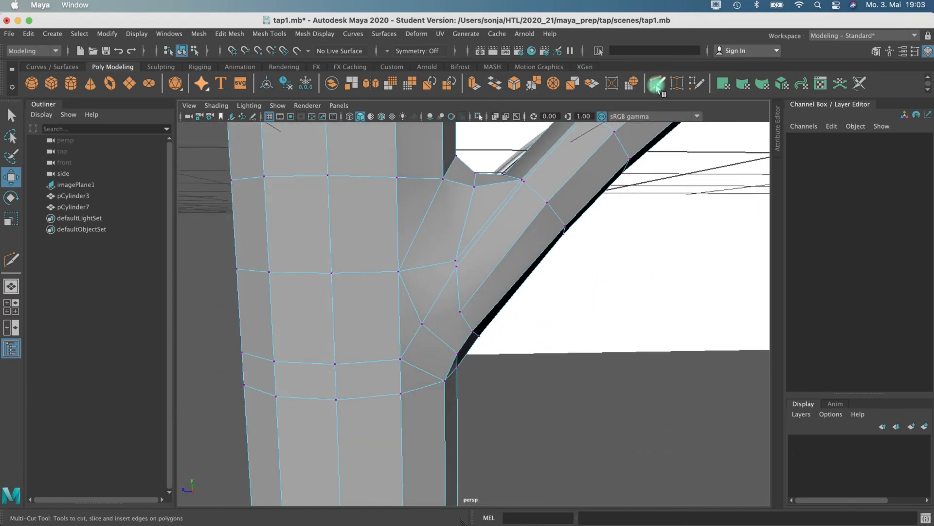
click(674, 84)
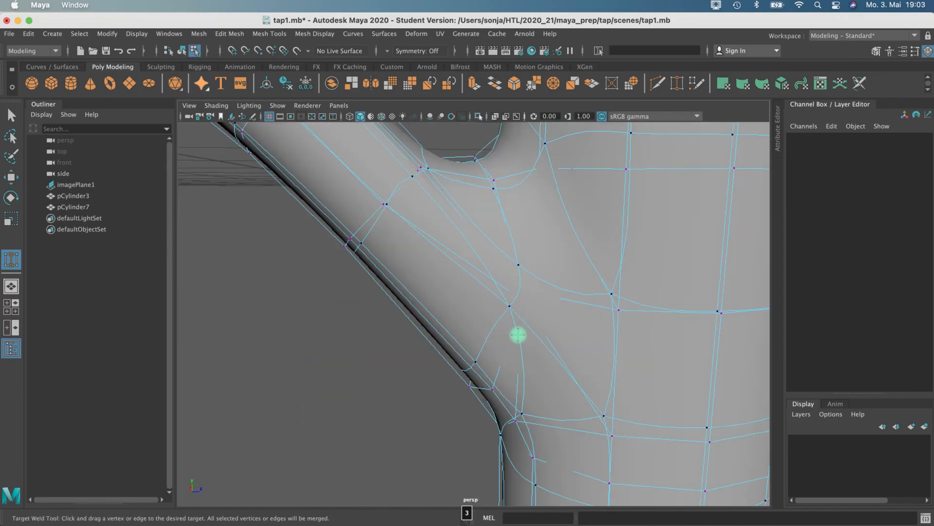
right_click(487, 265)
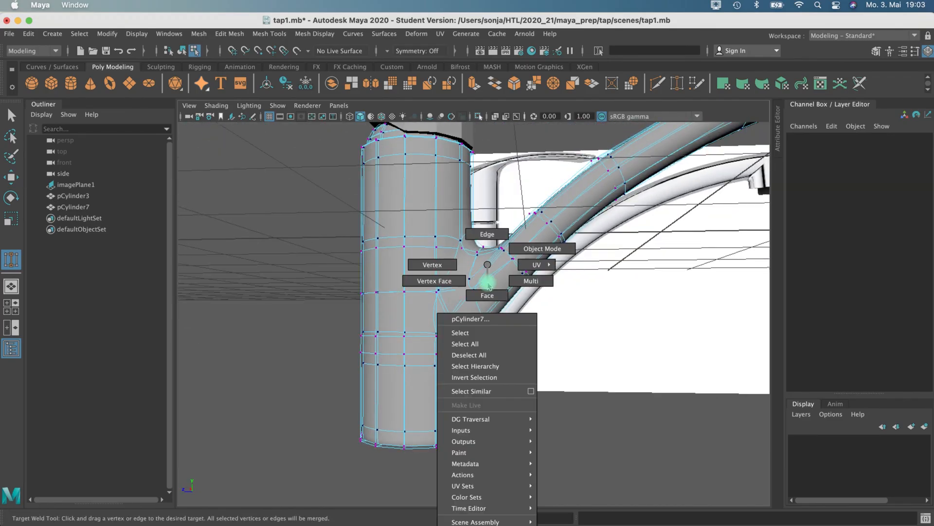
click(541, 248)
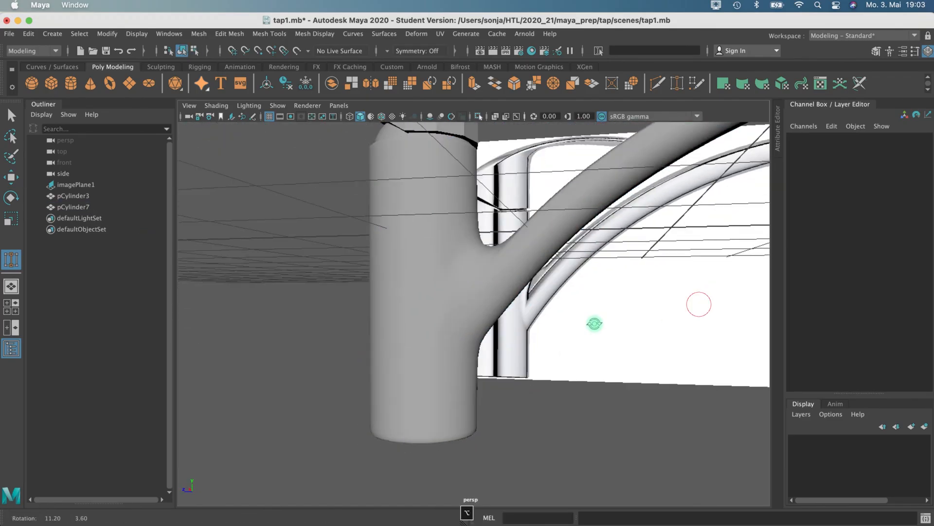